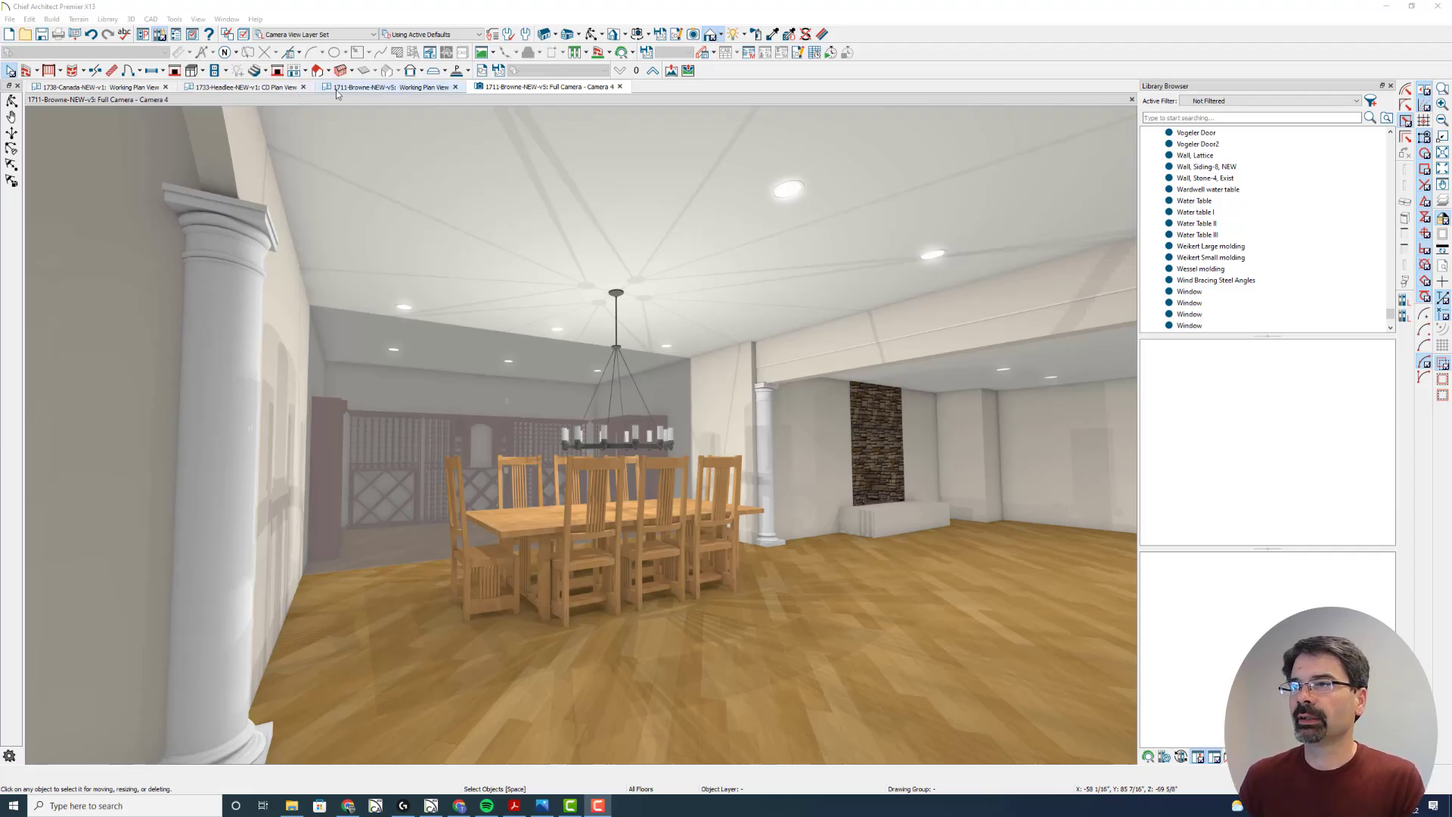
- On the basement plan, draw a glass wall diagonally from the shower corner to the upper wall
click(389, 86)
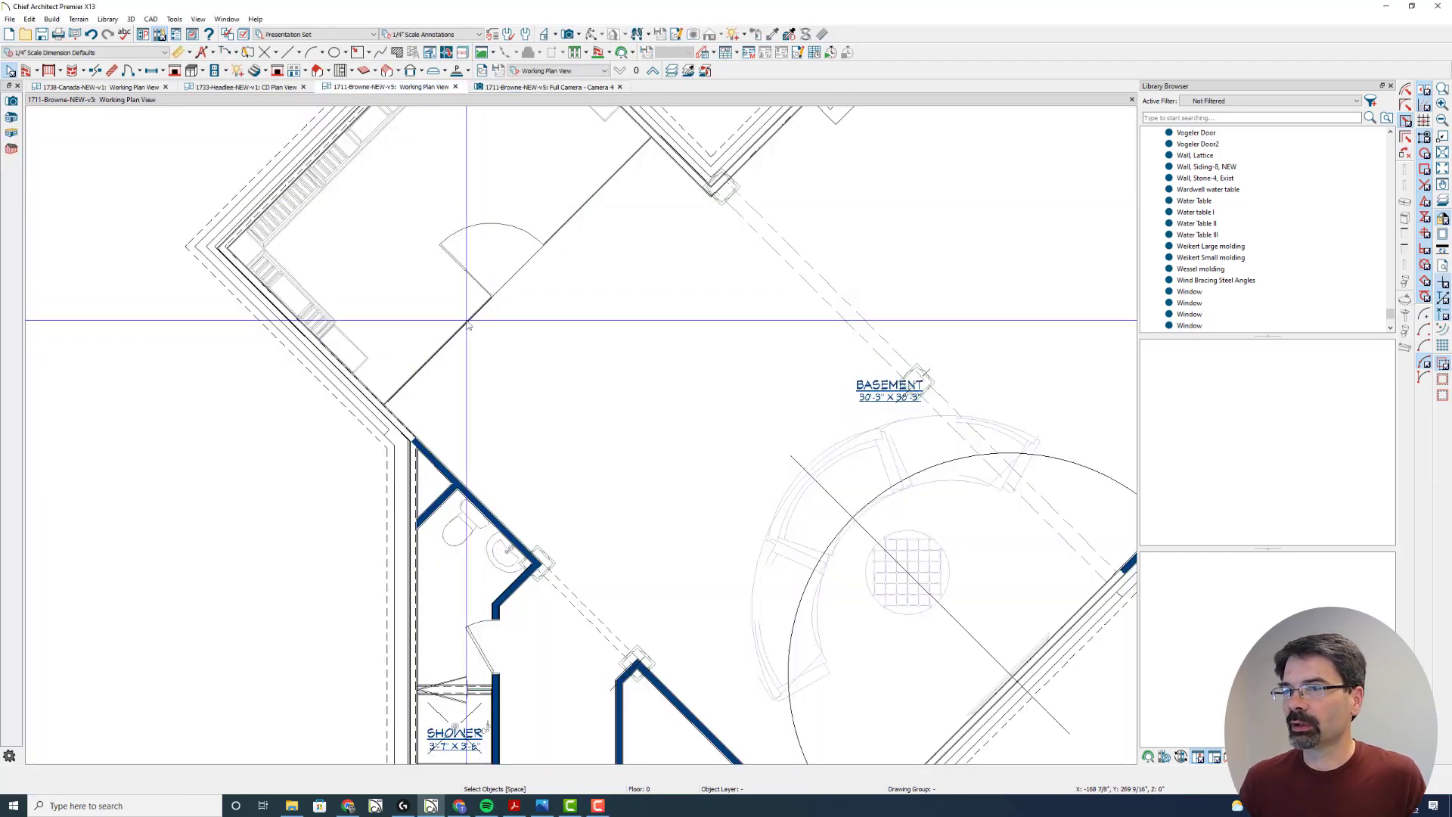
click(6, 70)
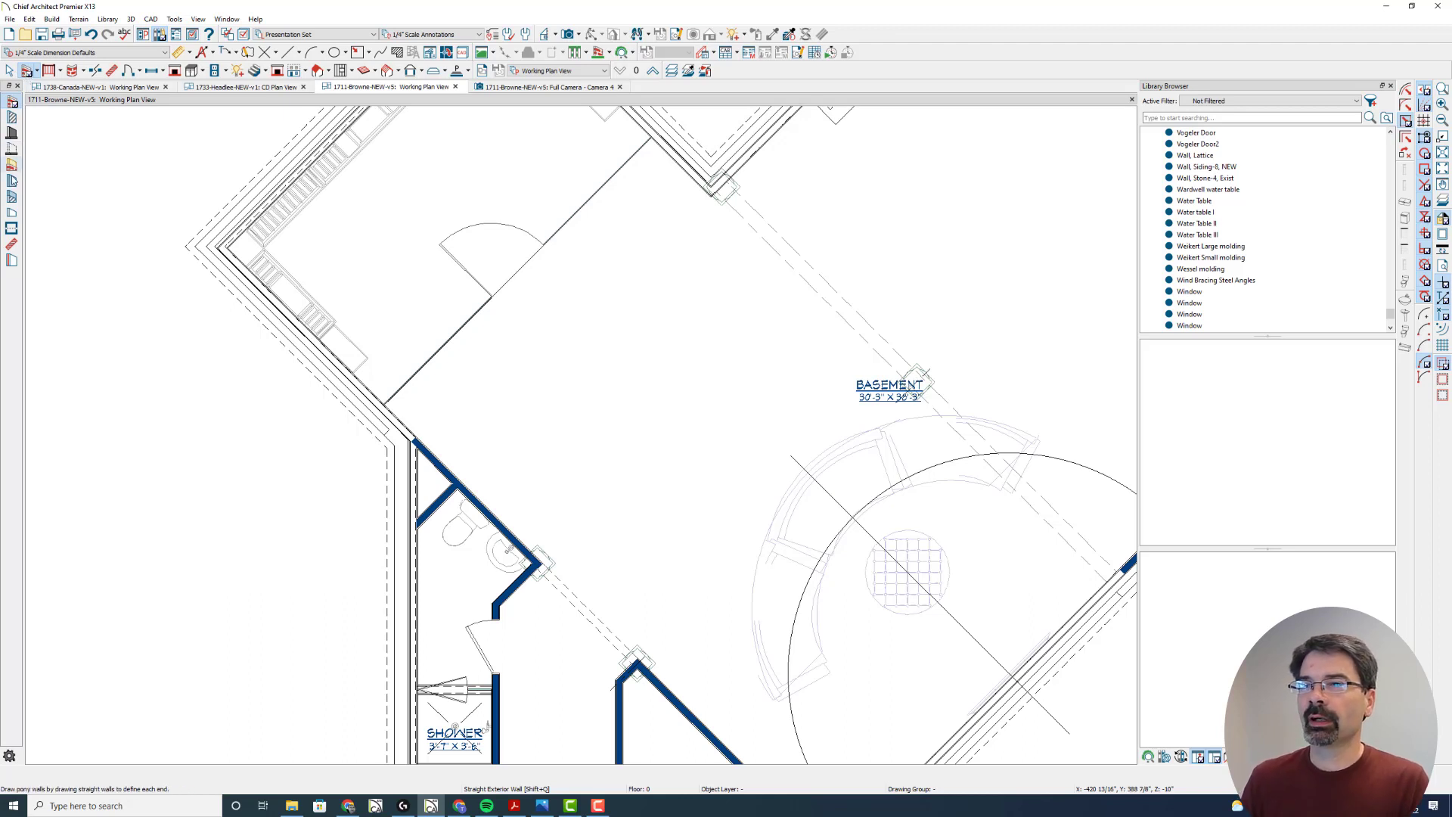
mouse_move(13, 182)
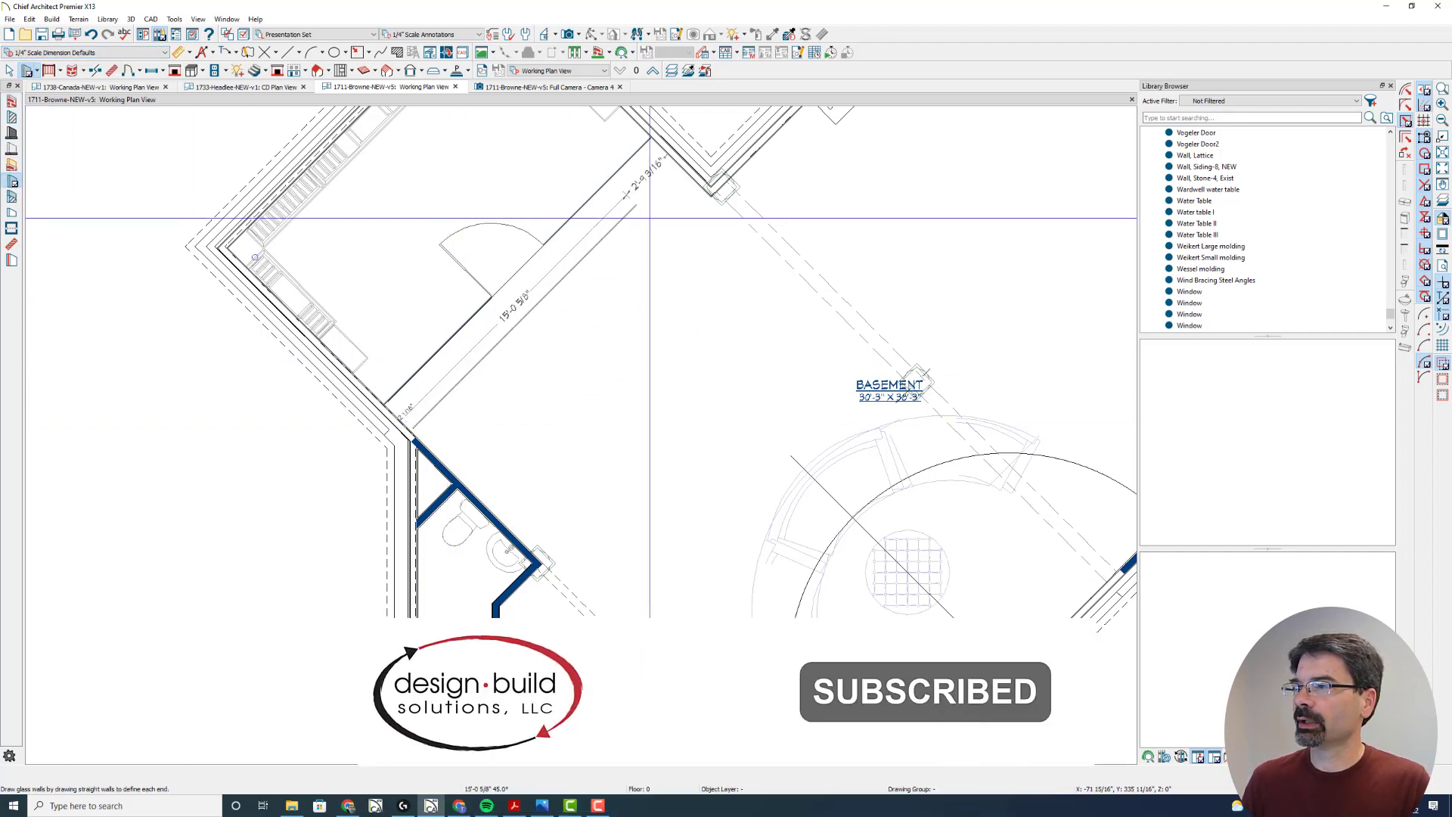
click(588, 250)
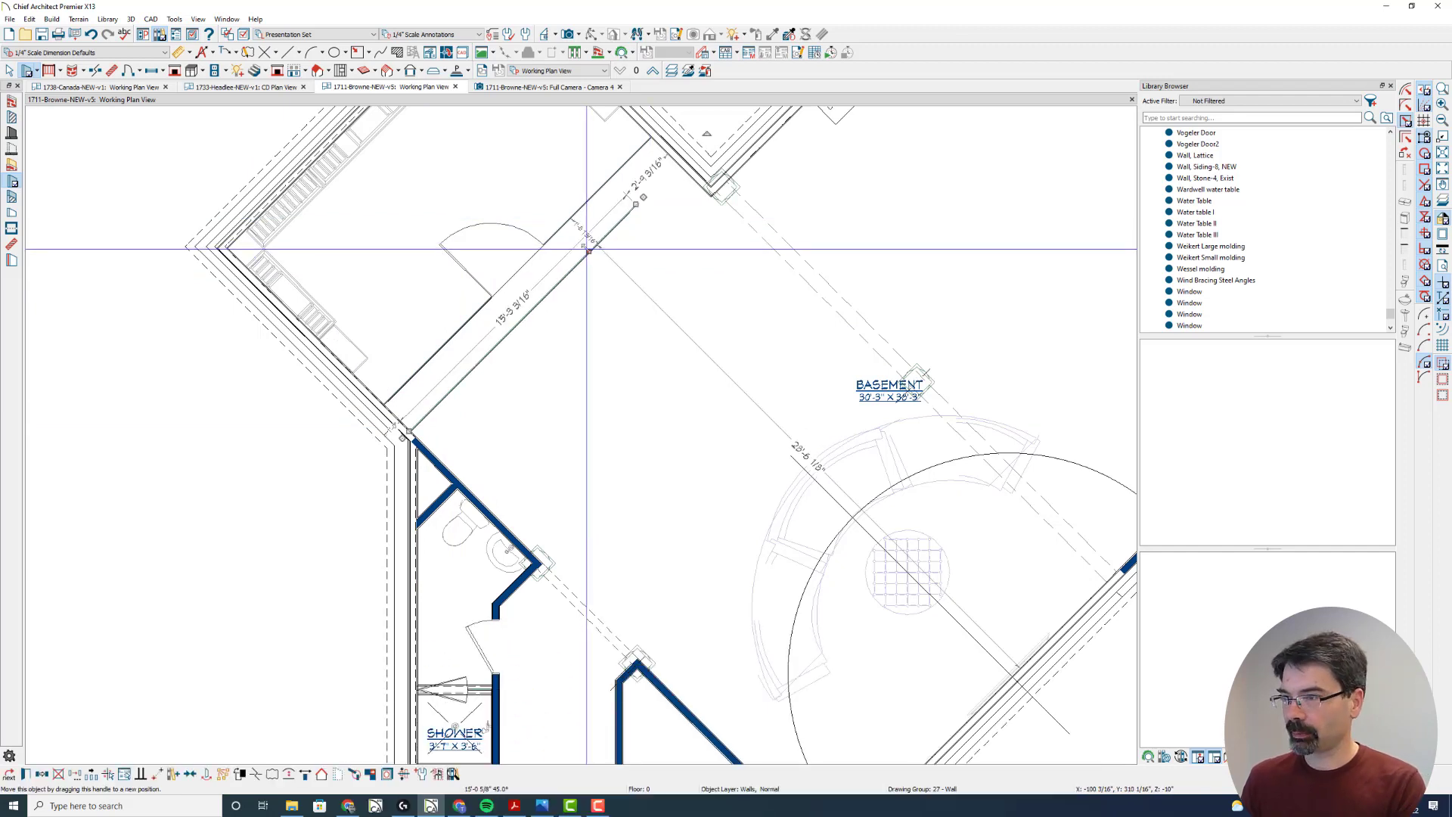
click(11, 71)
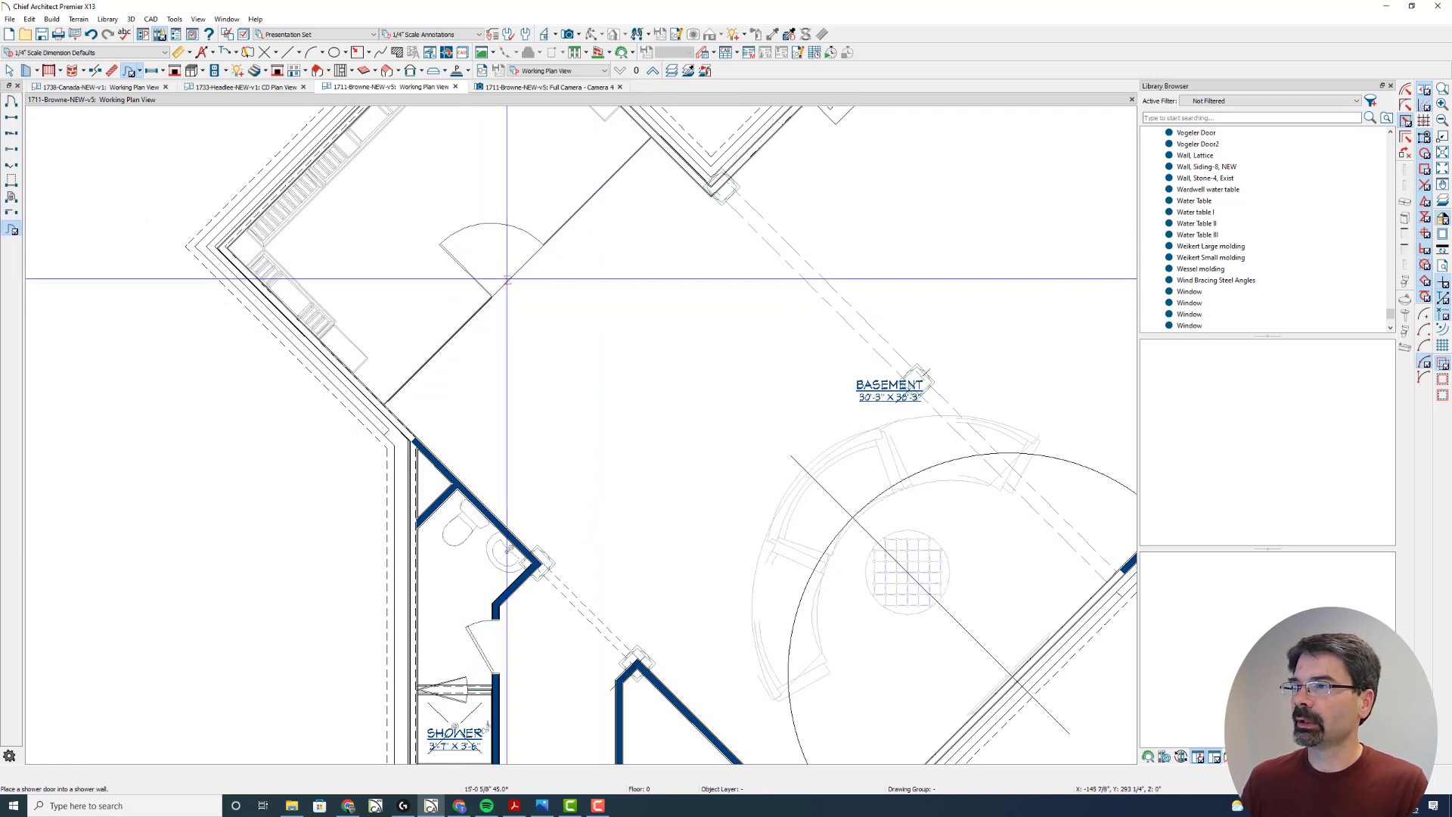
click(546, 86)
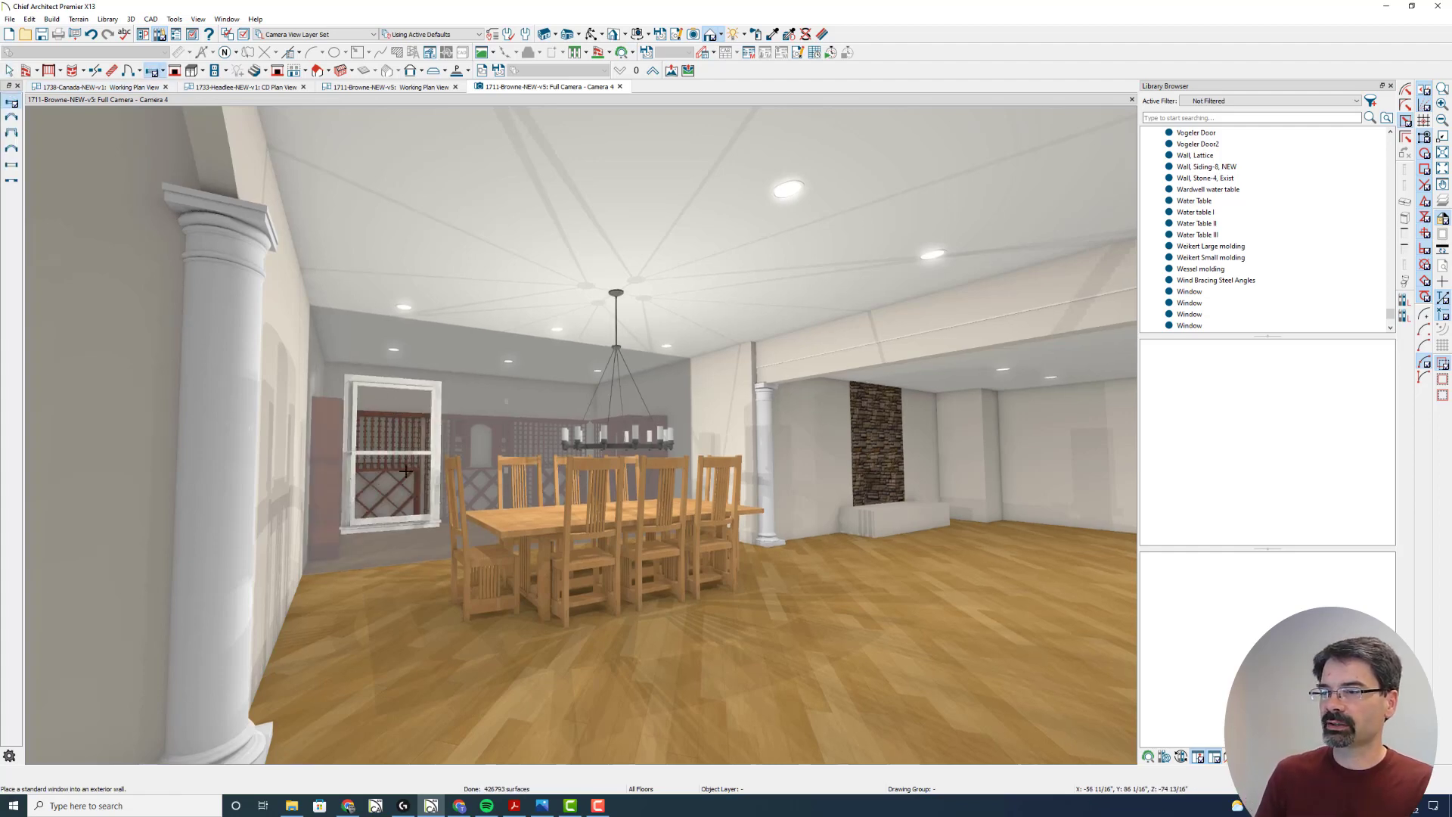
mouse_move(394, 397)
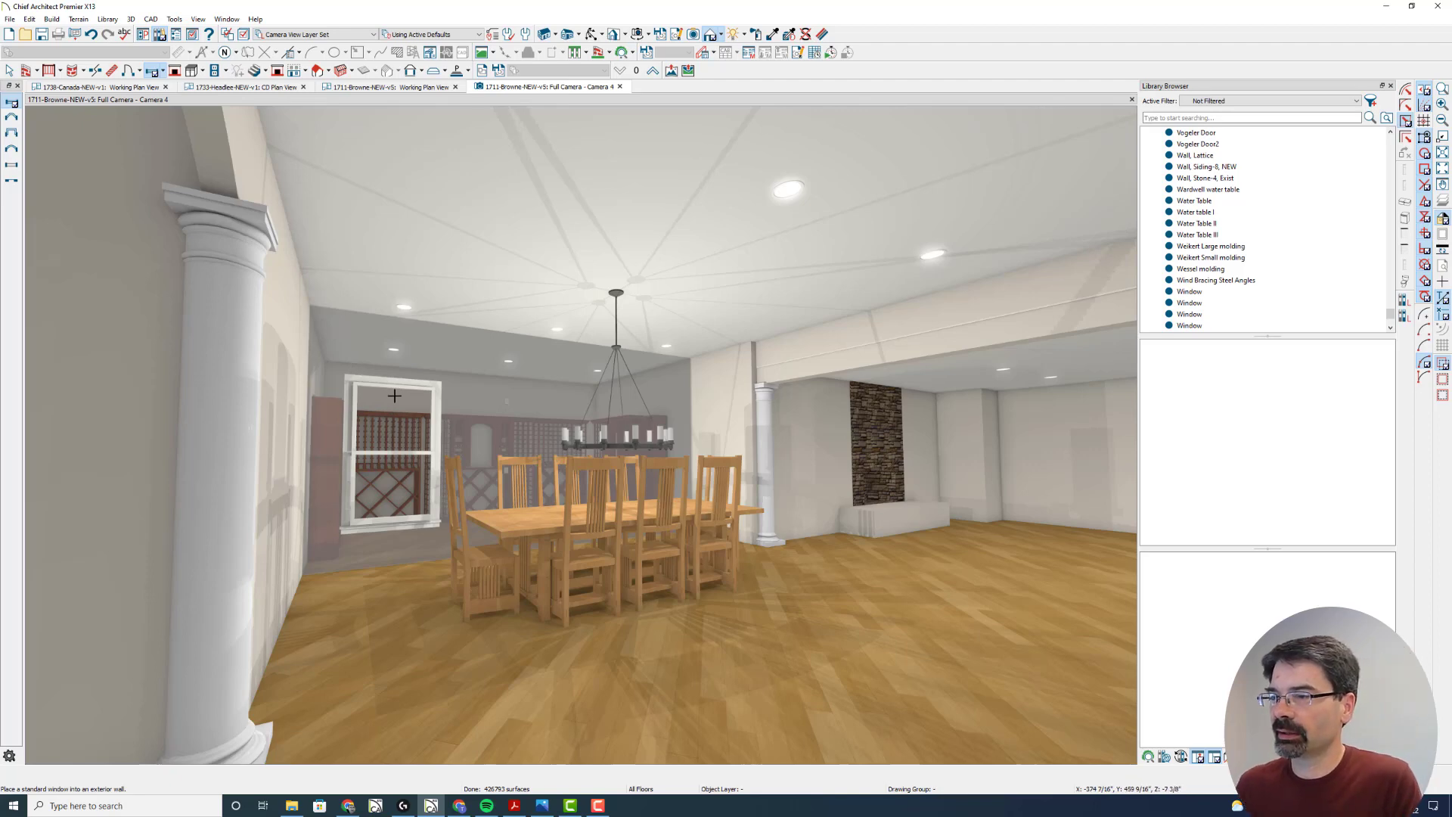
mouse_move(367, 400)
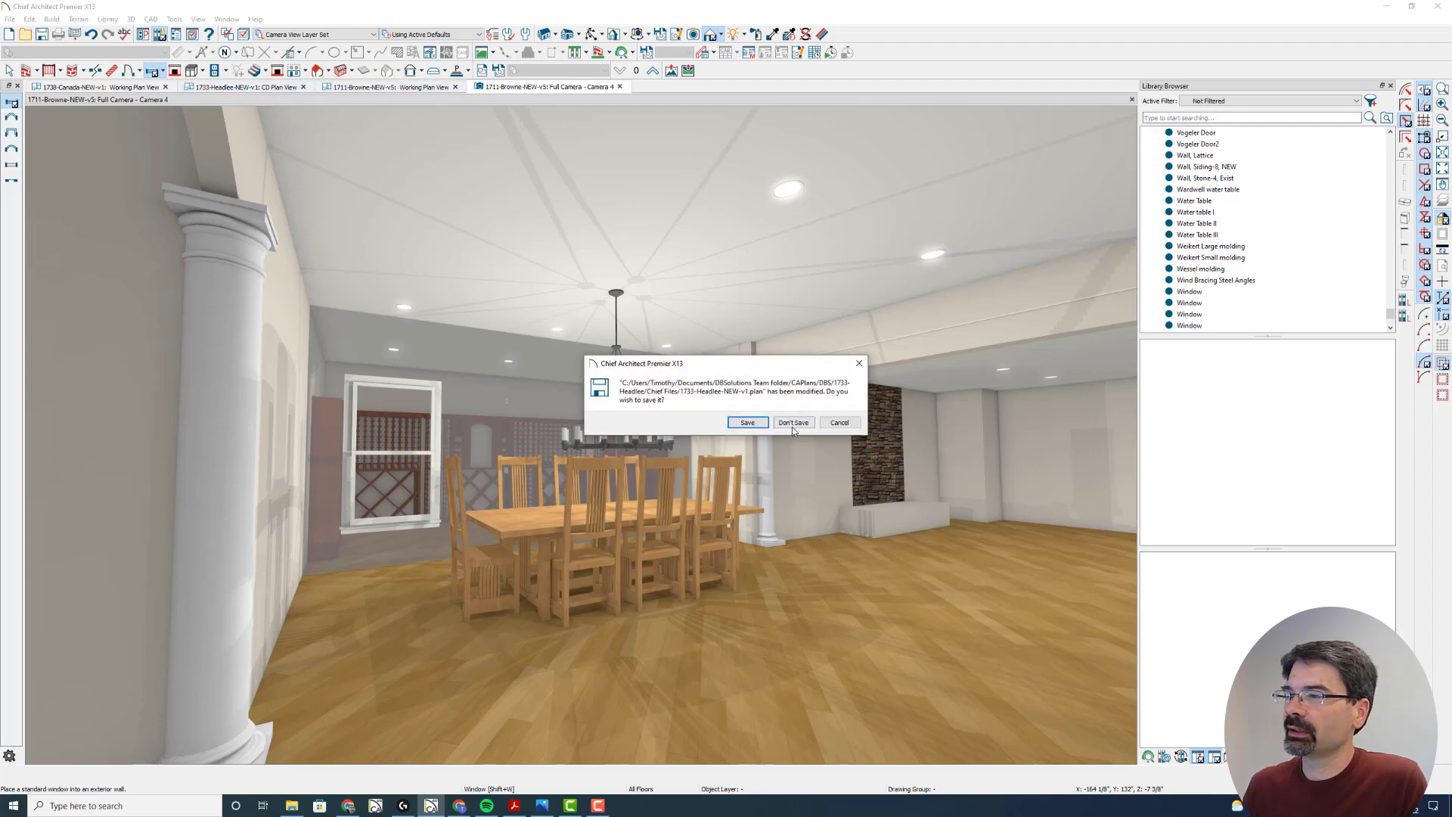
- Discard unsaved changes, close the 1736-Canada plan, and return to the Working Plan View
click(792, 422)
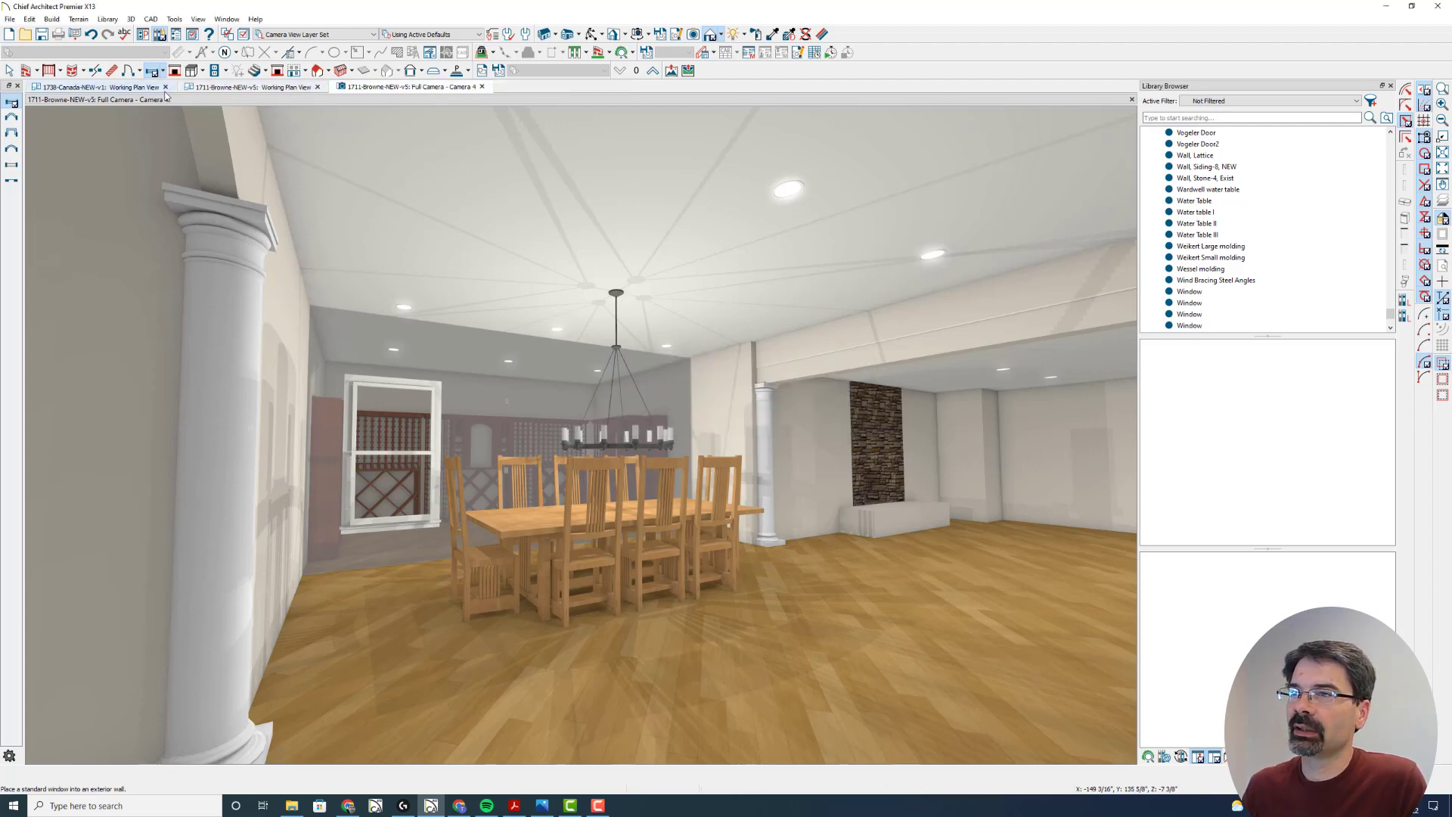
click(164, 86)
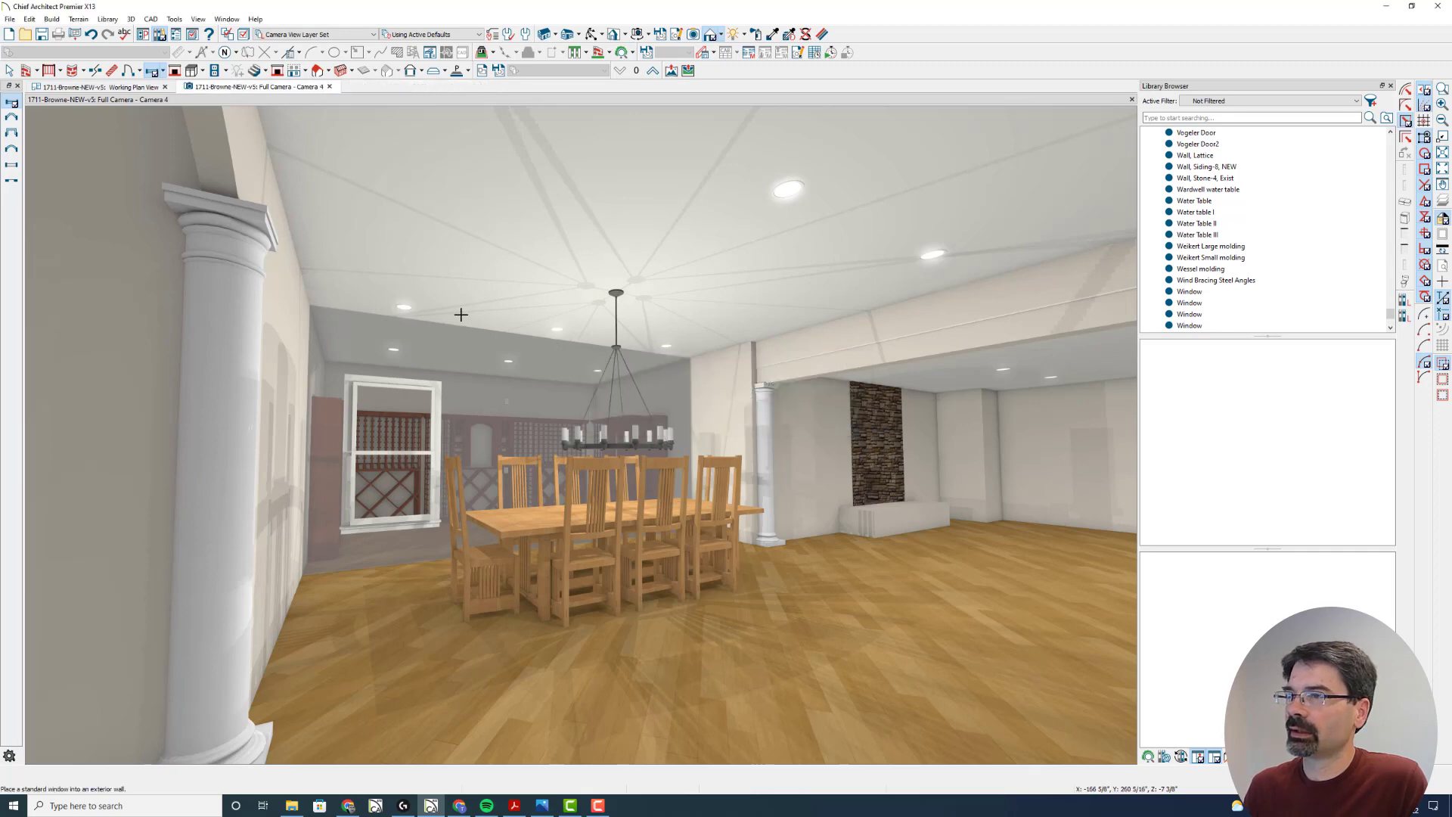
click(98, 86)
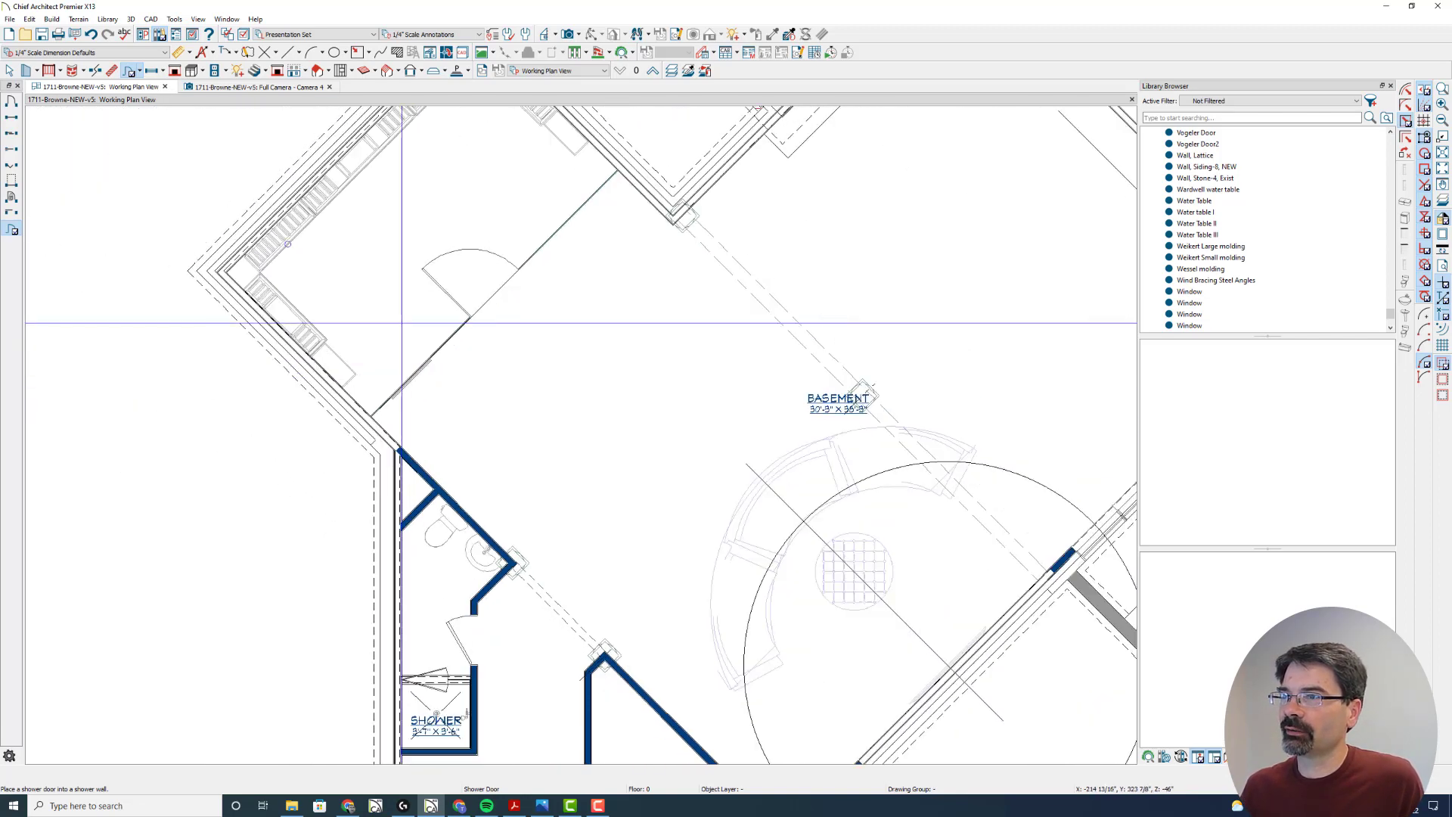
click(259, 86)
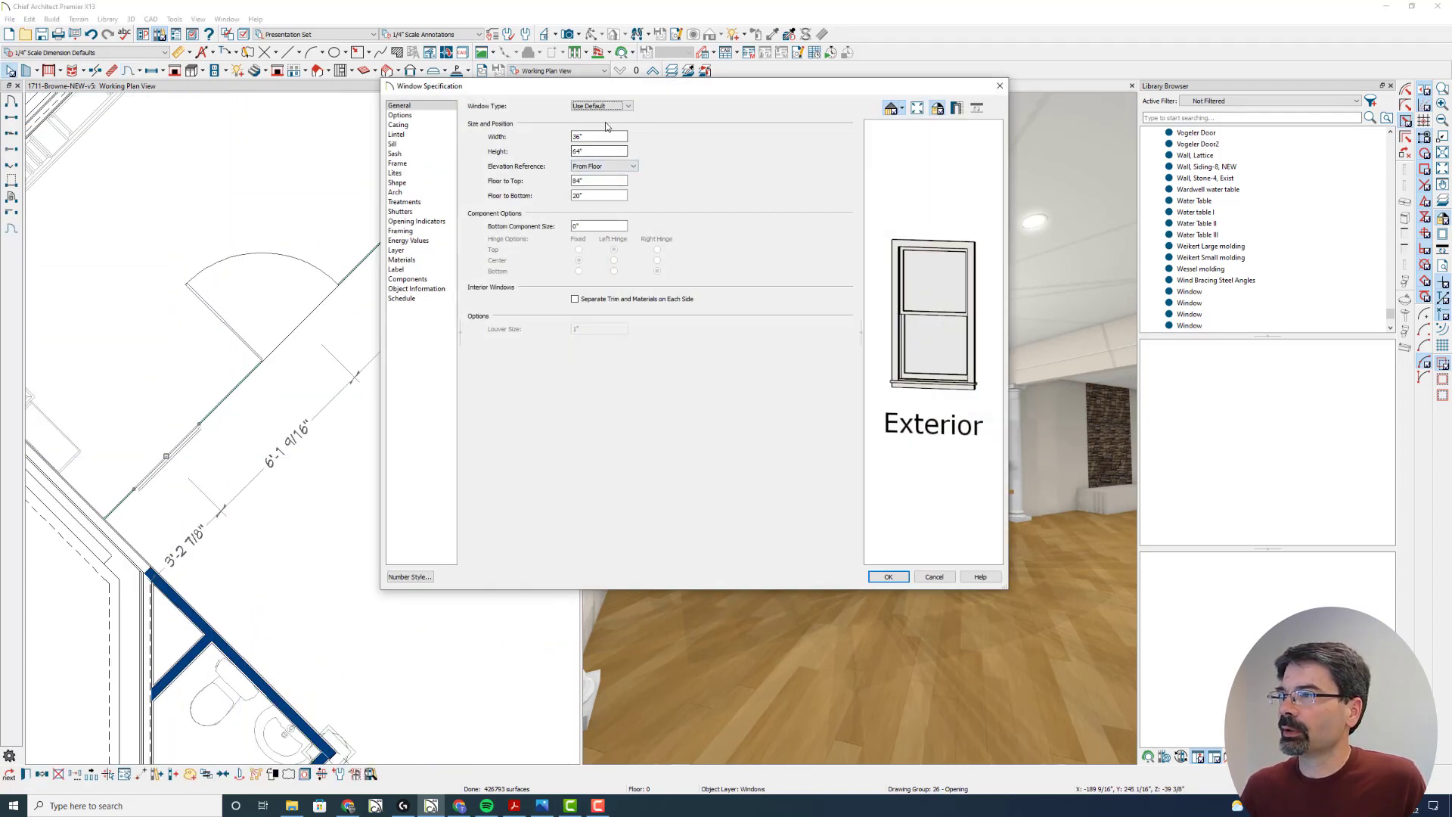
- Make the glass-wall window a fixed glass unit with no interior casing
click(602, 104)
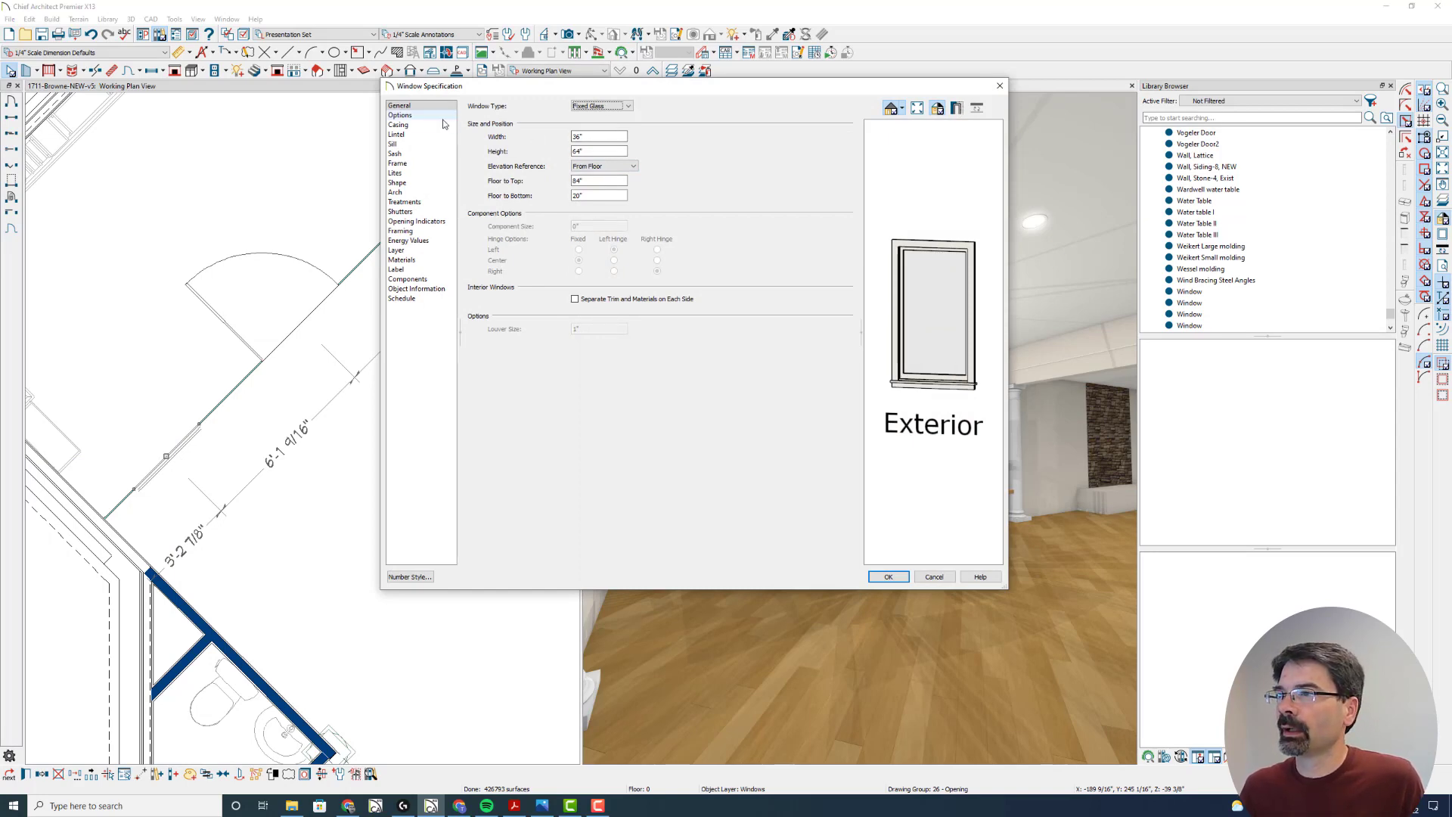
click(400, 115)
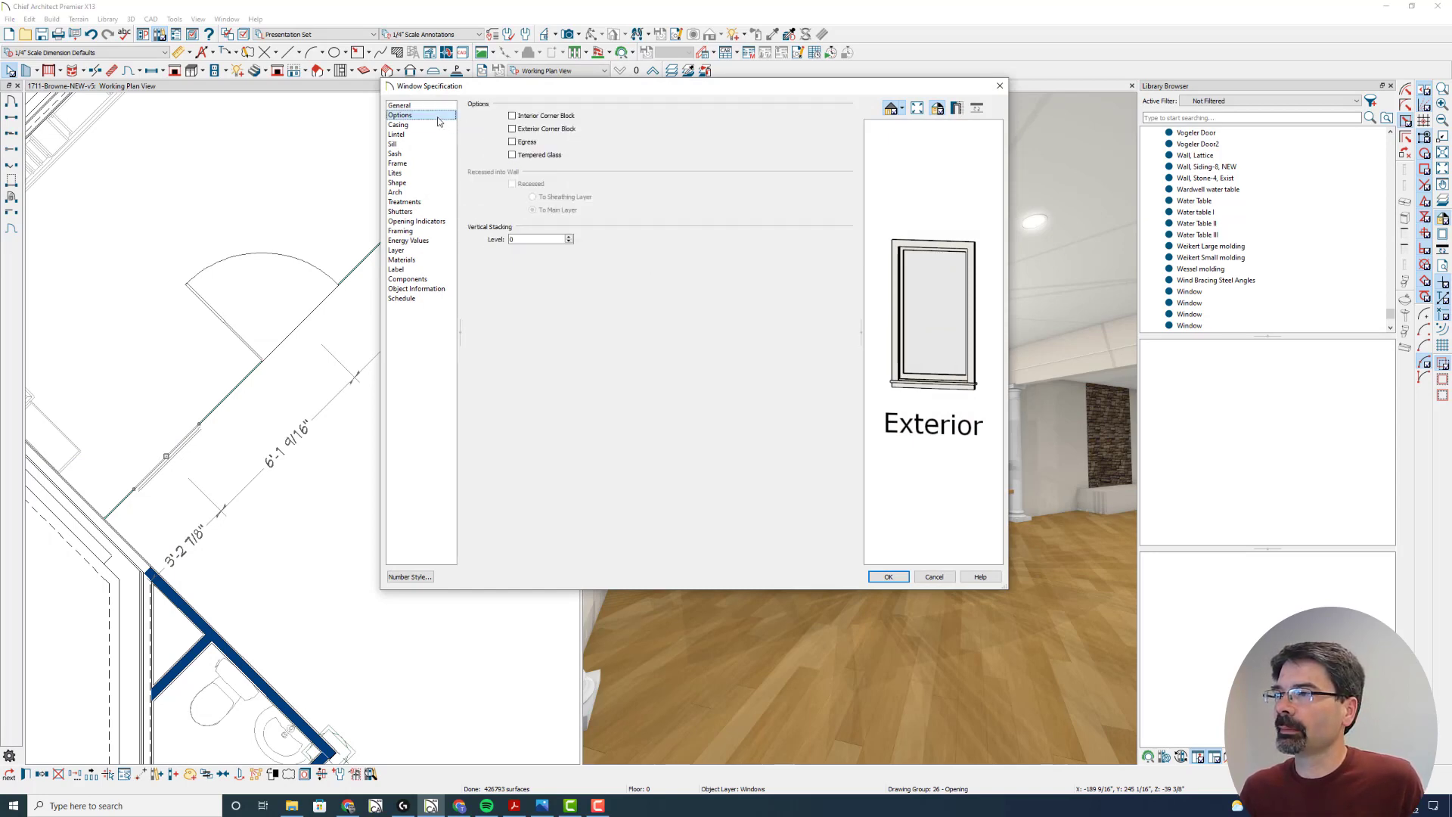
click(399, 124)
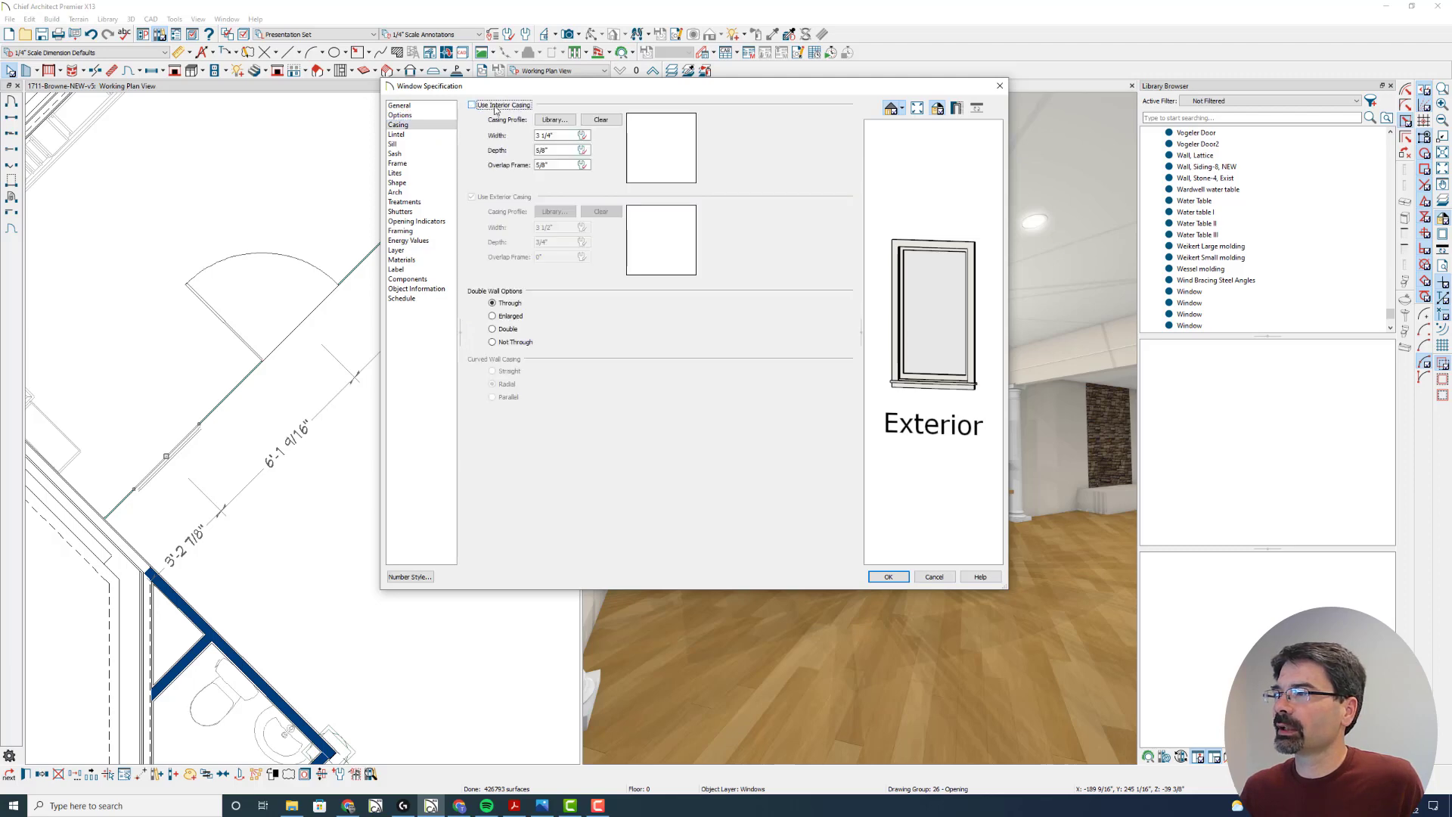
click(472, 104)
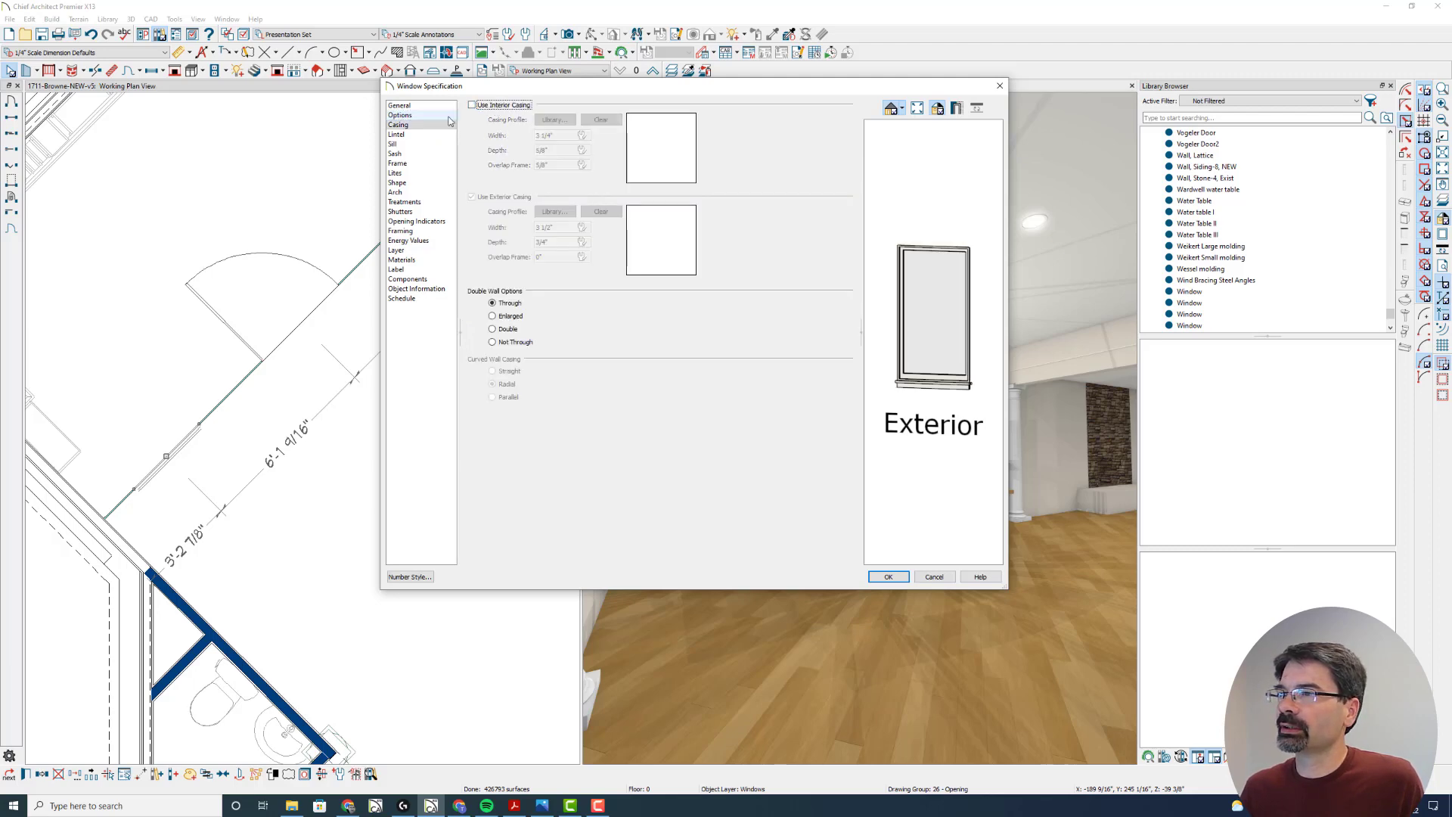
- Remove the window frame and review the 1-inch sash with 1 1/2-inch depth and inset
click(396, 135)
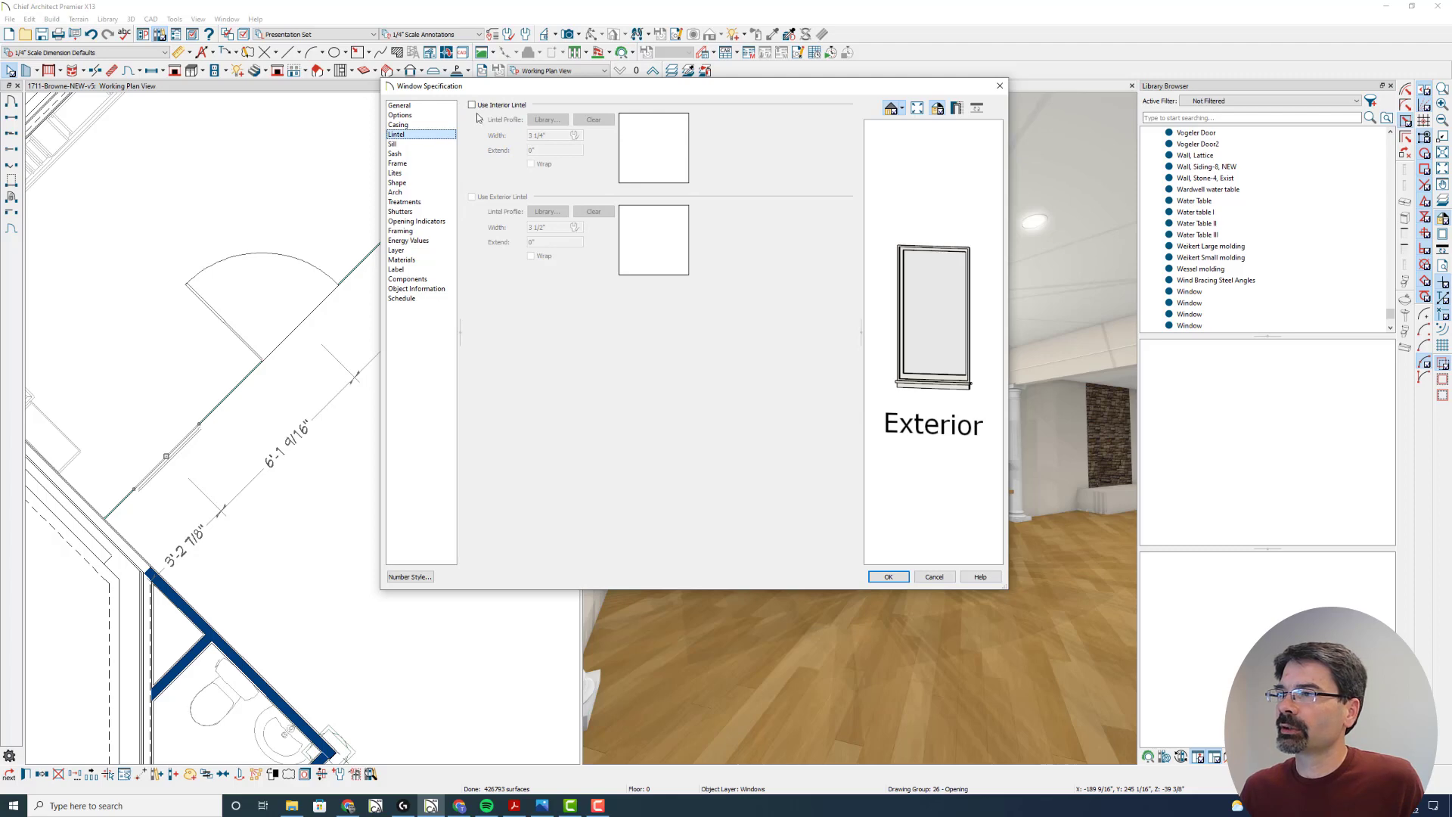
click(391, 143)
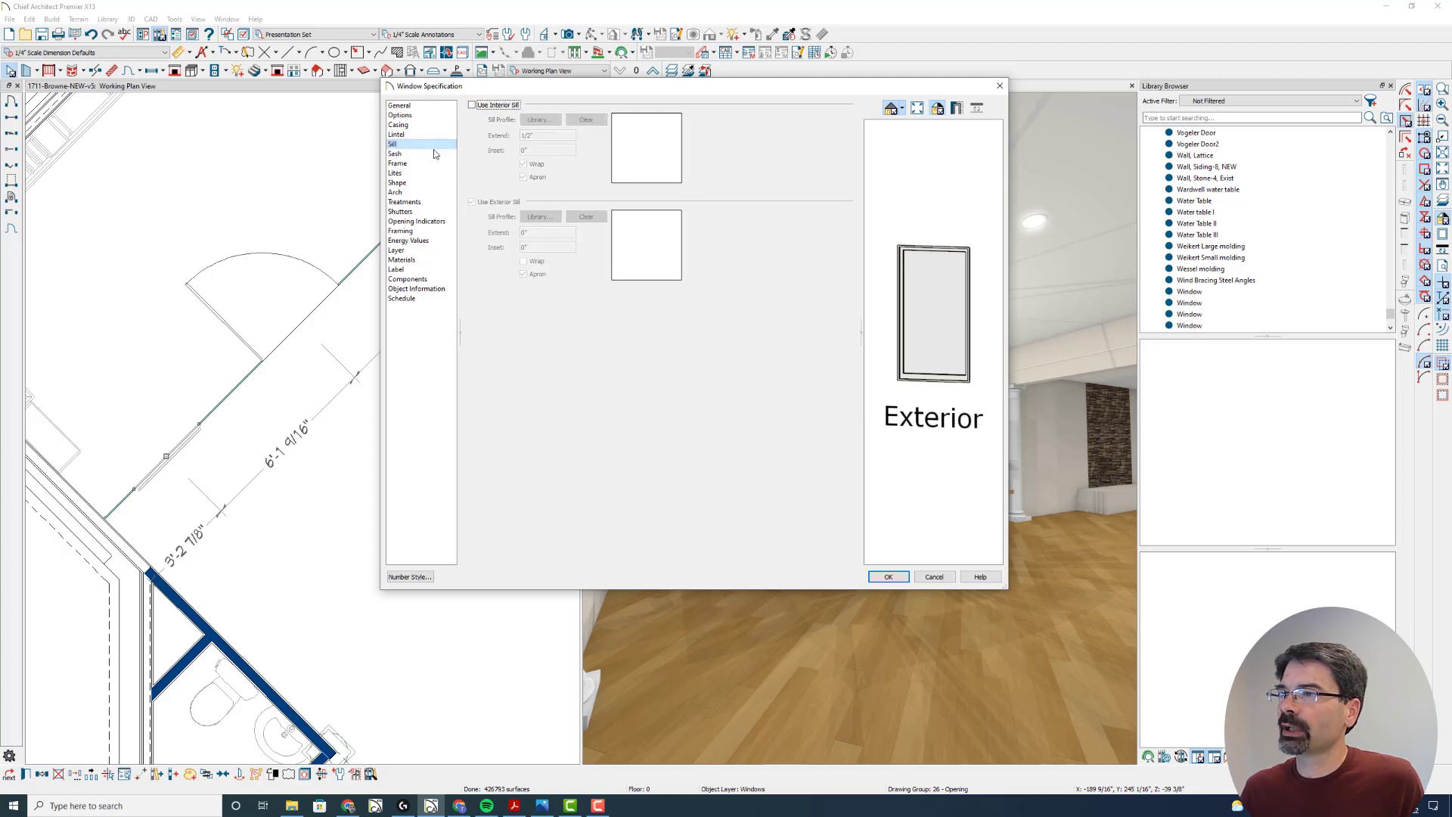
click(395, 154)
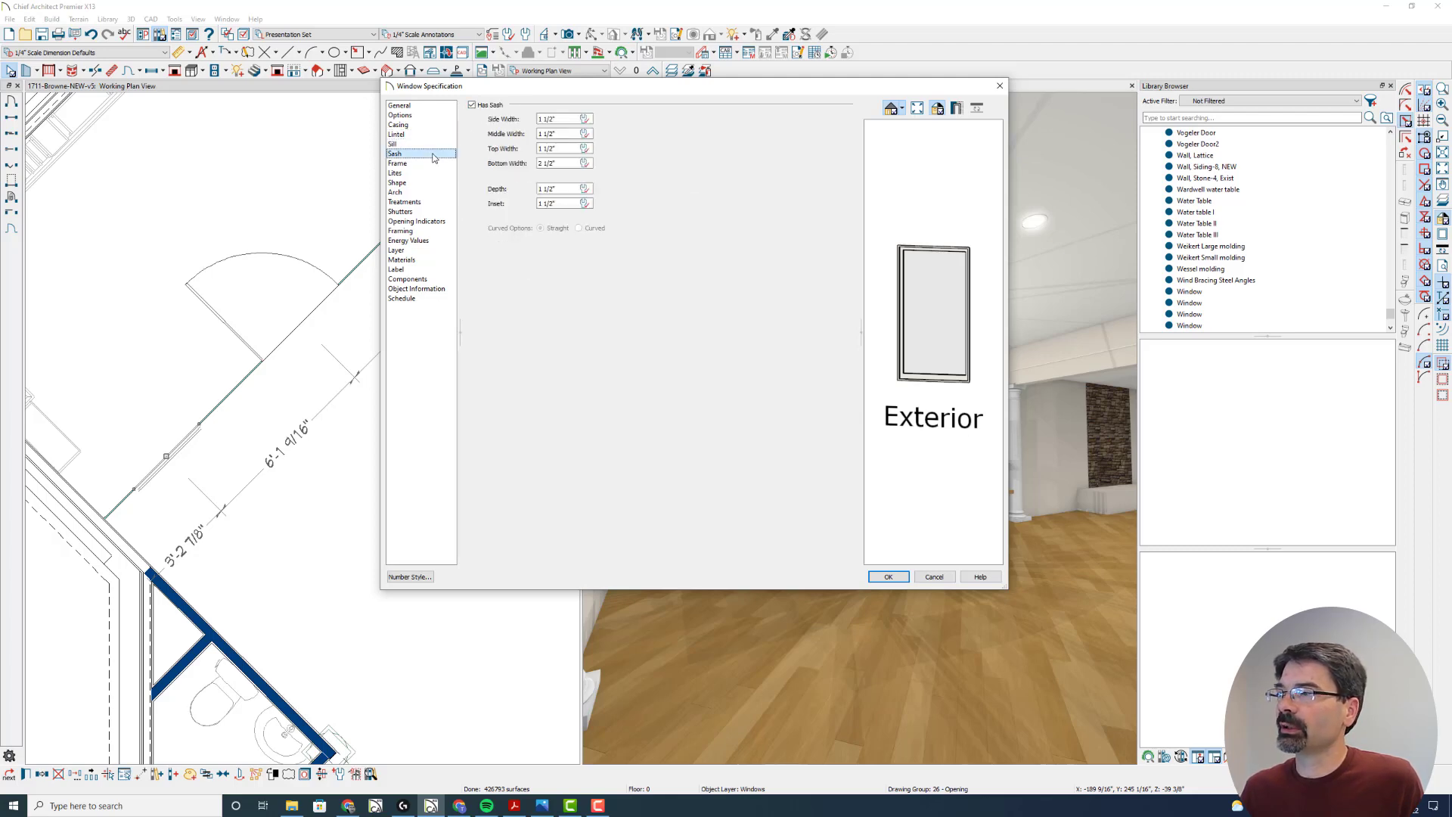
click(398, 163)
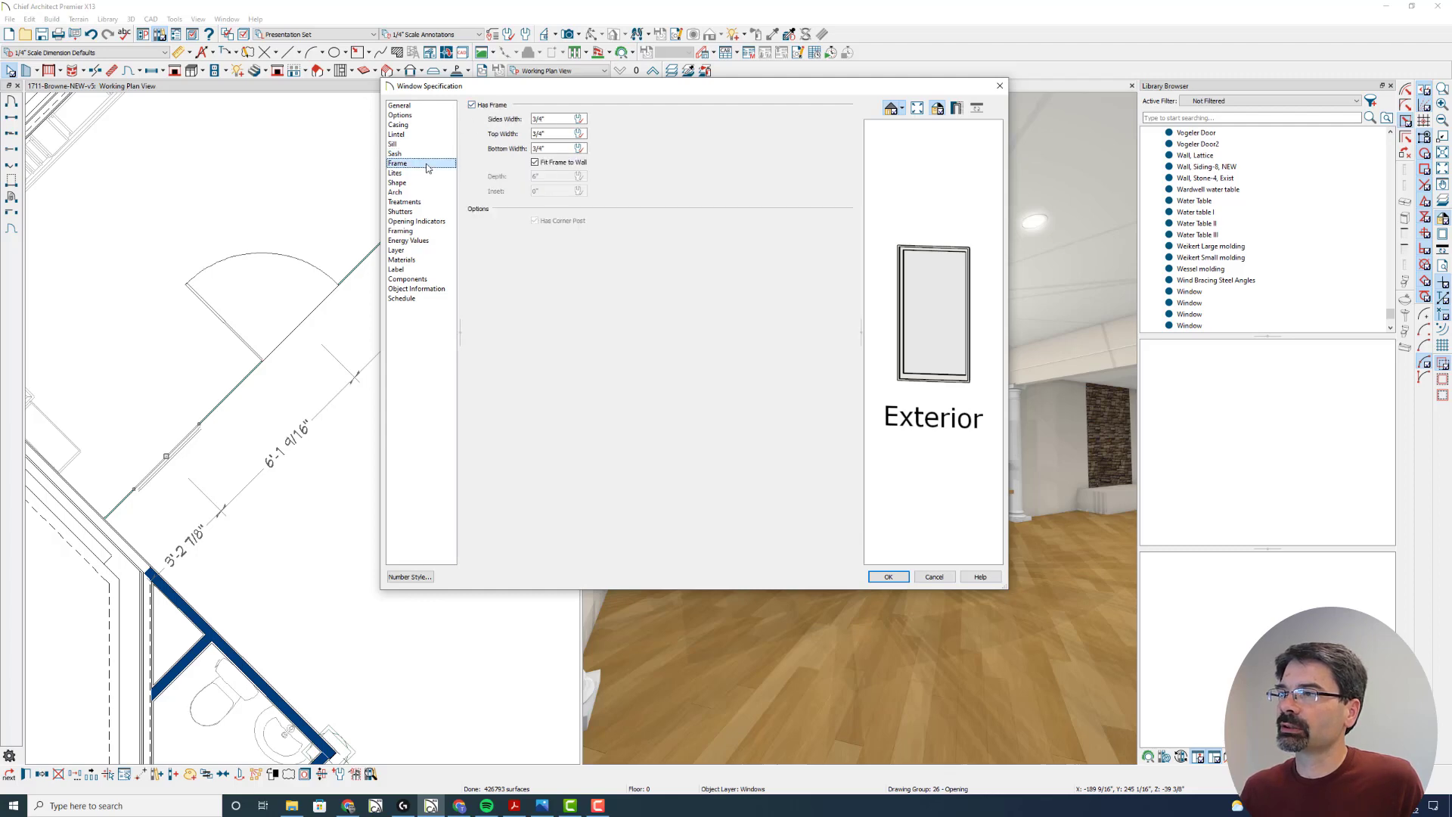
mouse_move(475, 151)
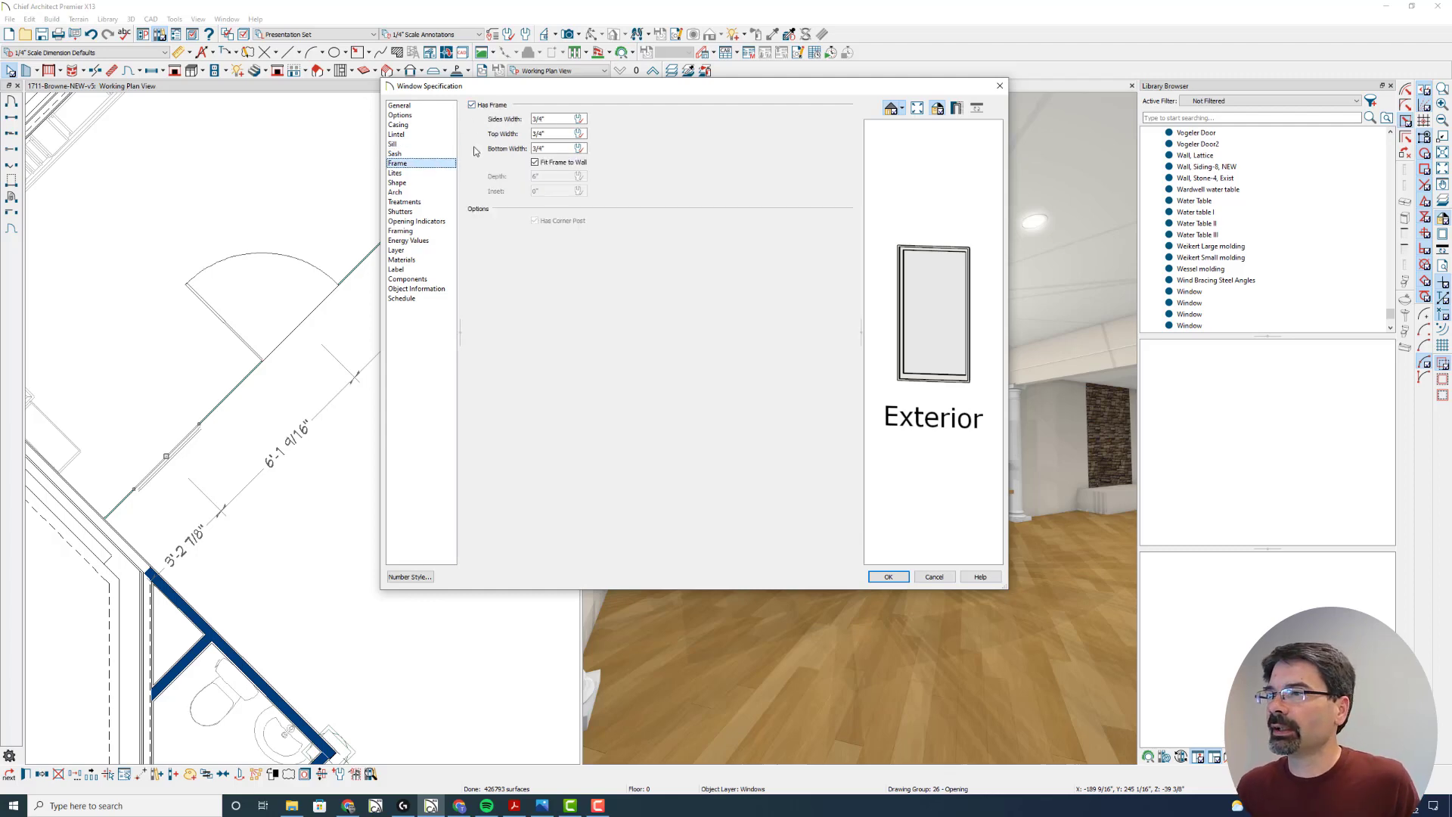
click(472, 104)
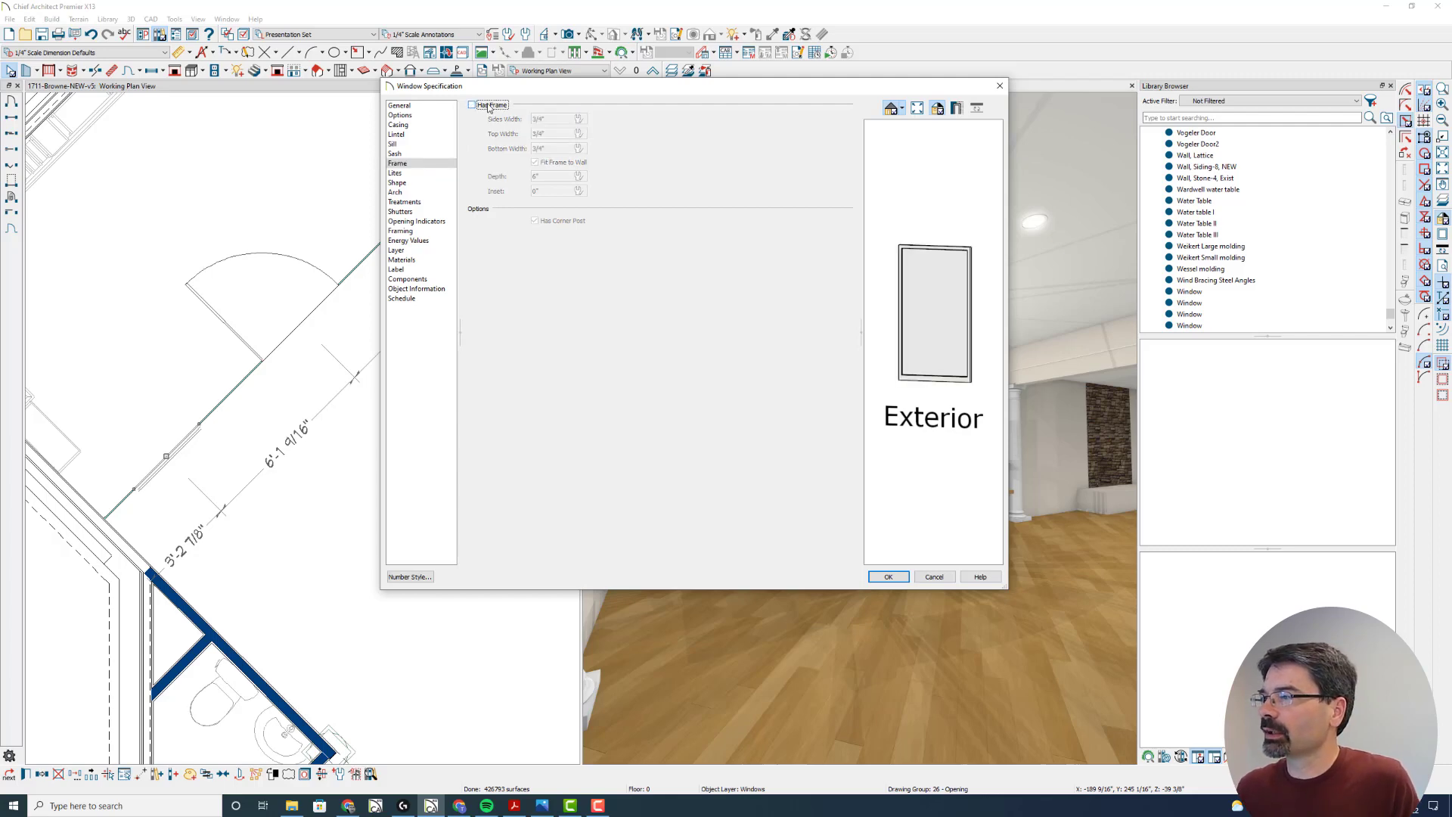
click(395, 153)
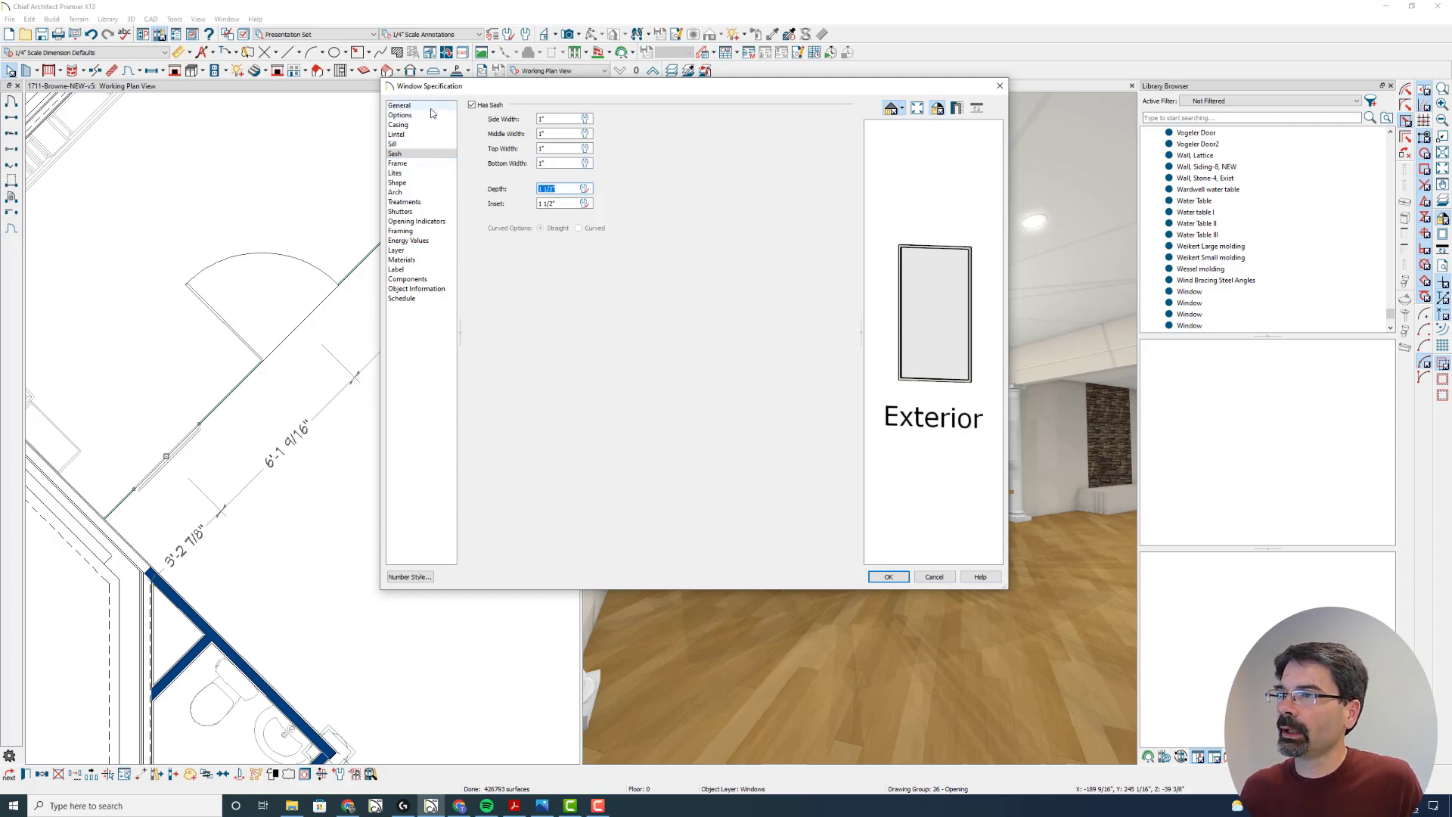
click(399, 115)
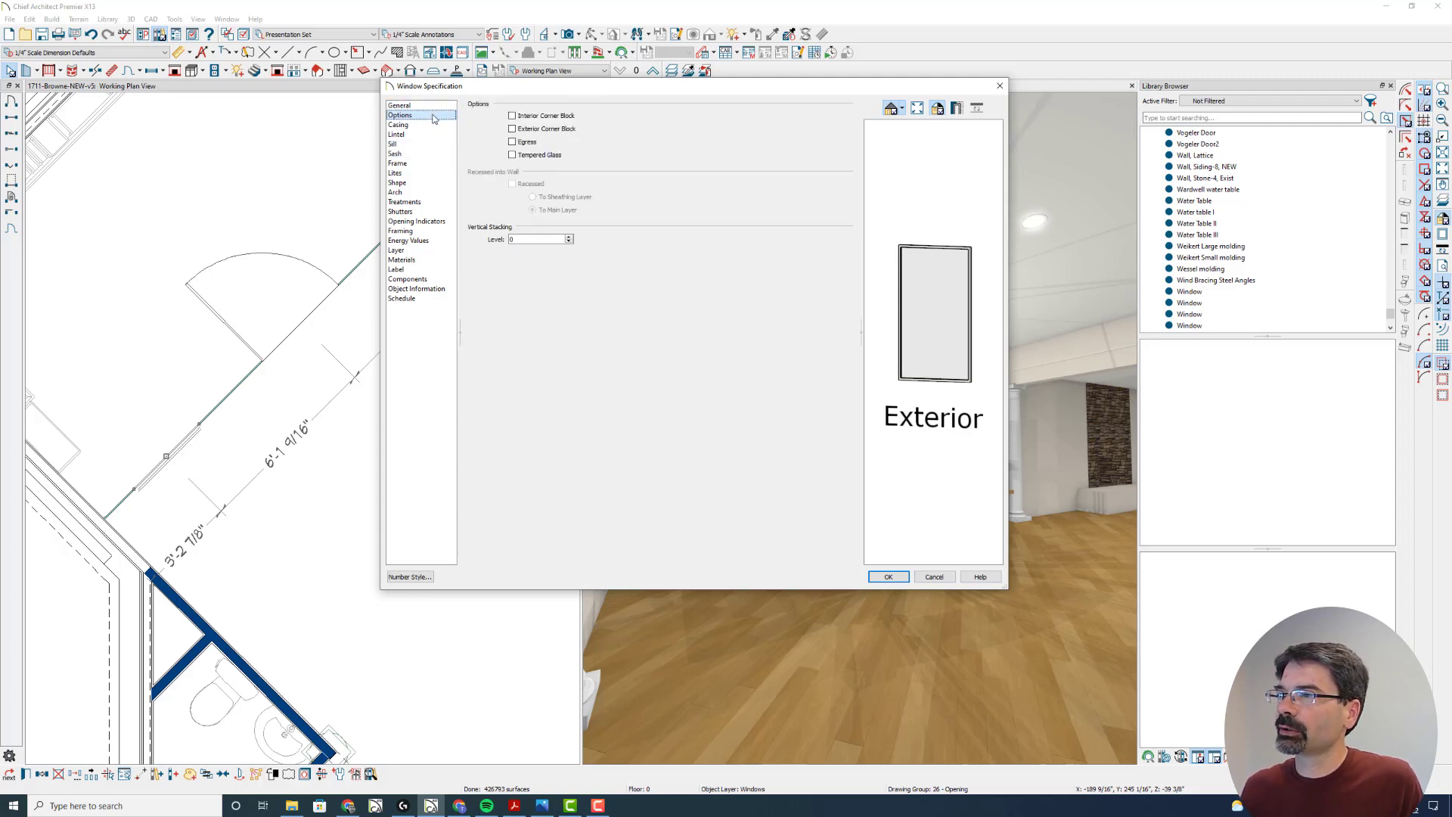
click(396, 135)
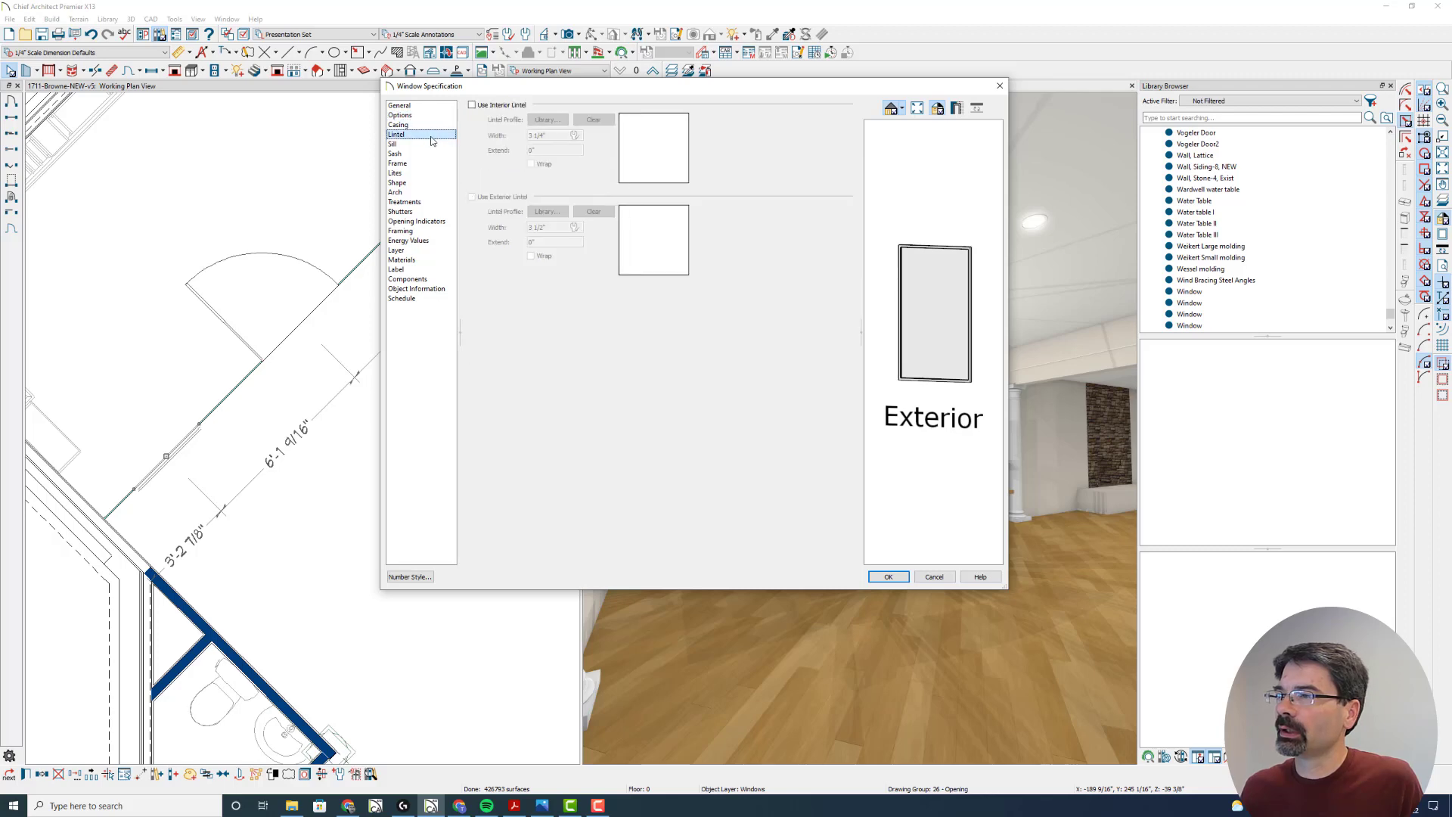
click(393, 152)
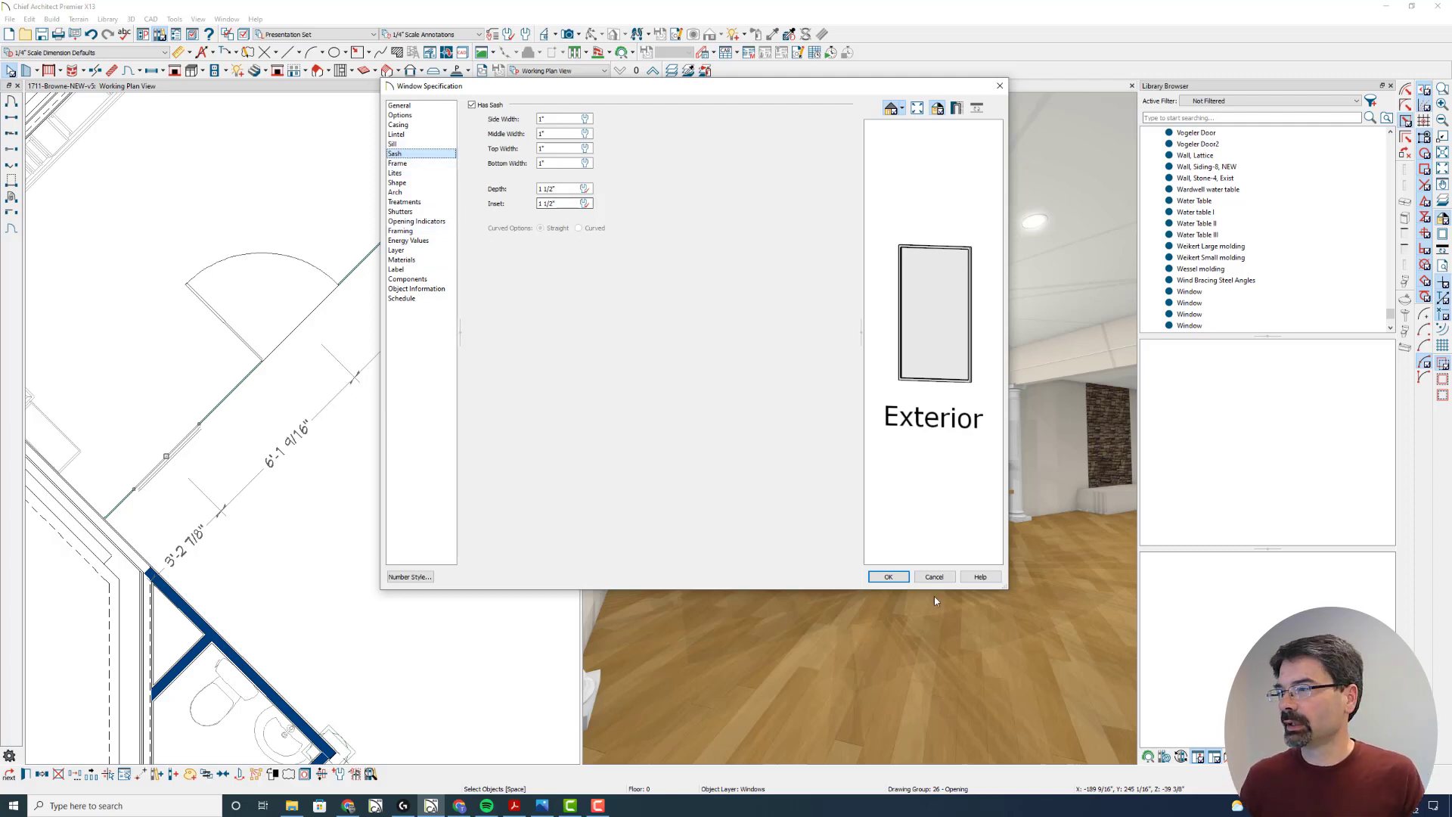
- Close the Window Specification dialog
click(886, 576)
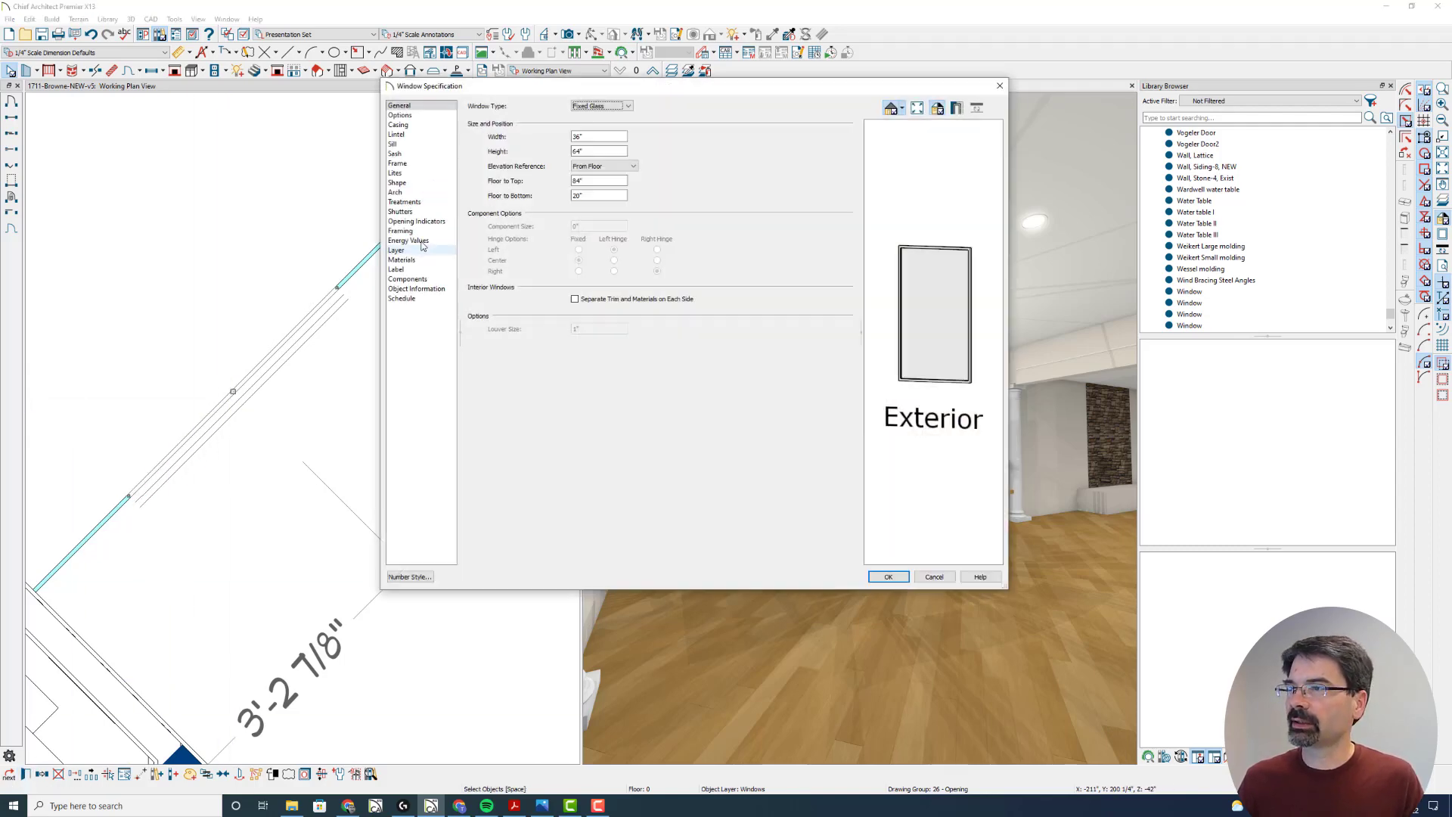
- Set sash inset to 0, suppress the label, and use 3x4 lites with 1-inch muntins
click(394, 153)
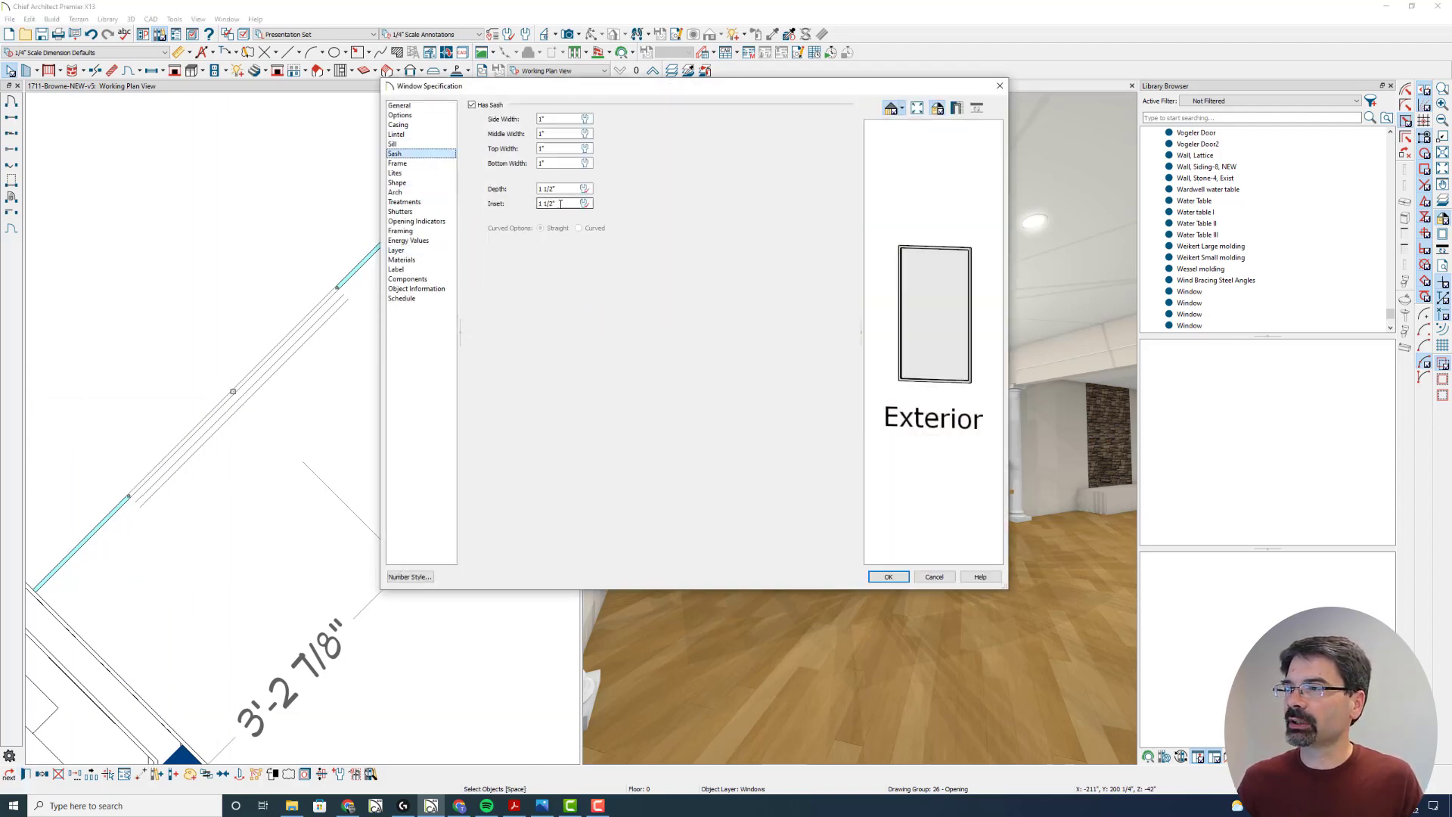
triple_click(555, 203)
text(0)
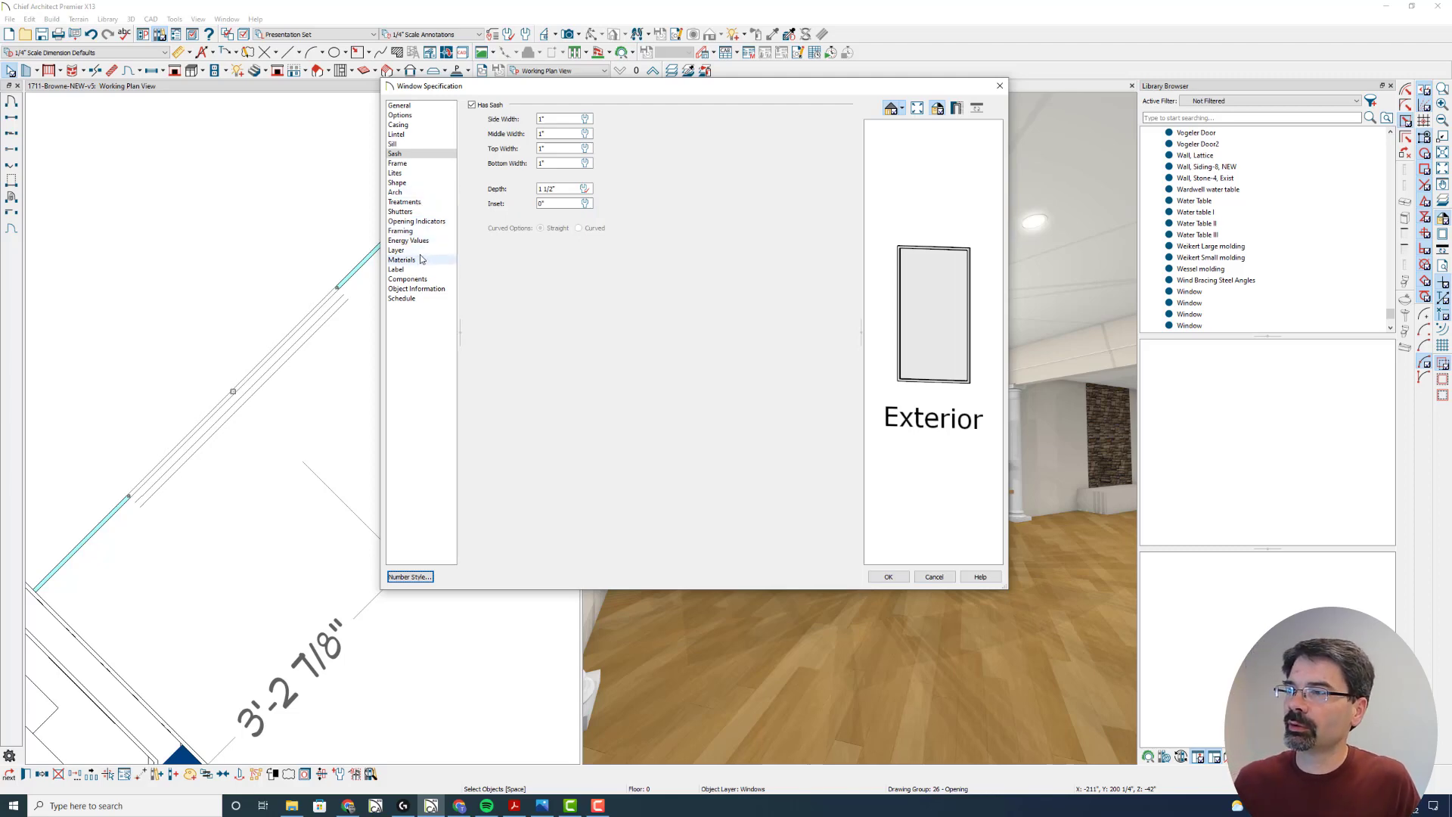
click(396, 251)
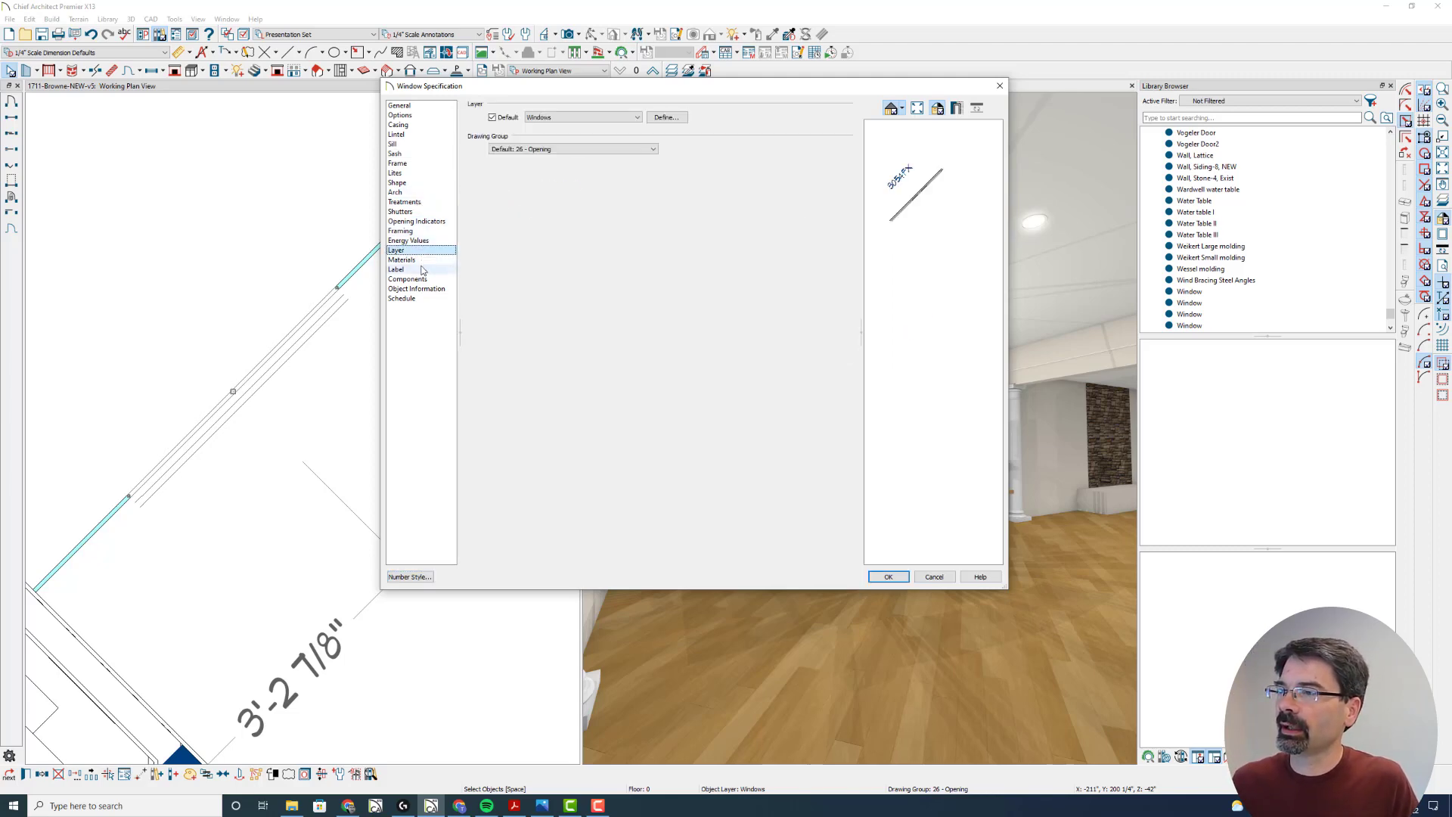
click(396, 269)
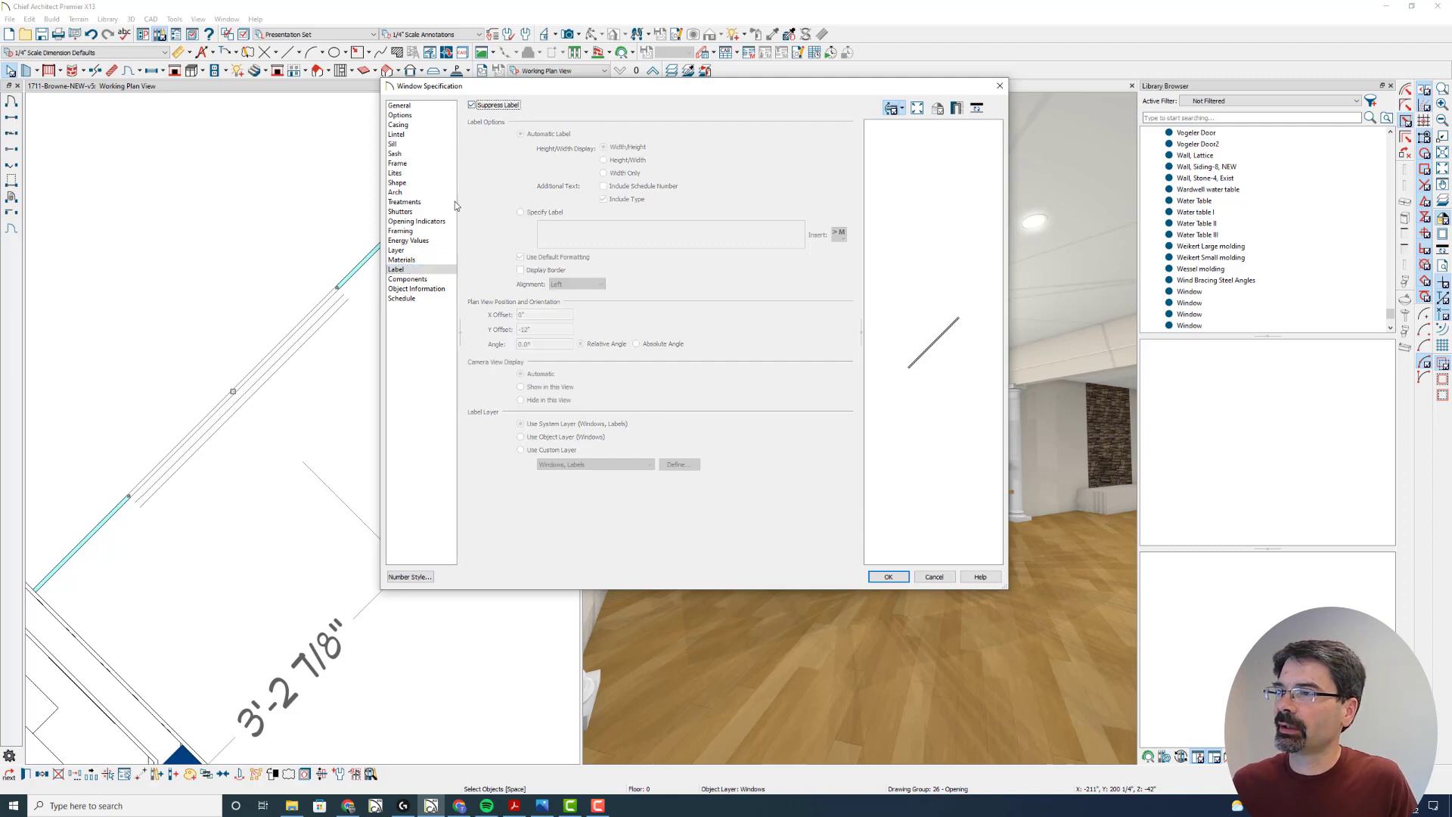
click(401, 298)
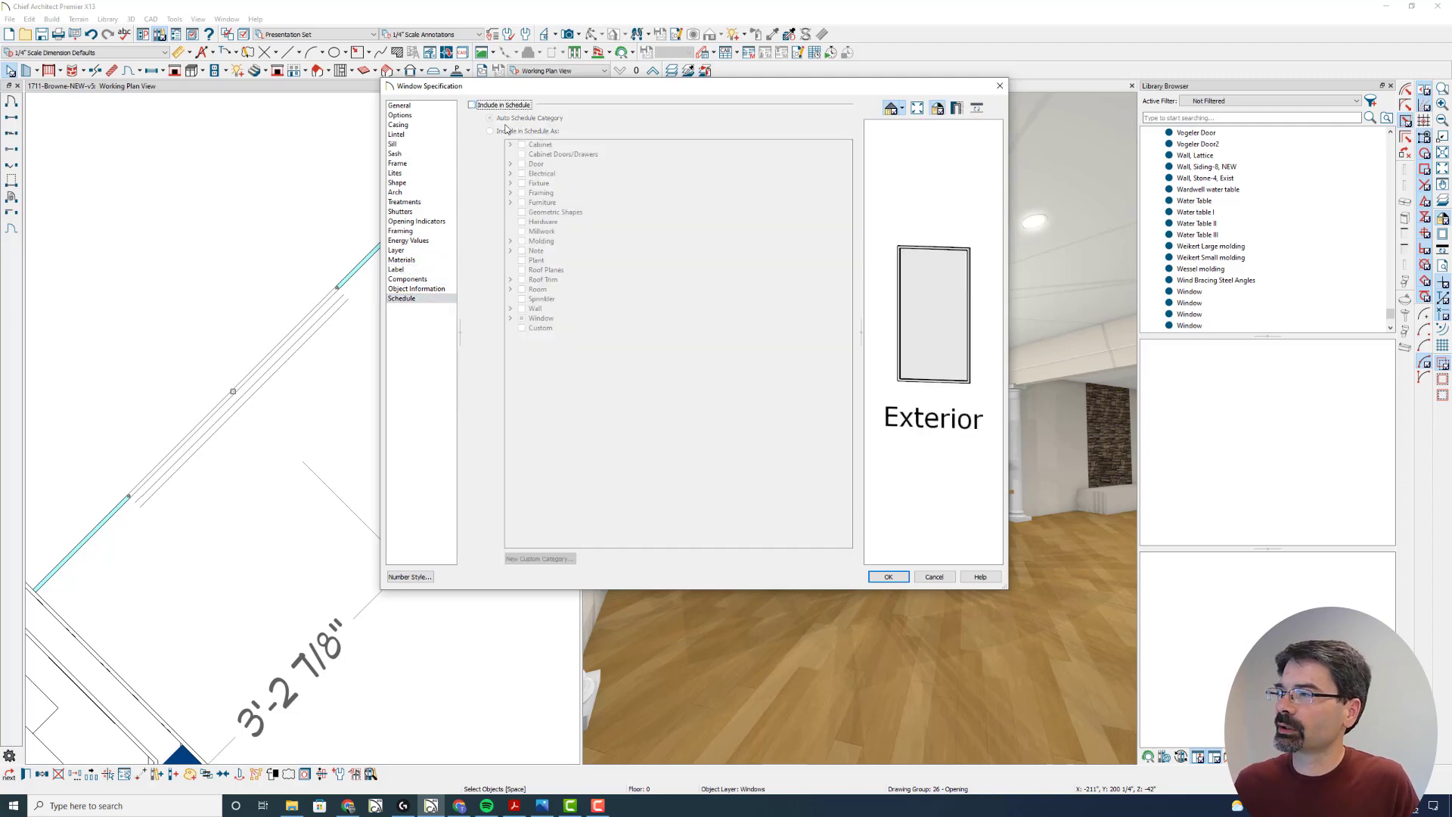
click(395, 173)
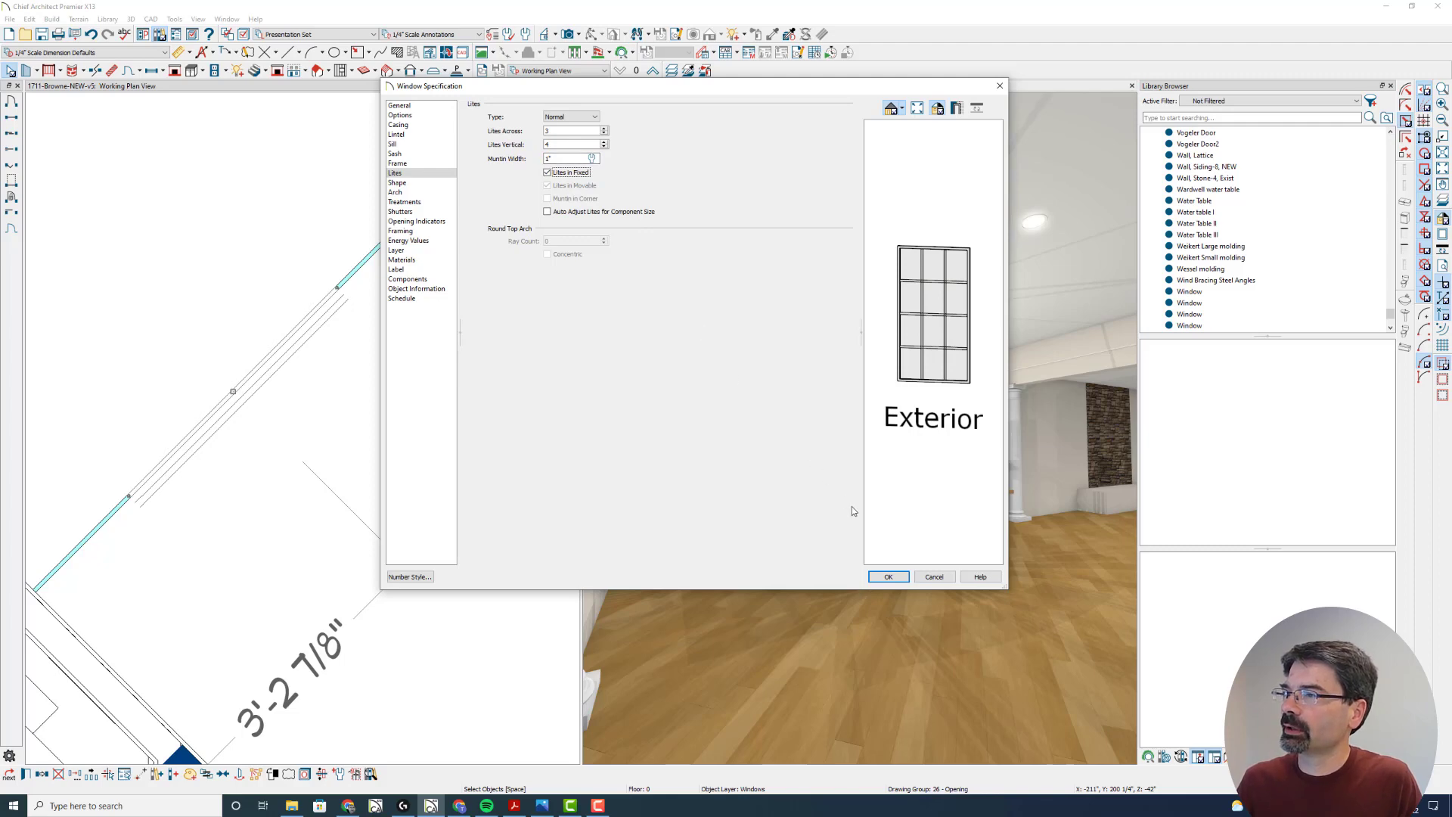
click(886, 577)
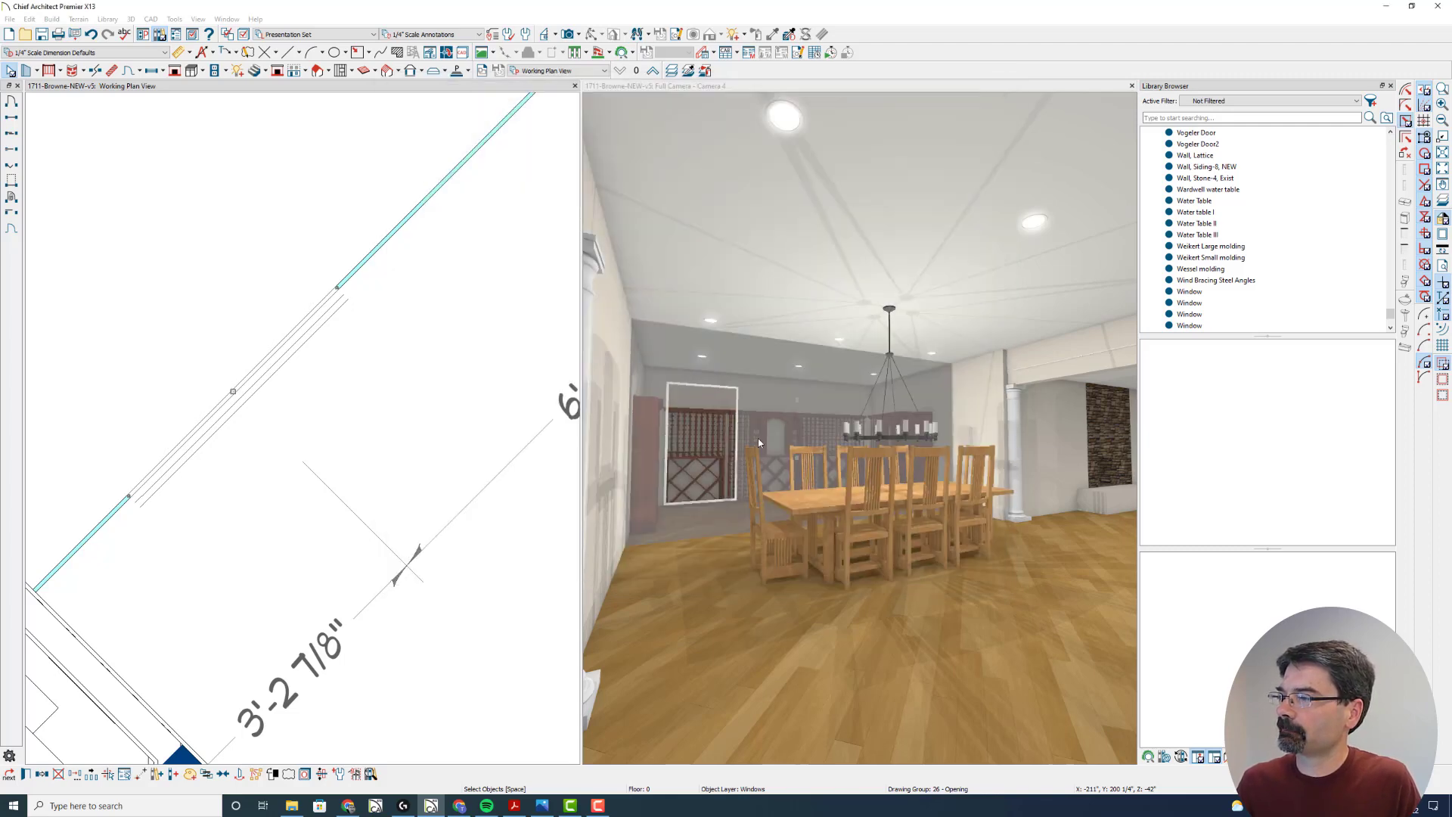
click(787, 34)
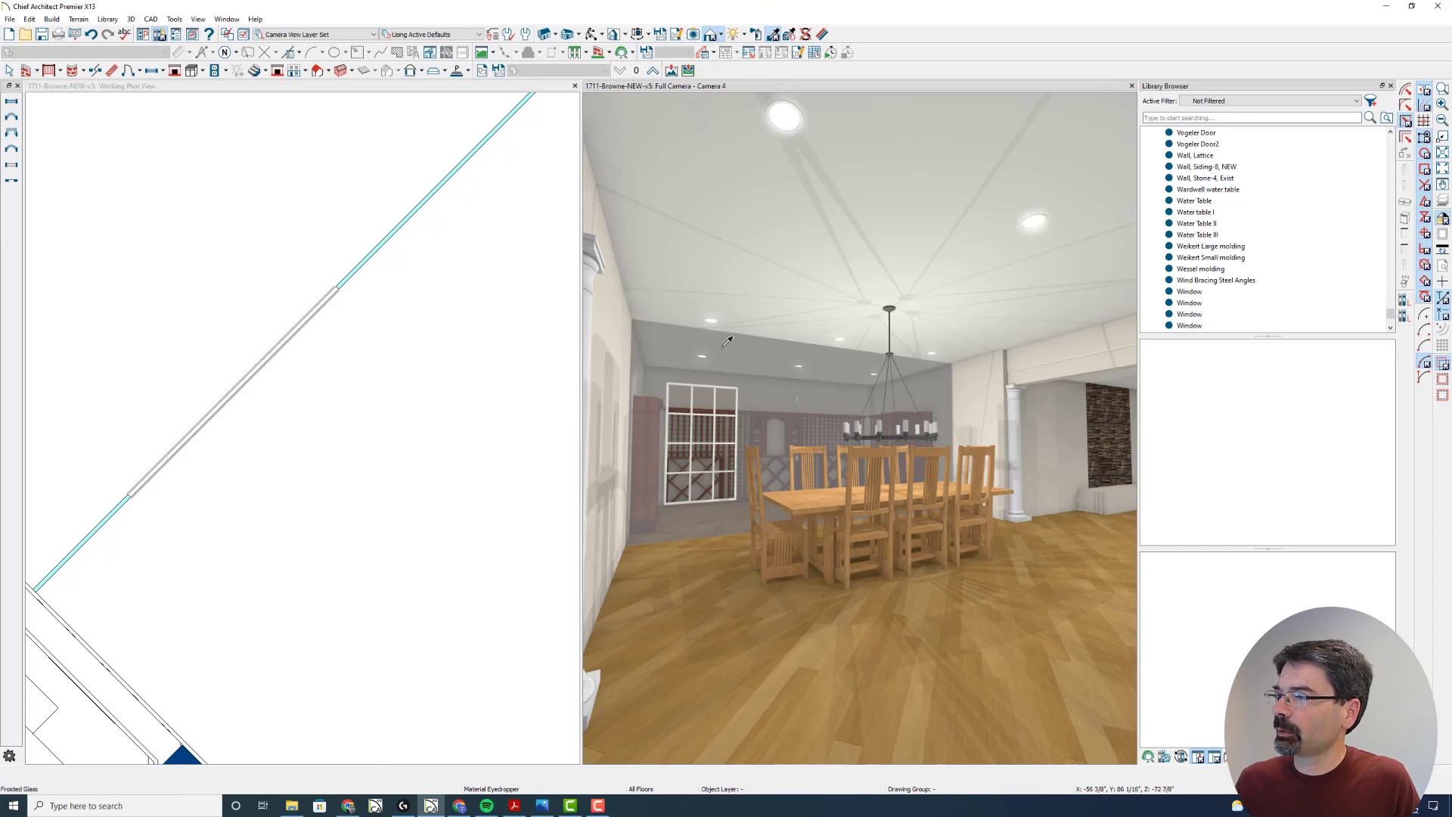
mouse_move(727, 360)
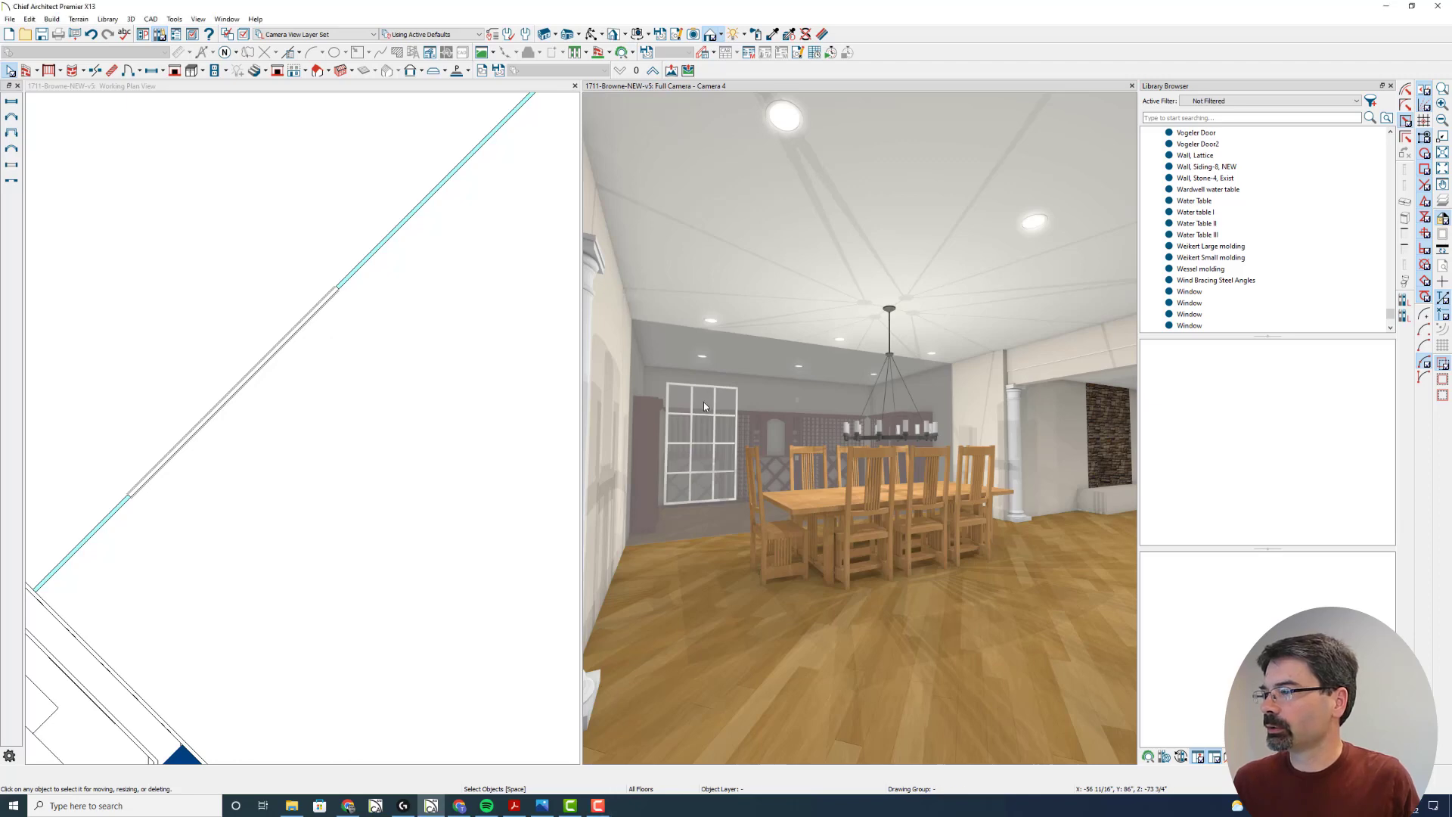
- Select the gridded window in the 3D camera view
click(702, 435)
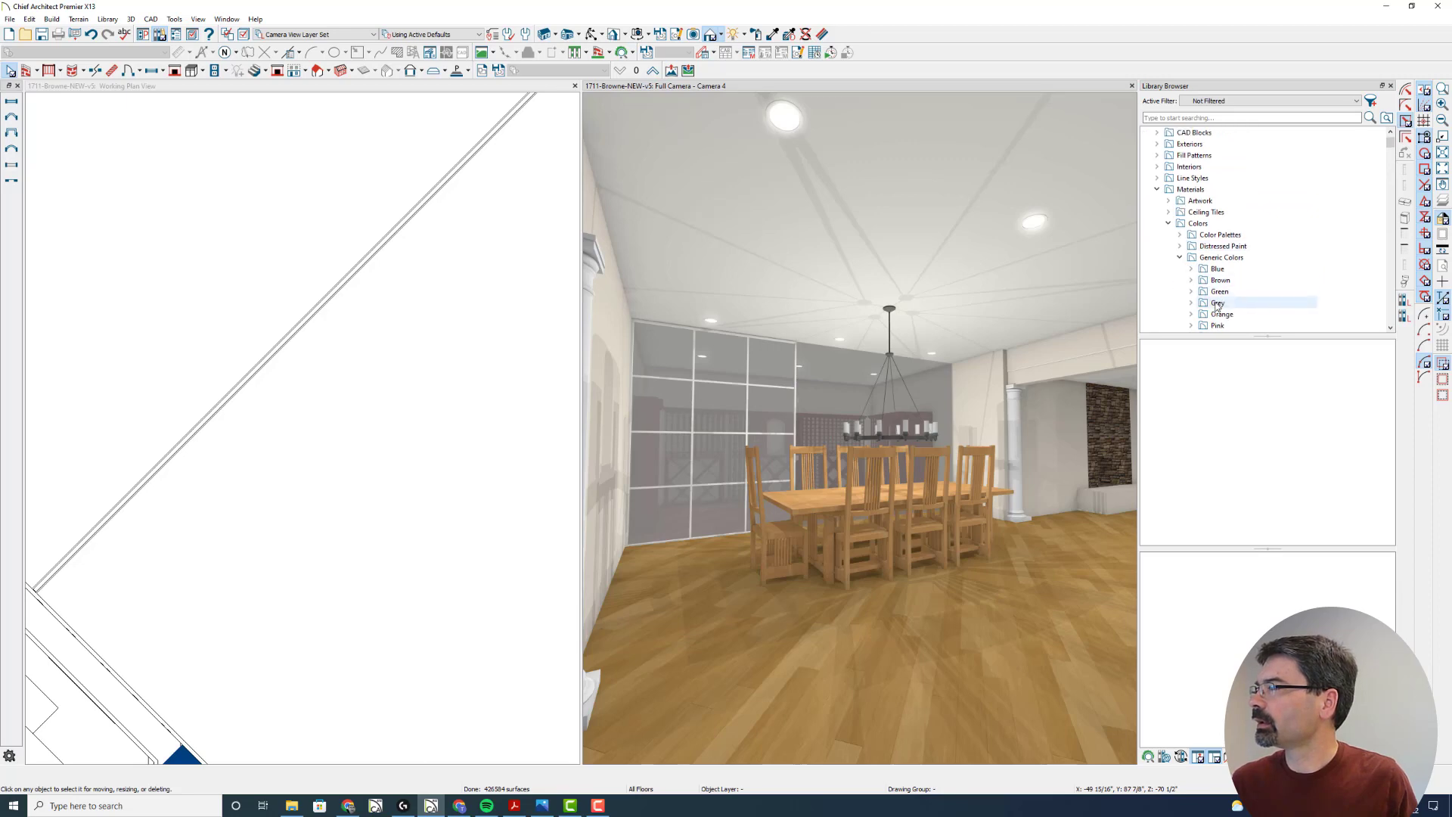
- Paint the window muntins Color - Black and copy the gridded window
click(1217, 301)
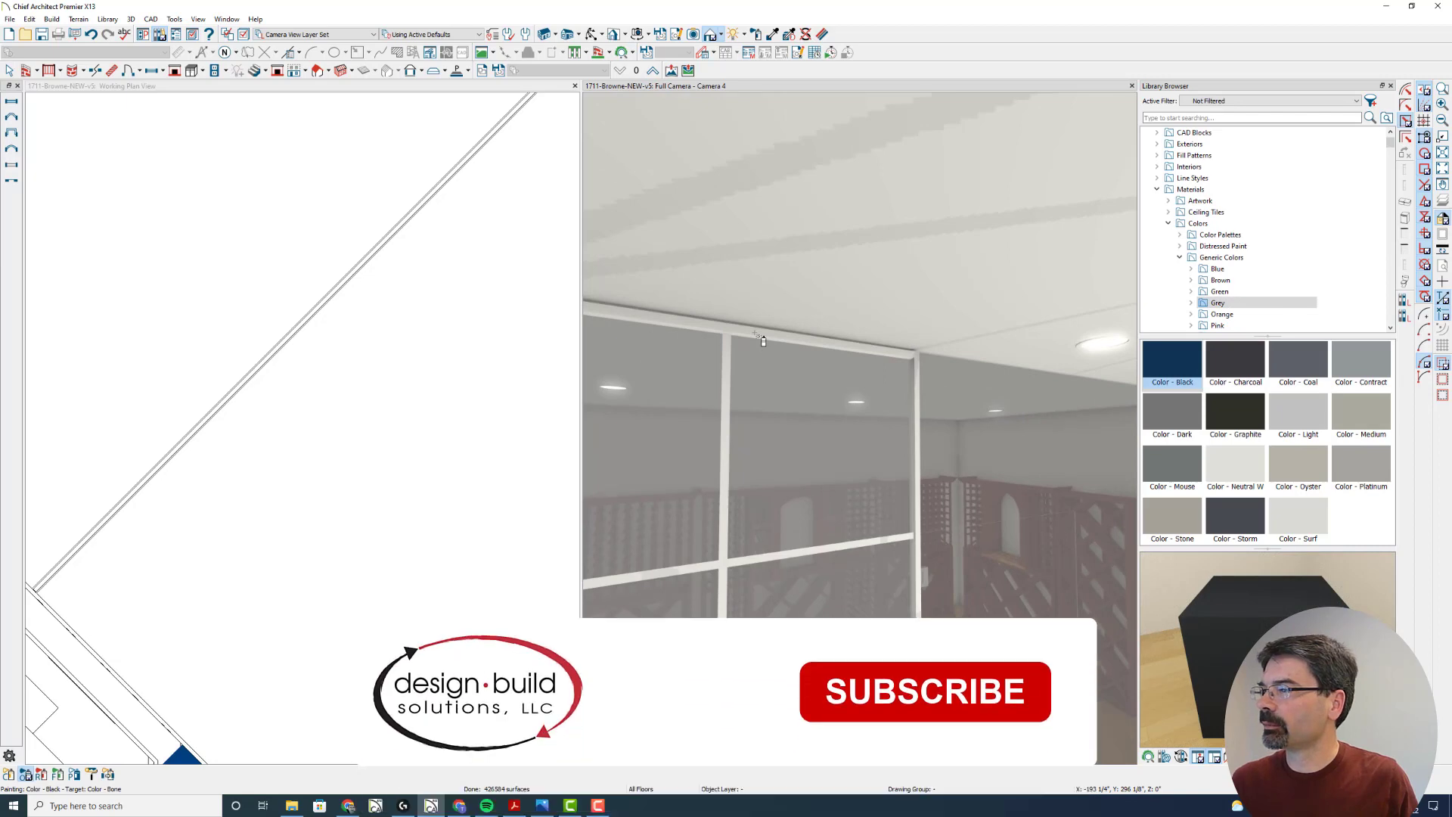
click(762, 340)
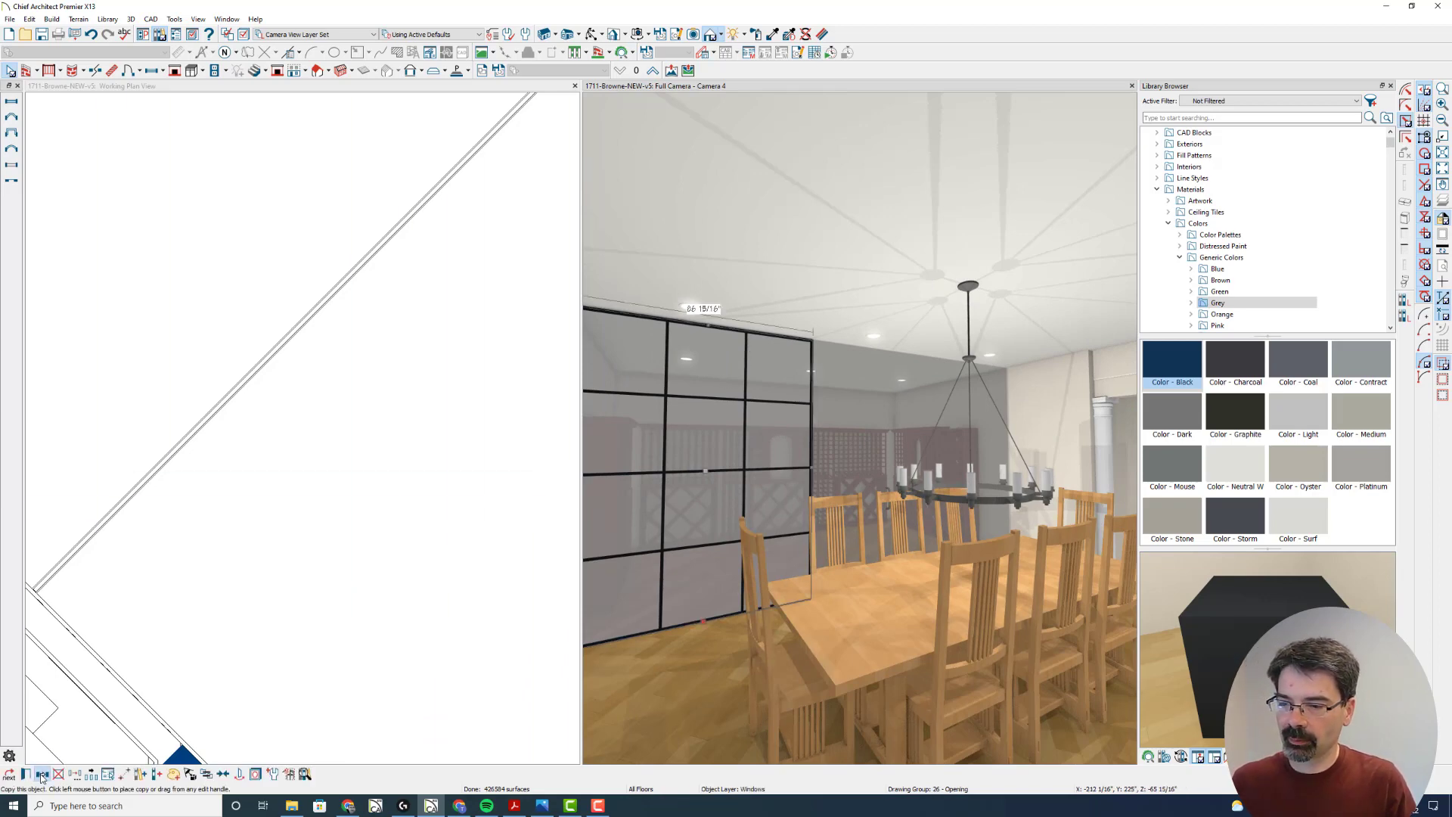
click(850, 500)
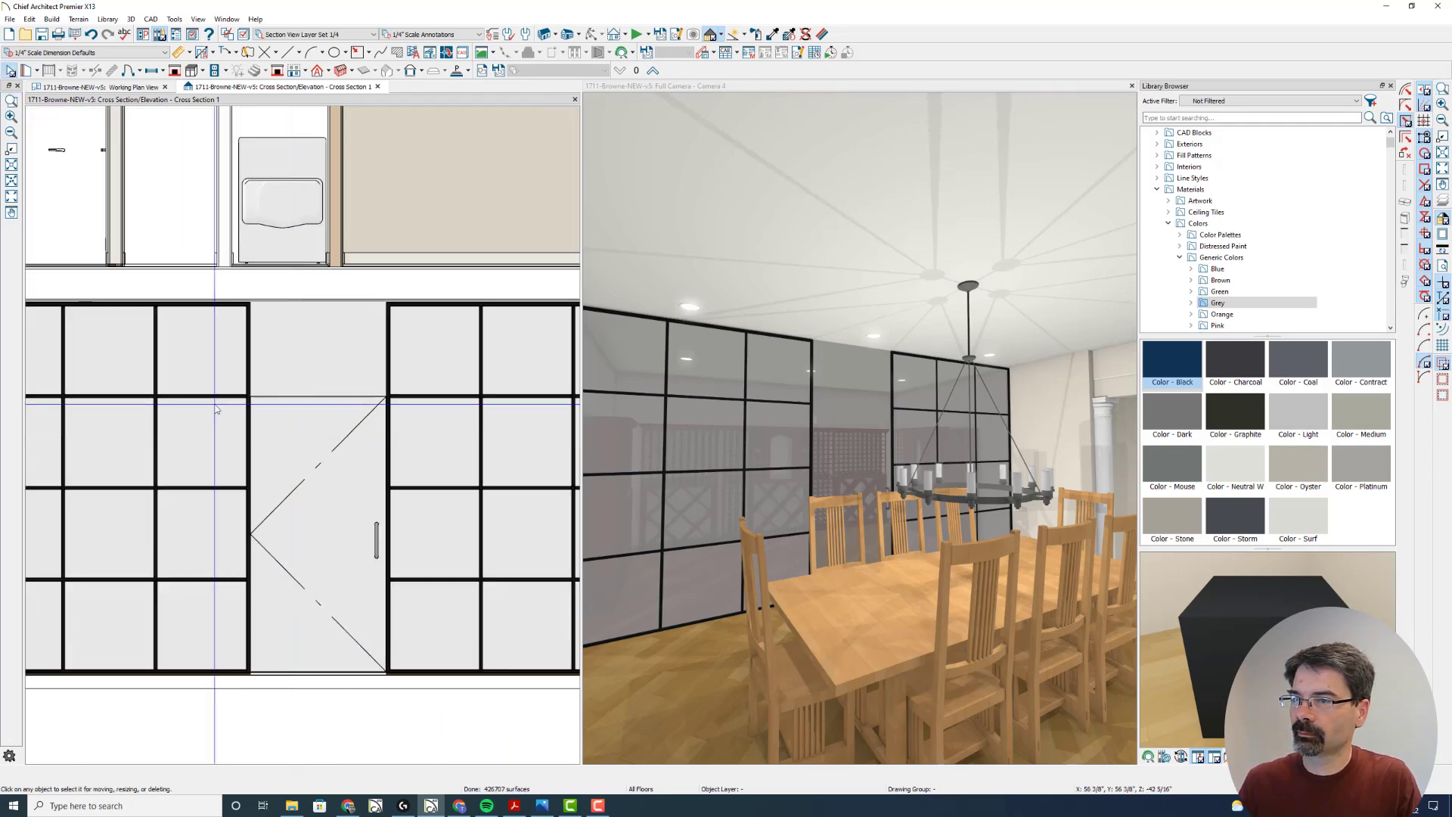
- Raise the flanking gridded glass windows to 116 inches tall in the cross-section
click(490, 359)
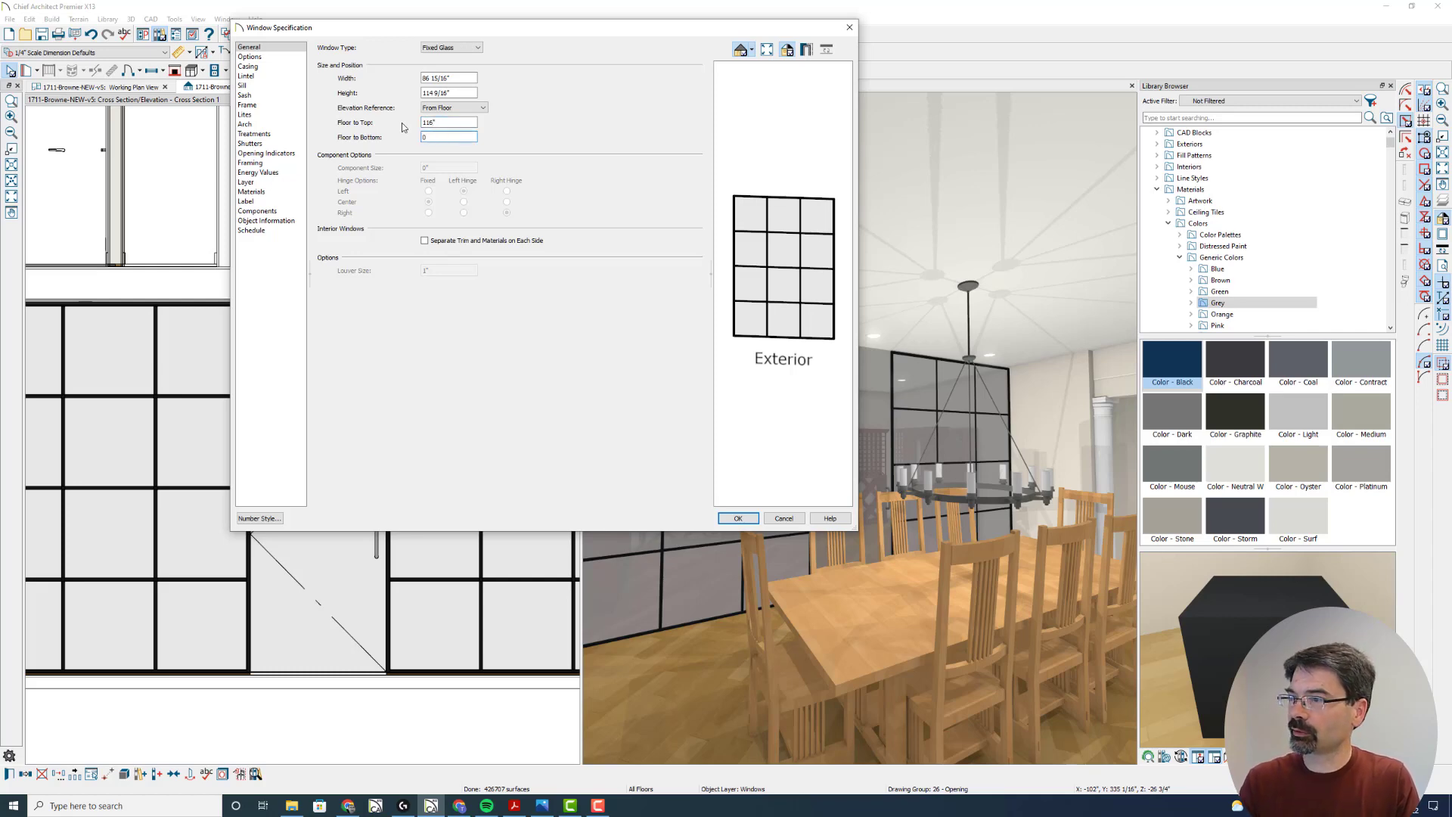
click(736, 517)
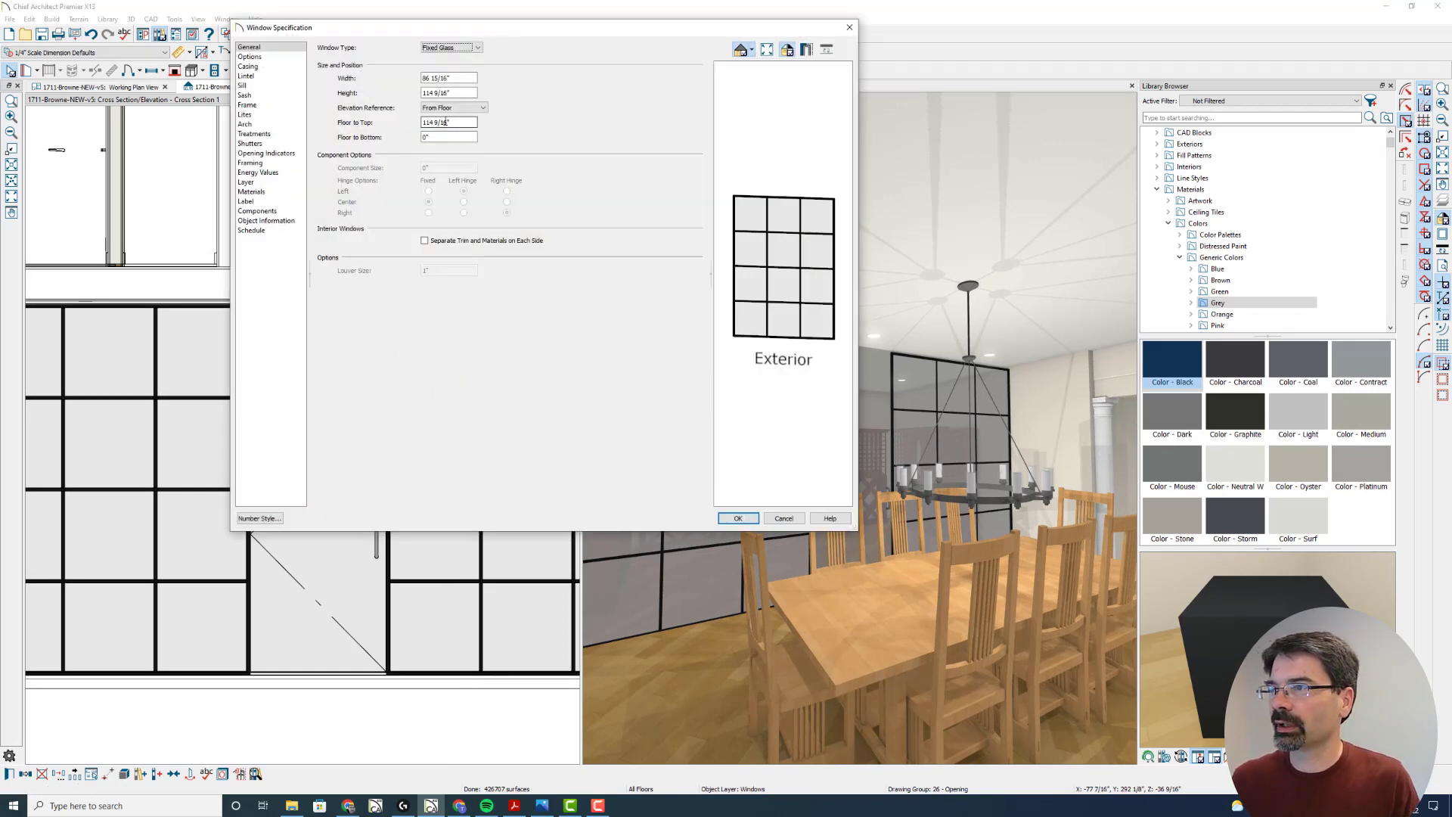
click(449, 92)
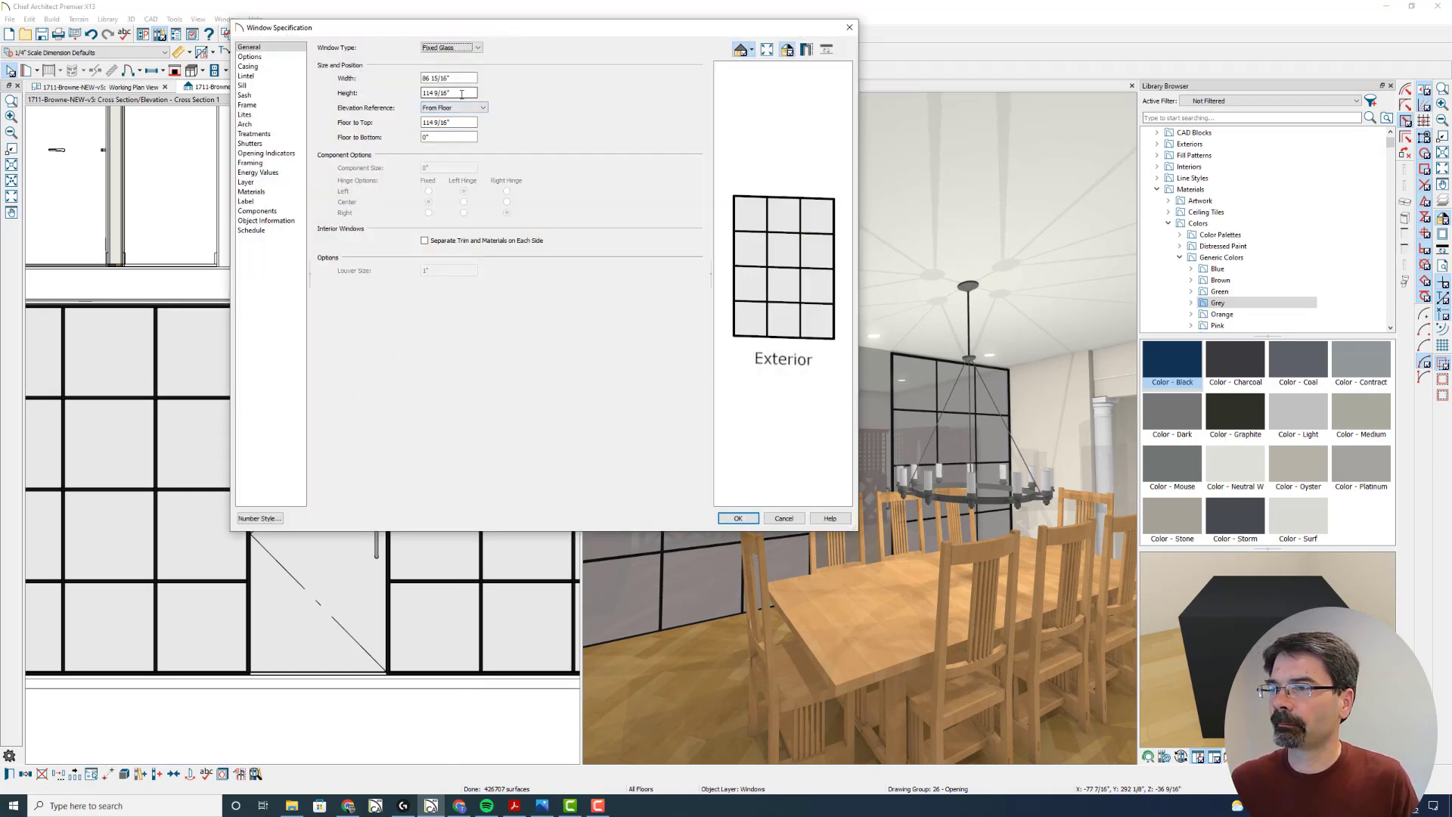
triple_click(447, 92)
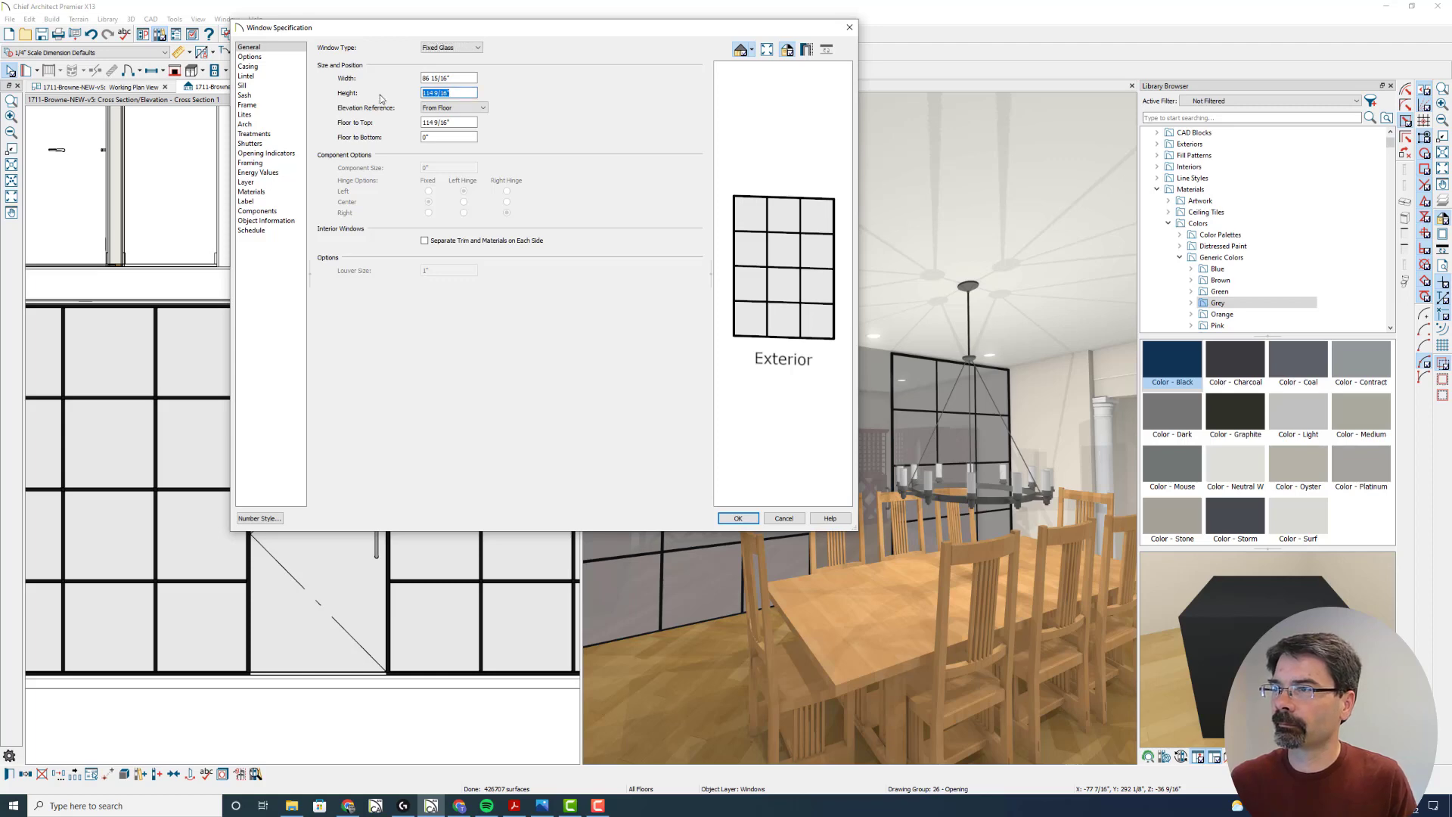
text(11)
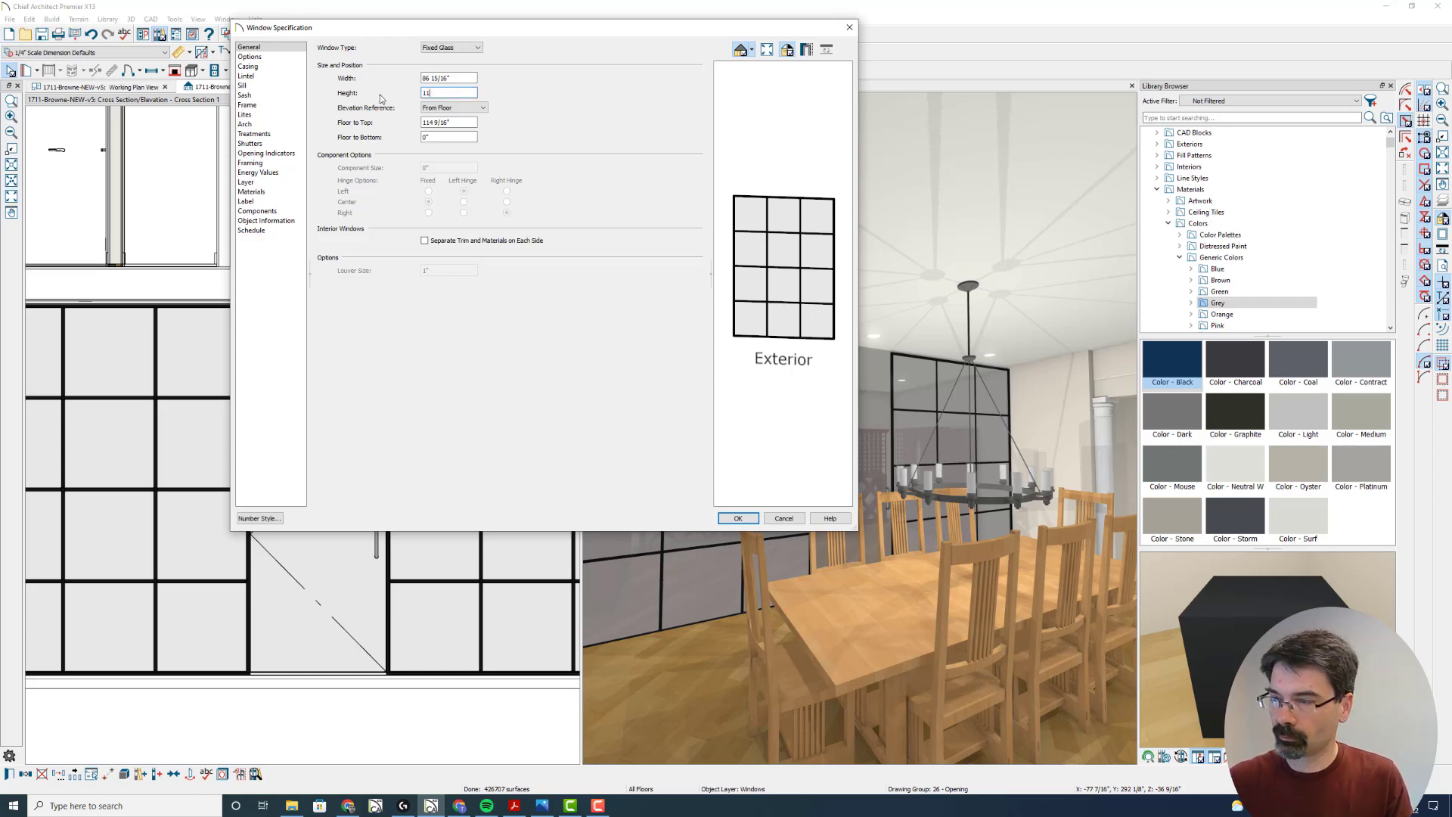
click(737, 518)
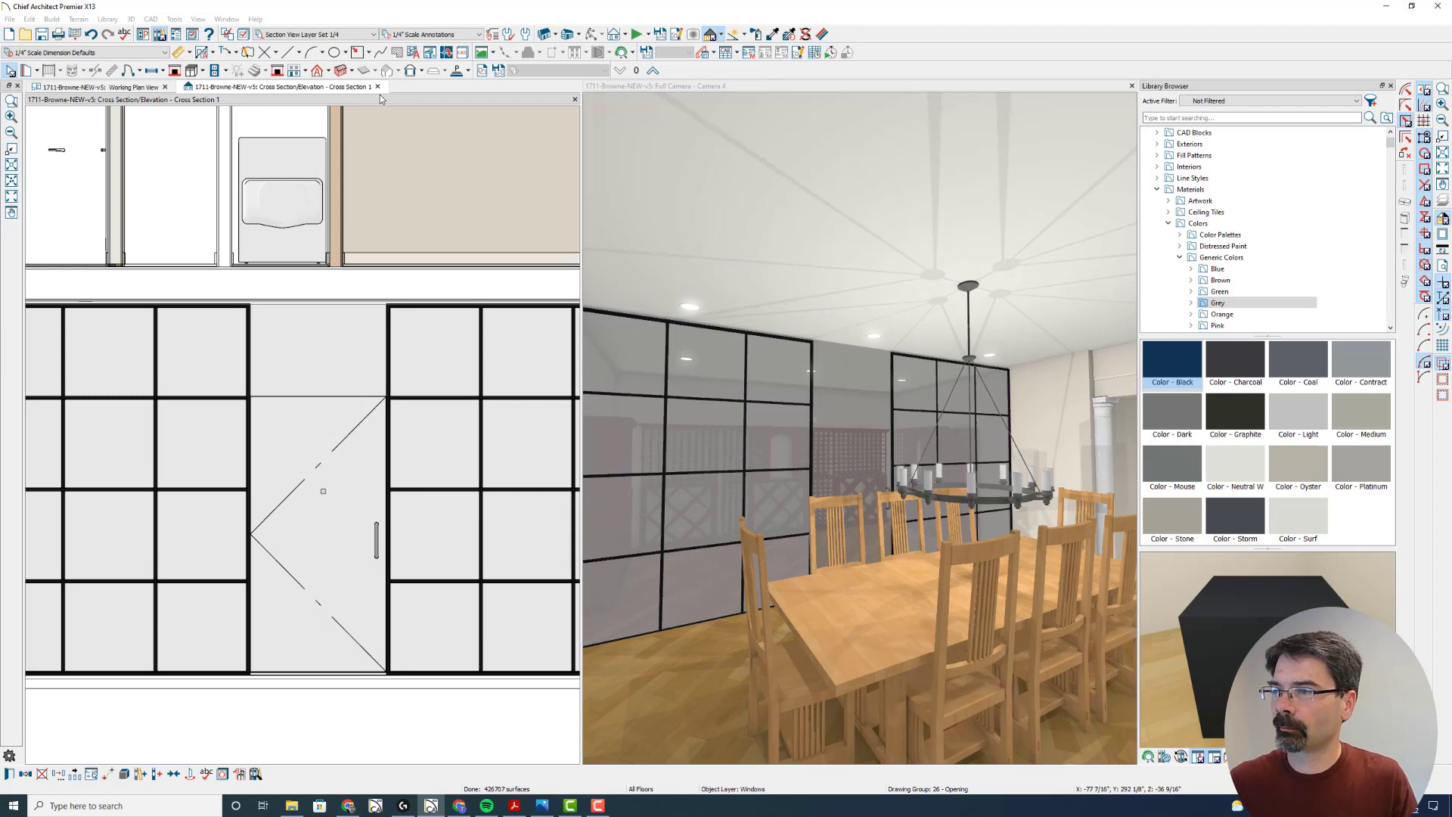
click(318, 492)
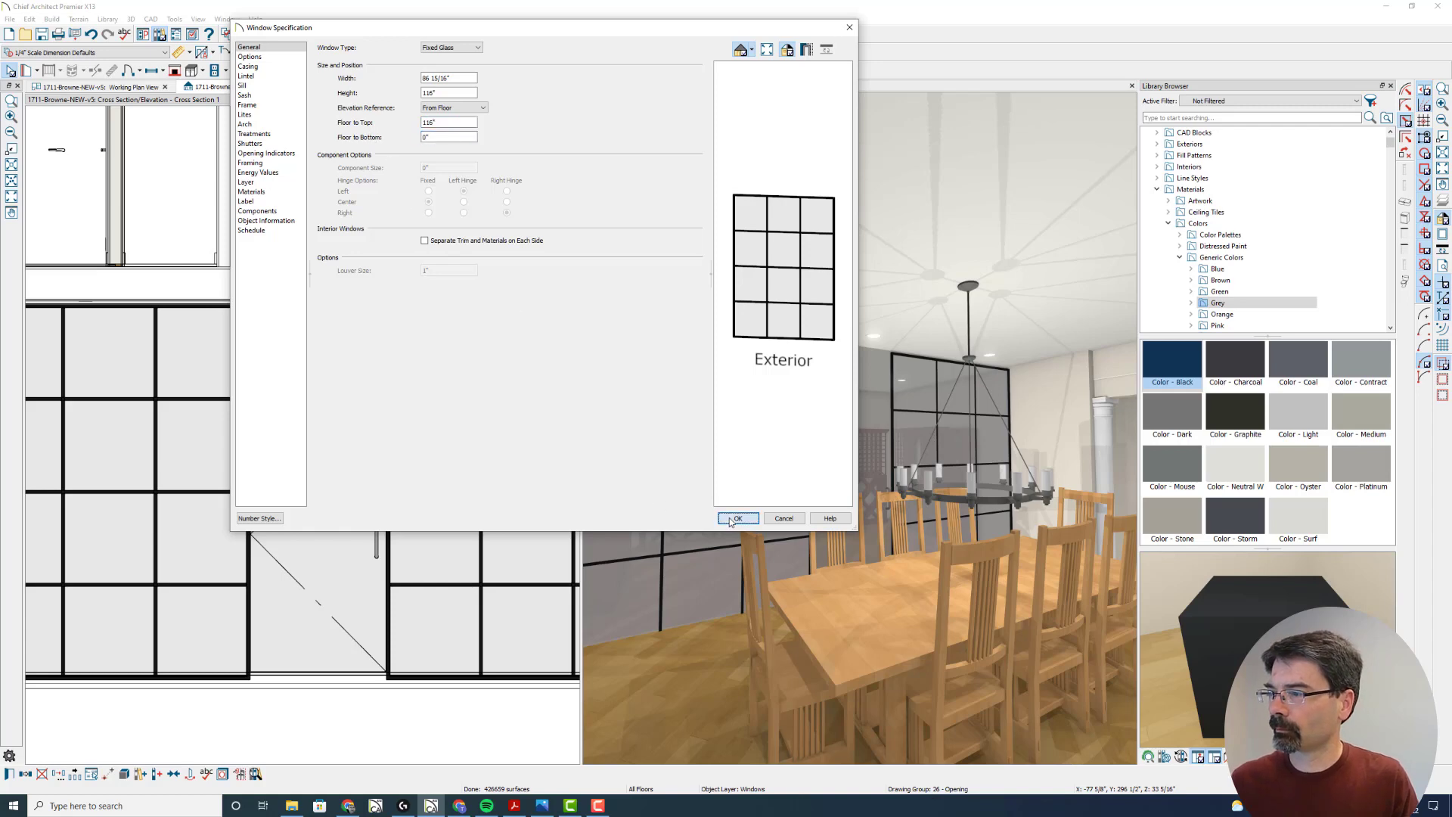
click(735, 517)
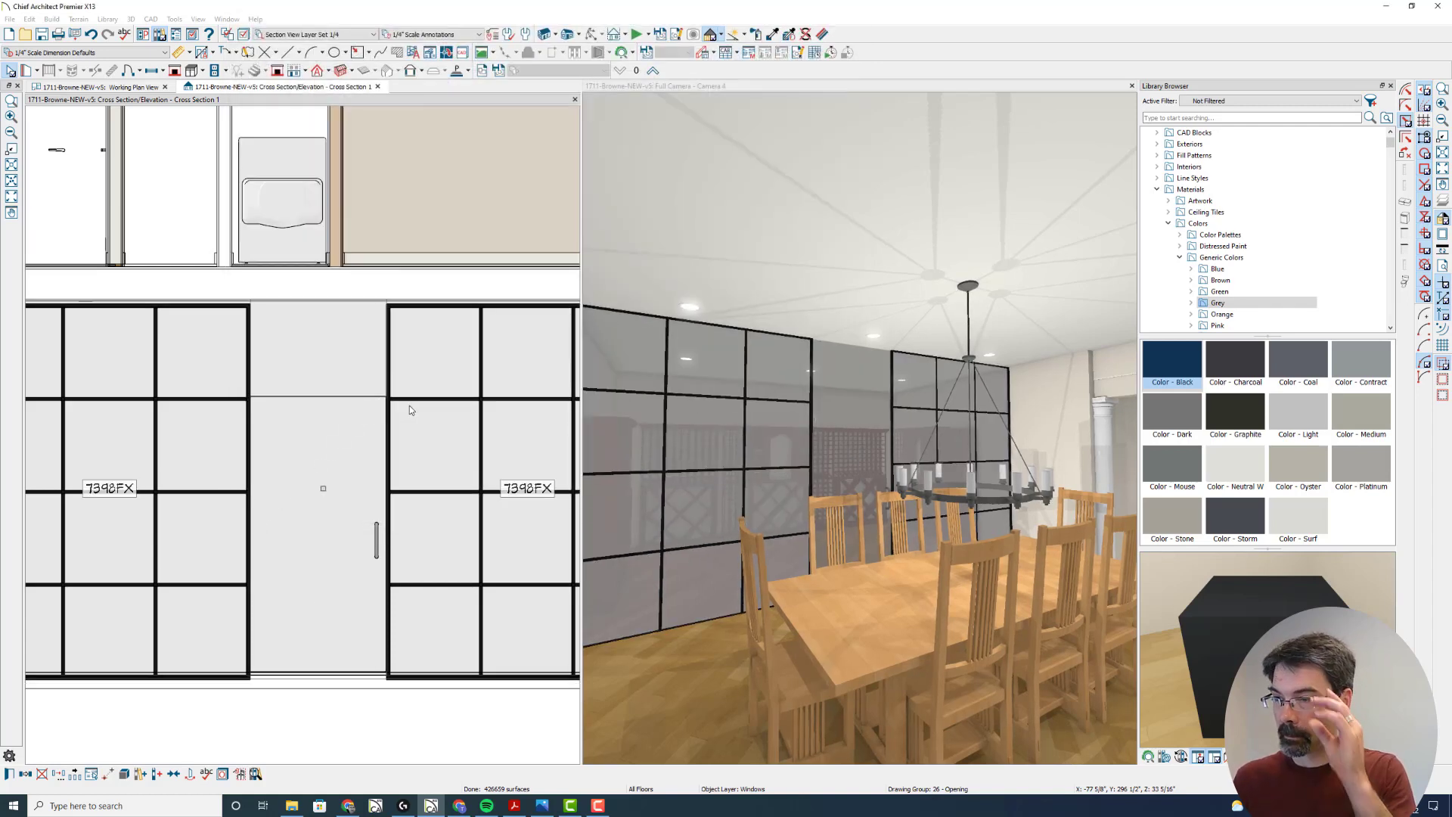
- Set the transom window above the door to 1 lite across and 1 vertical
click(322, 488)
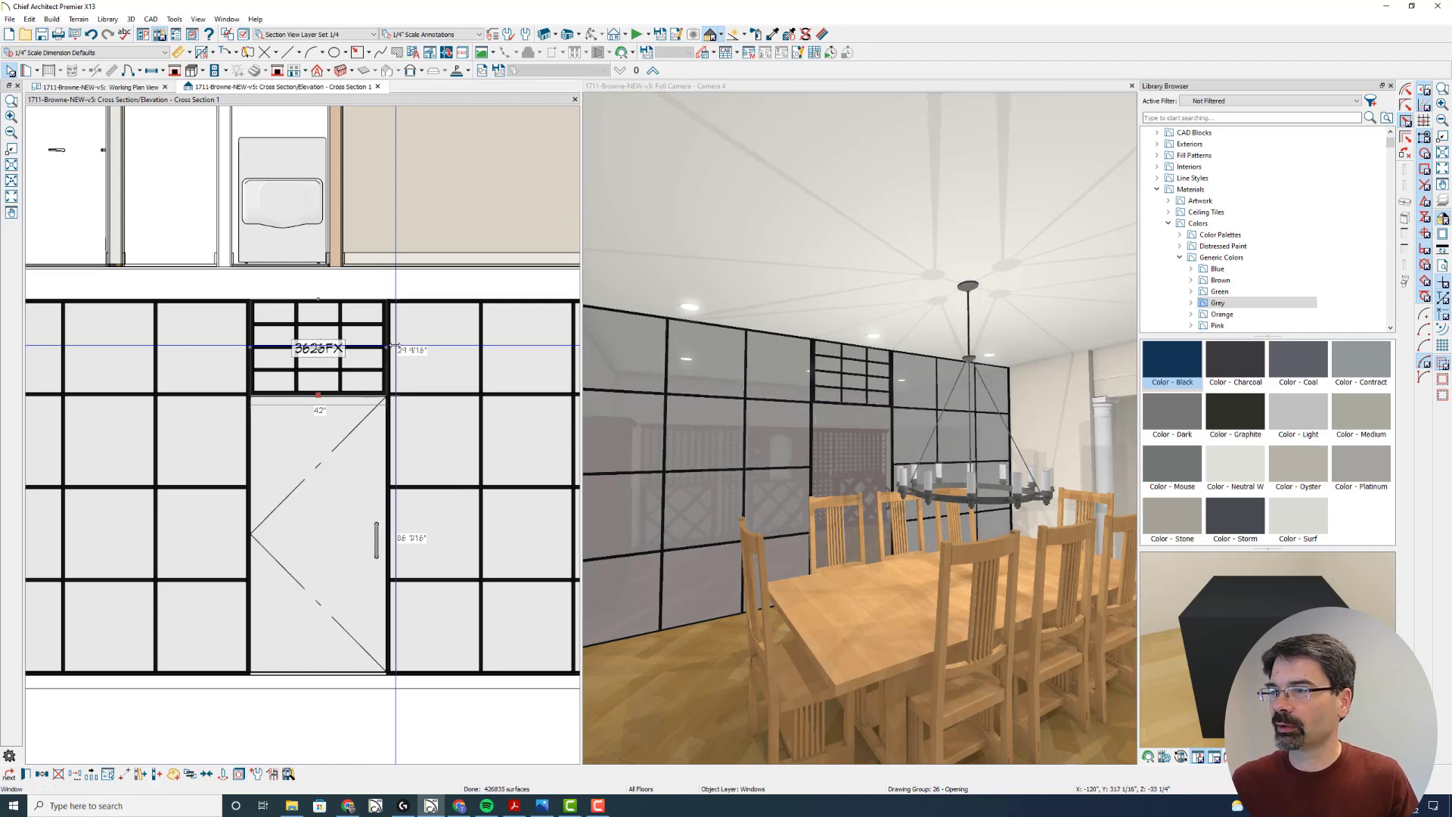
double_click(318, 349)
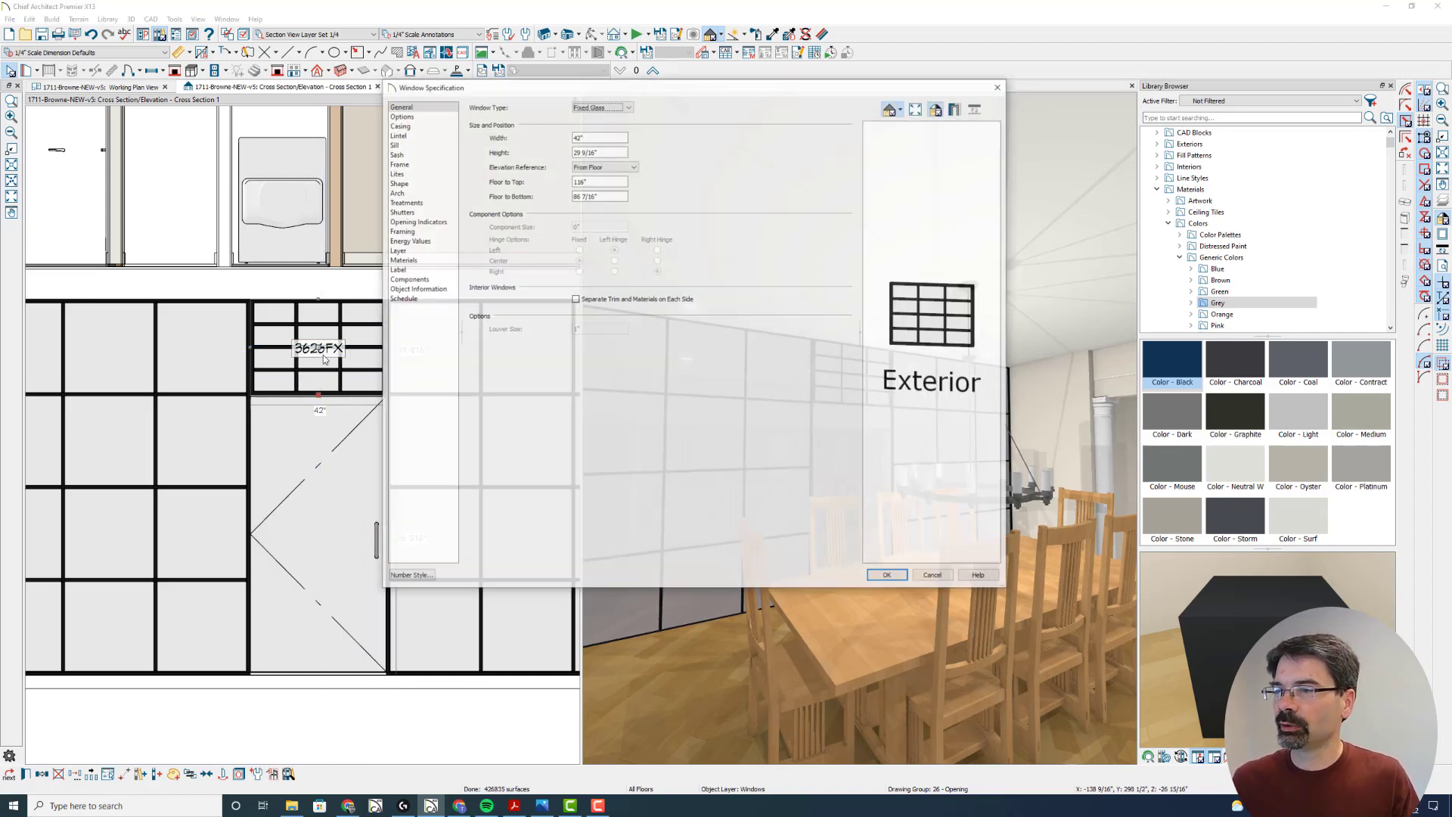
click(395, 173)
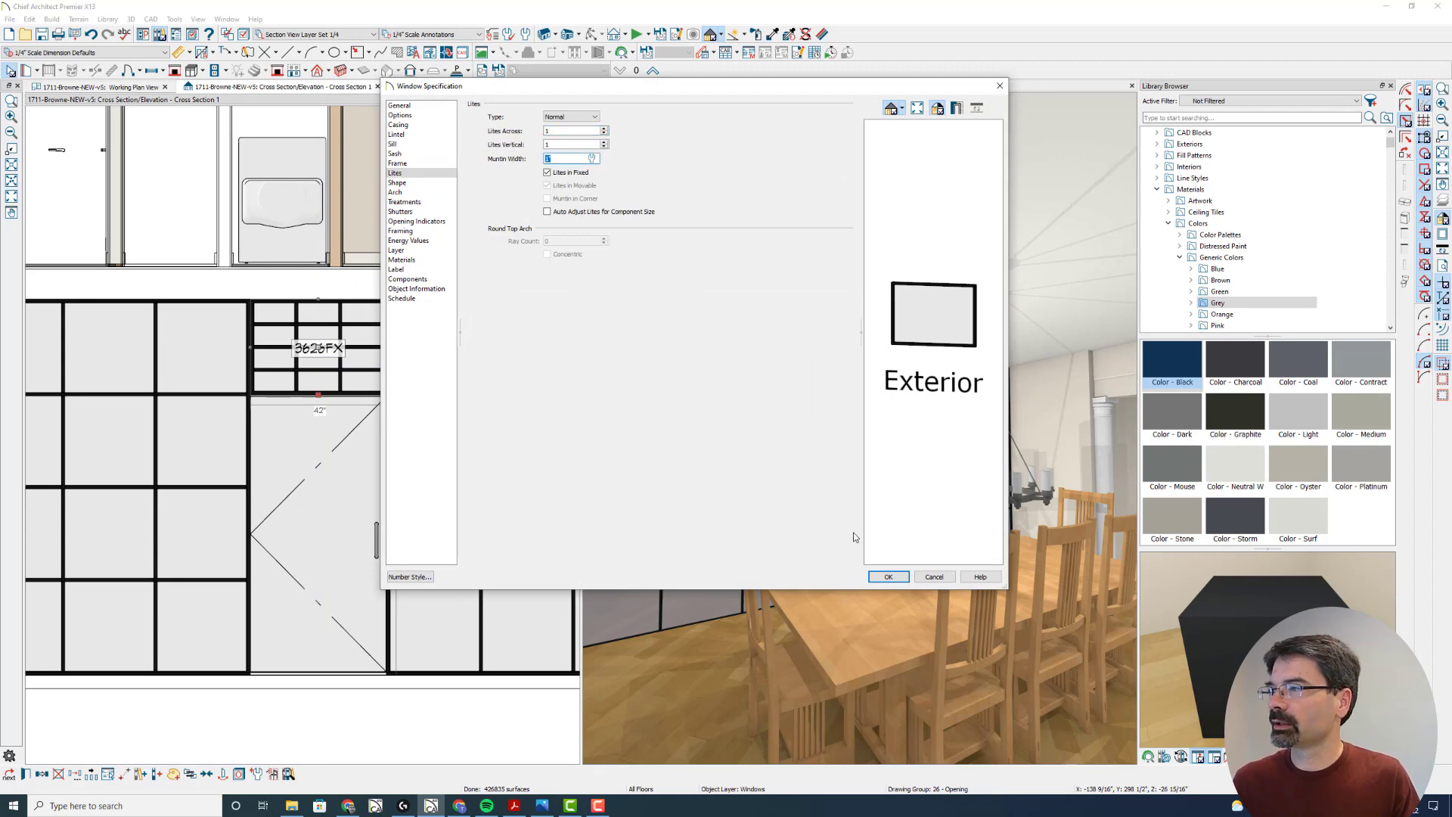
click(886, 576)
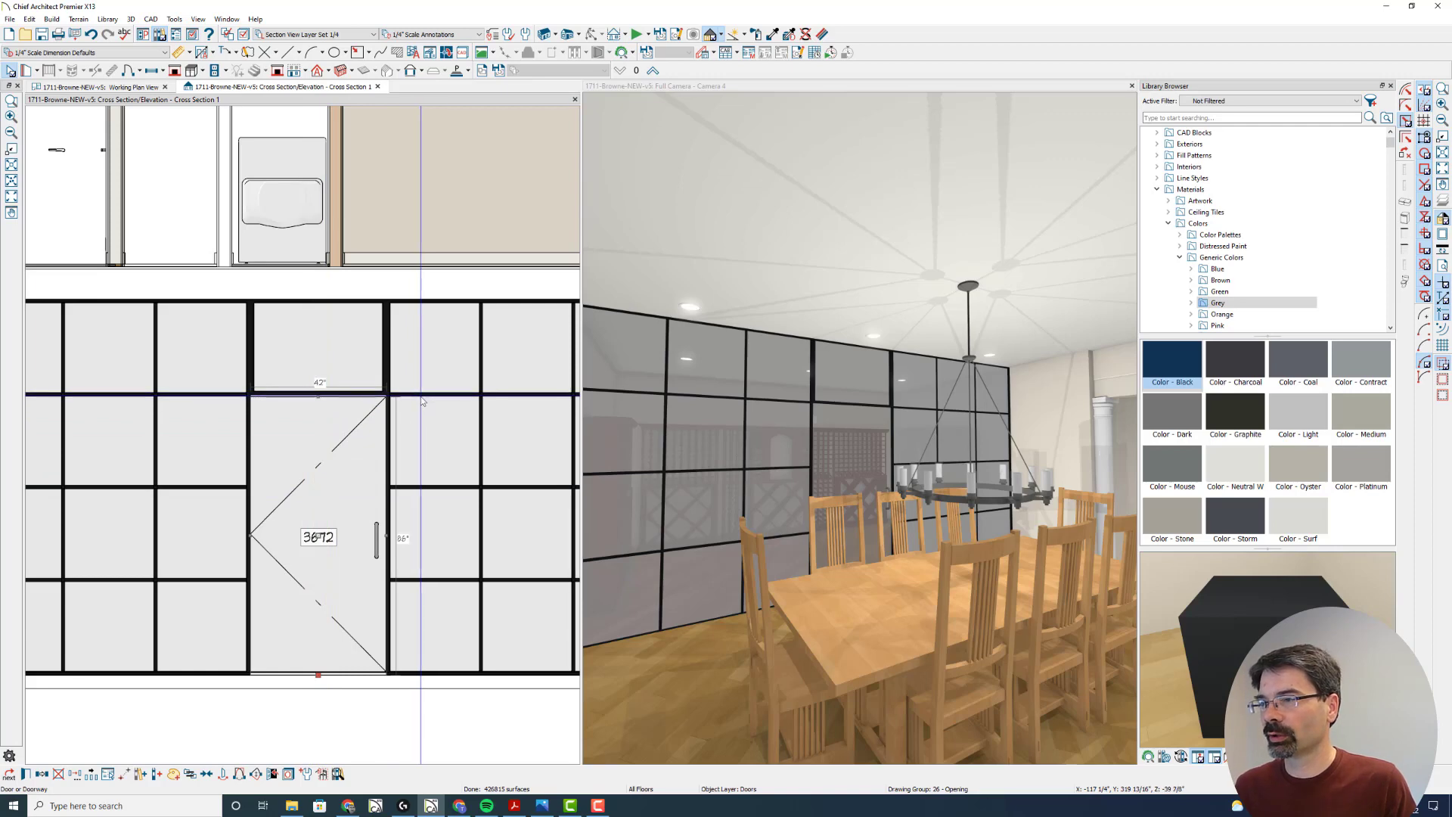
mouse_move(383, 420)
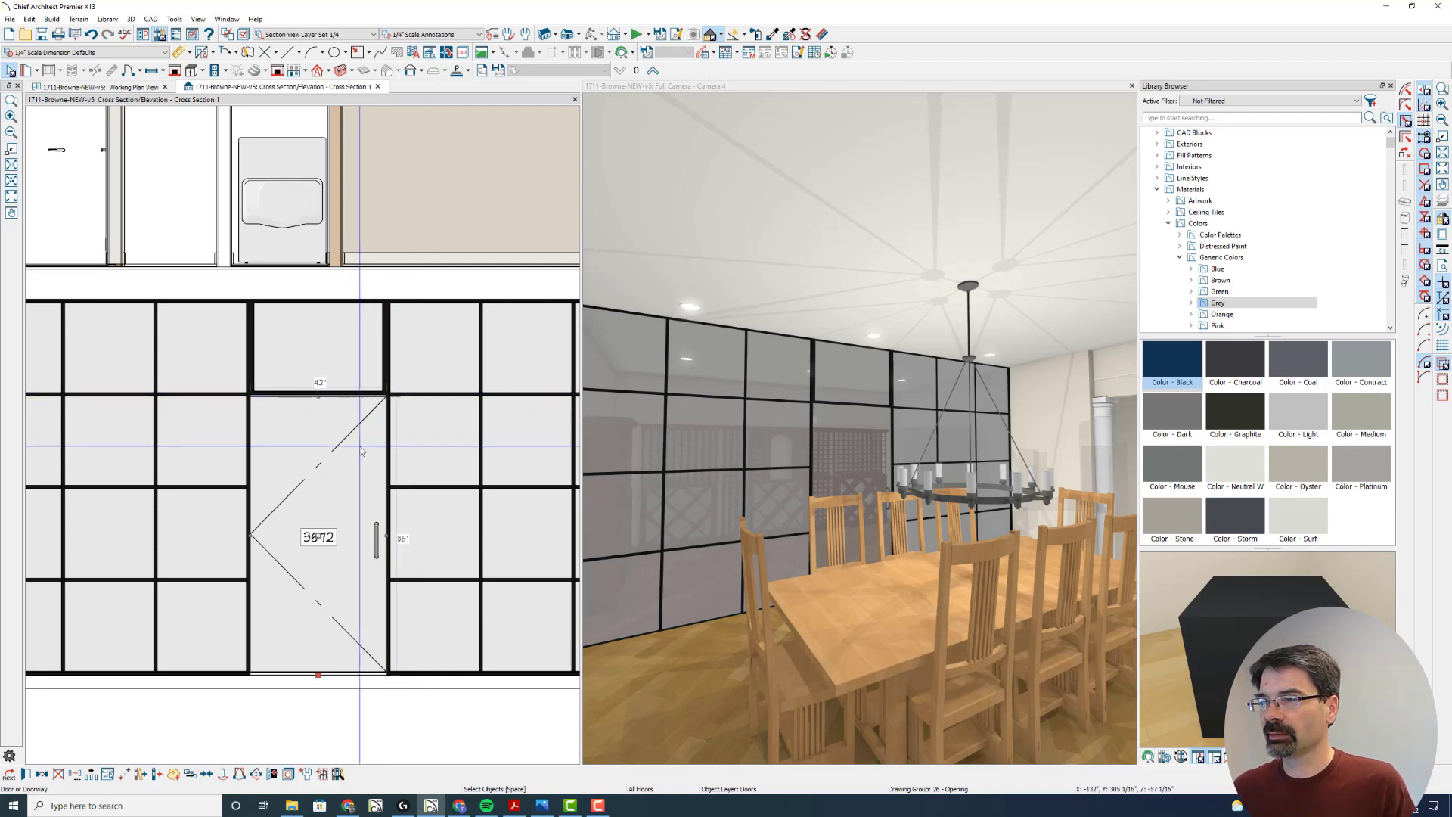
- Change the shower door's style to Glass Panel
double_click(318, 537)
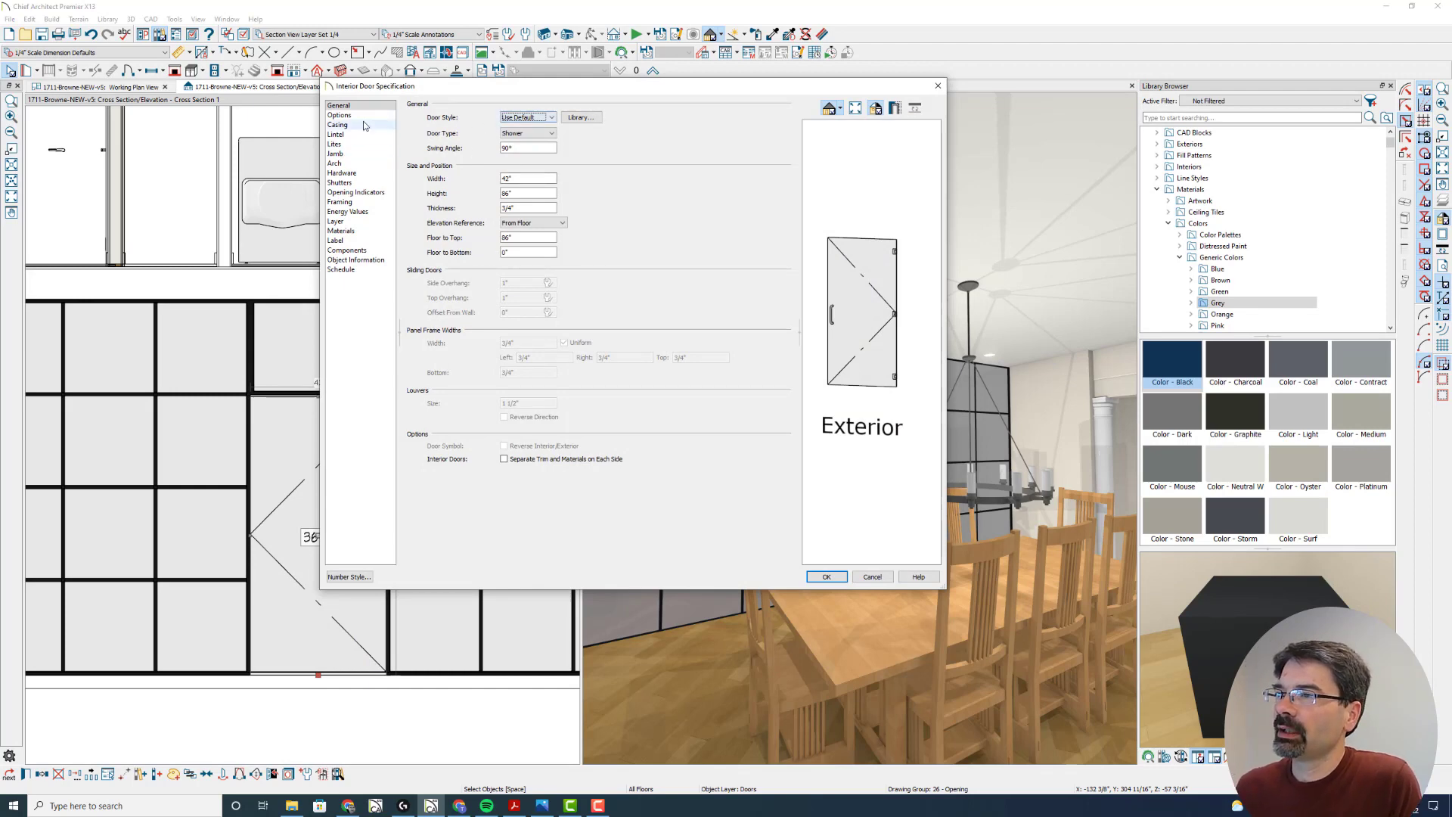
click(335, 143)
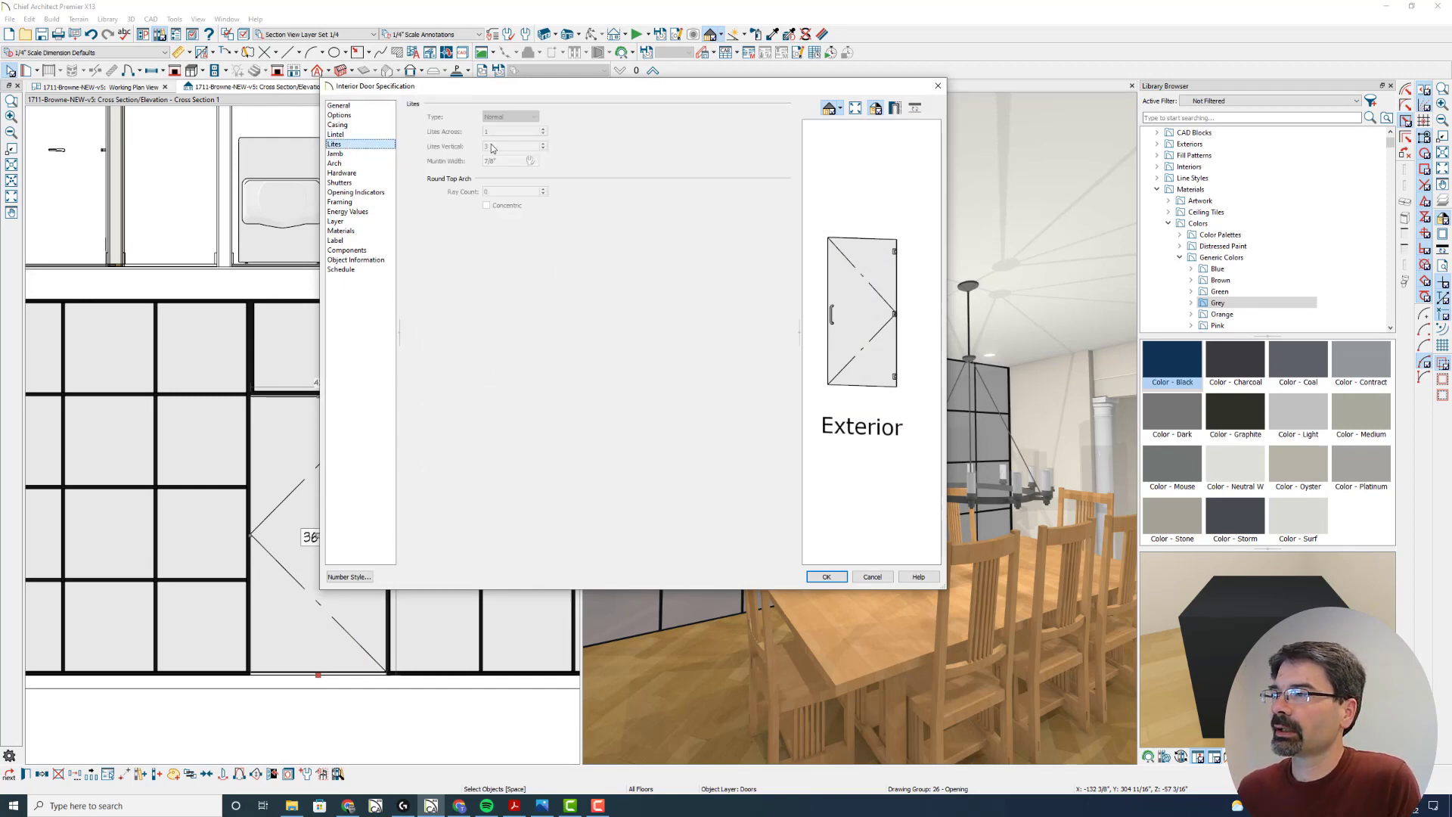
click(339, 105)
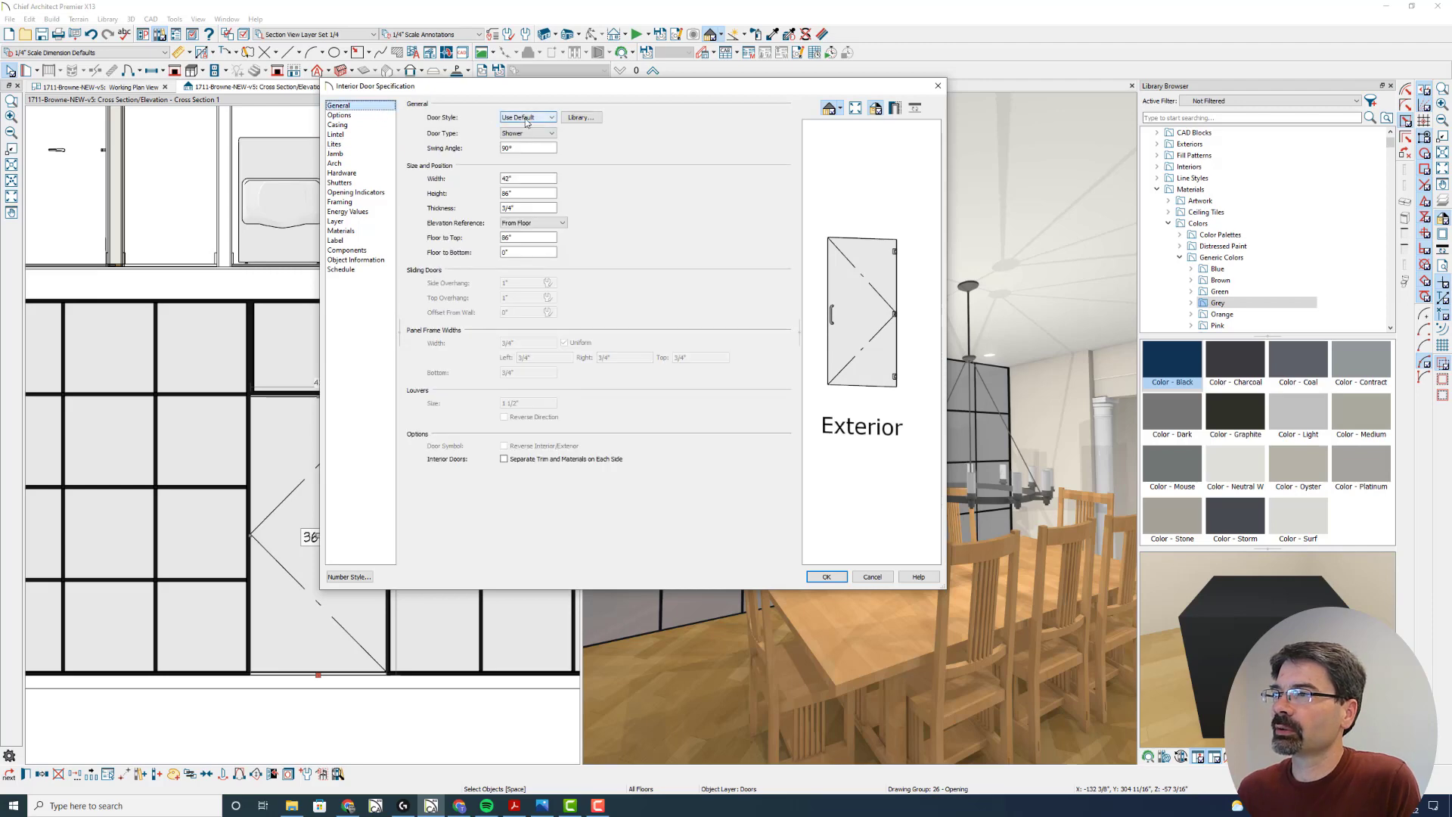
click(527, 116)
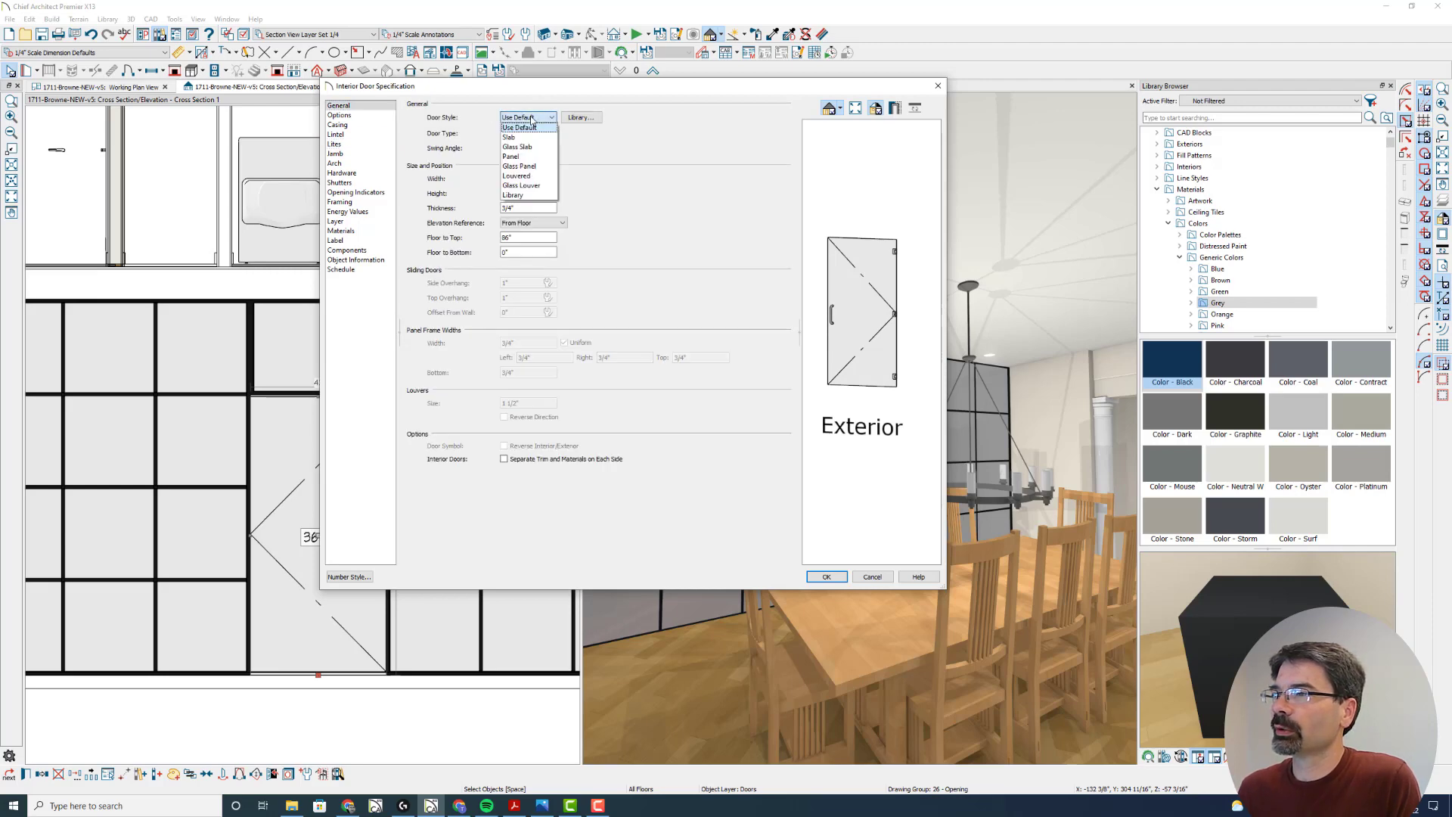
click(519, 166)
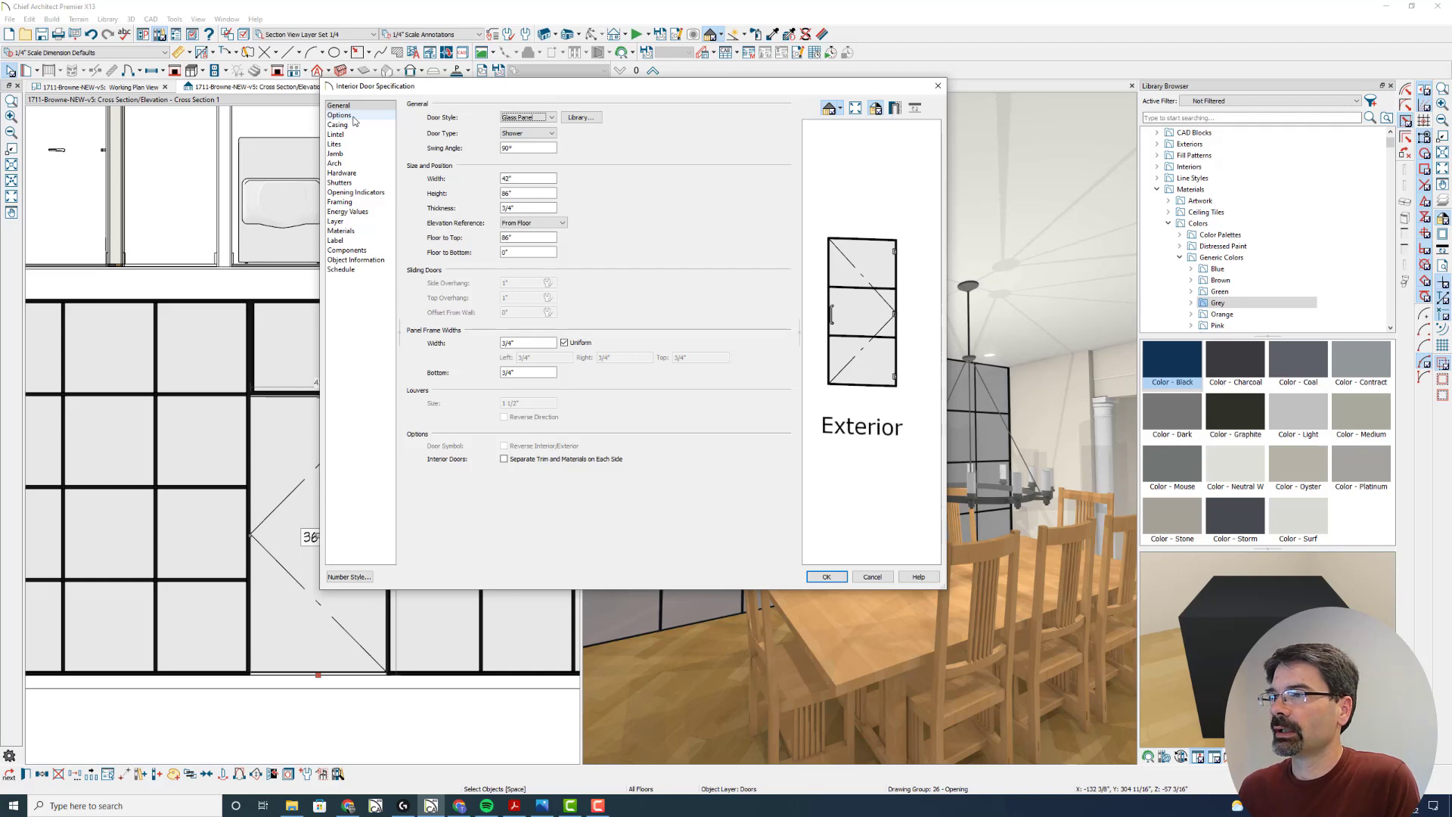
- Set the door's panel frame widths and lites muntin width to 1 inch
click(338, 124)
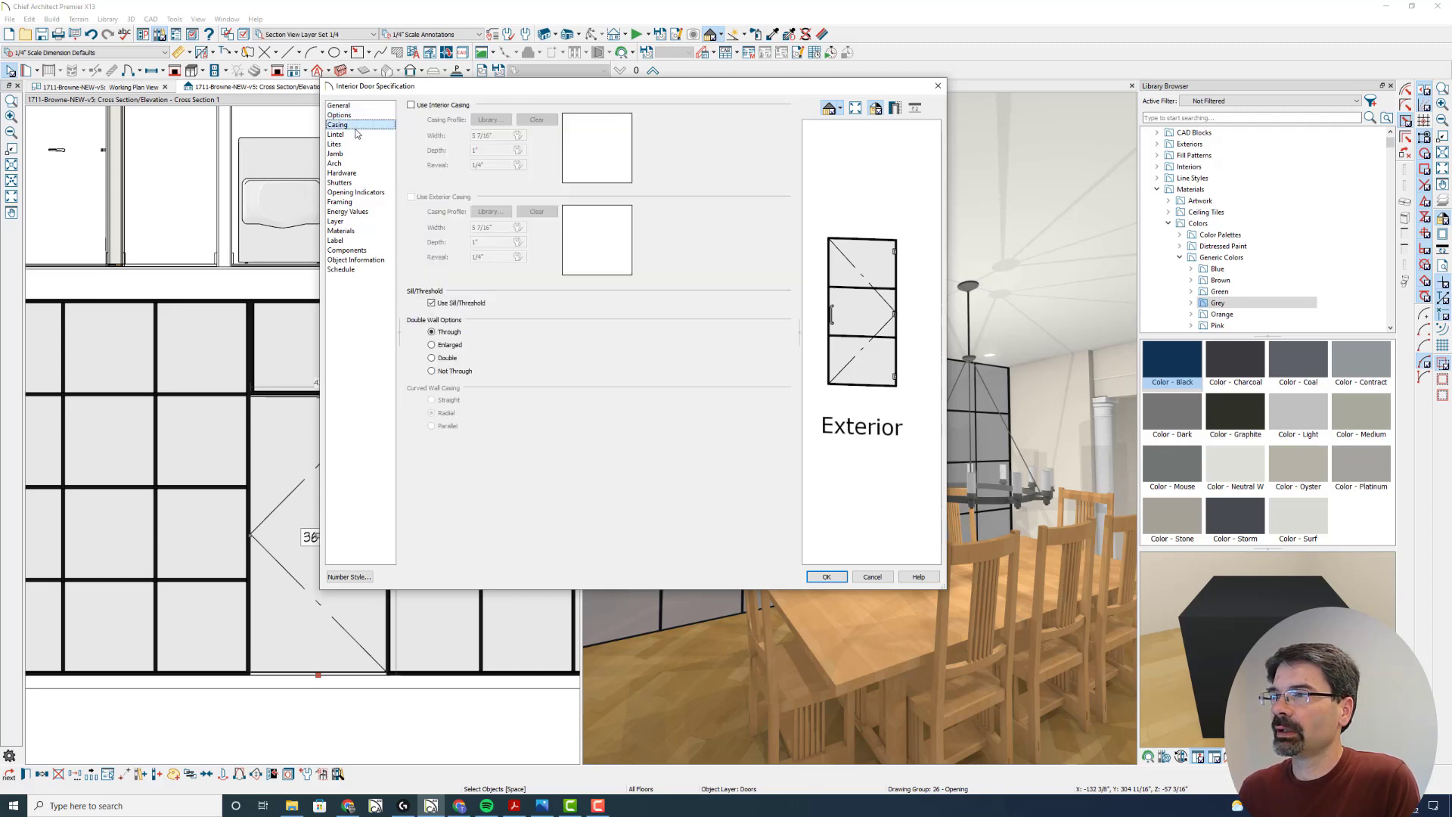
mouse_move(364, 137)
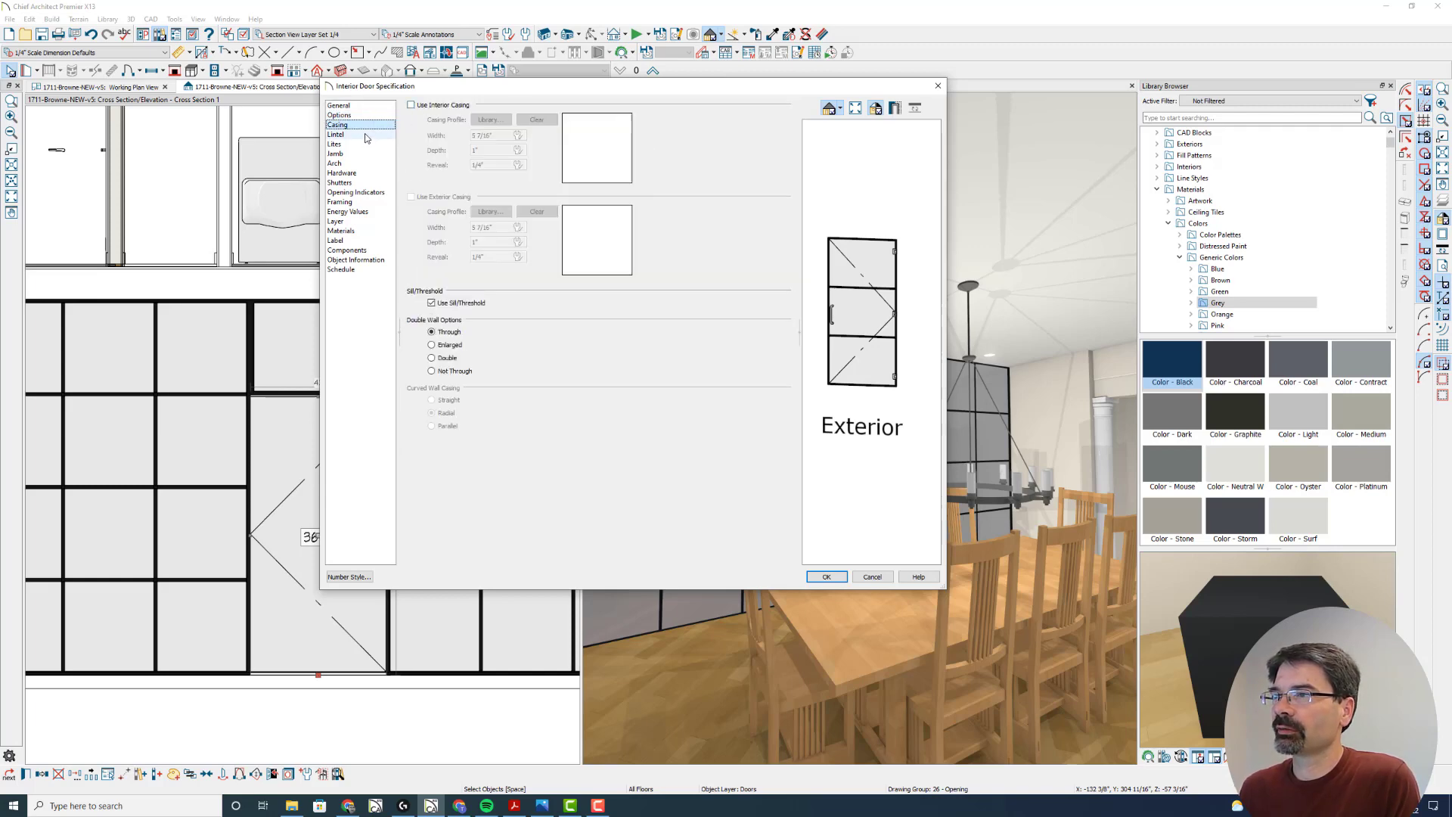
click(336, 134)
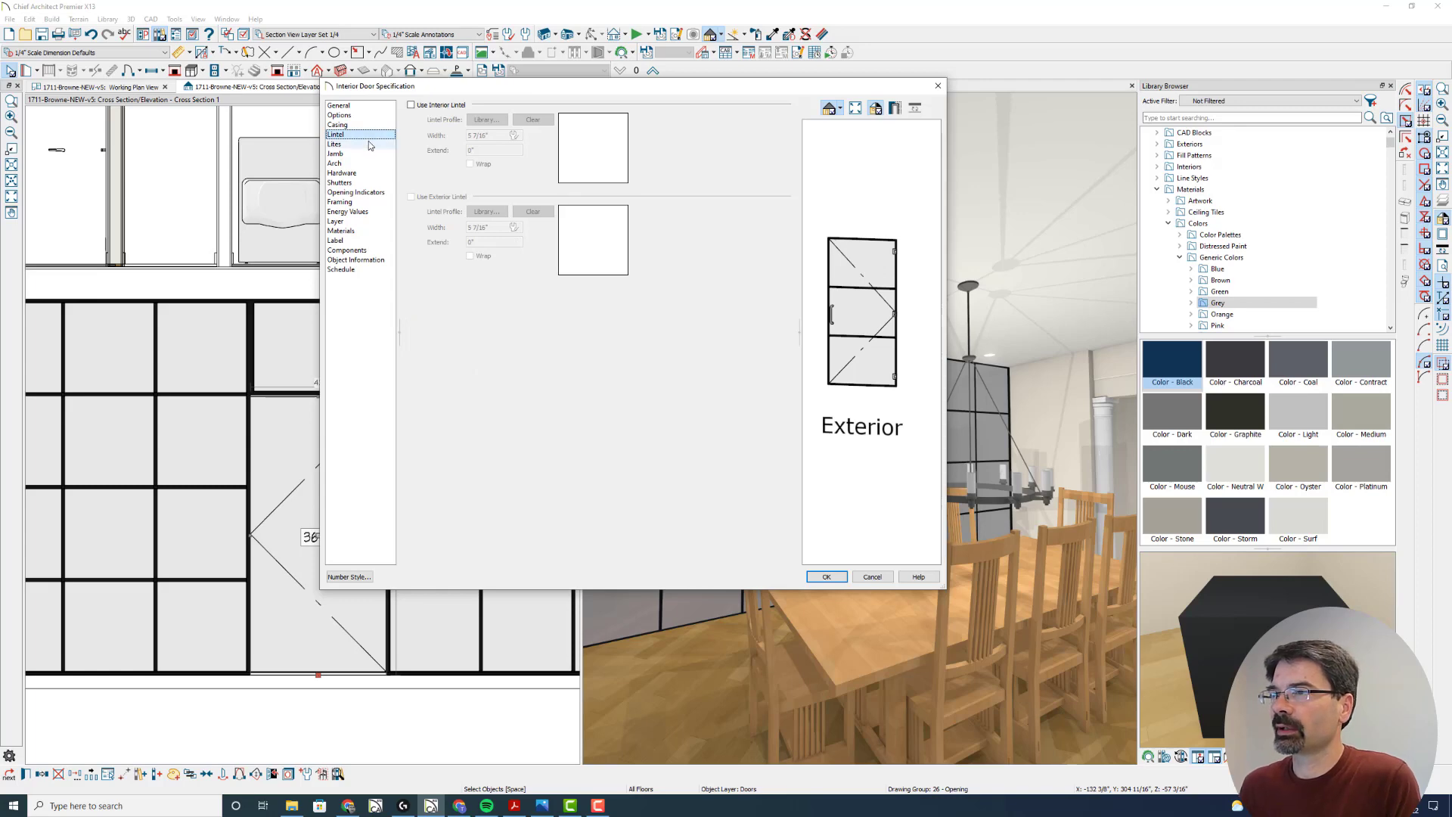
click(333, 143)
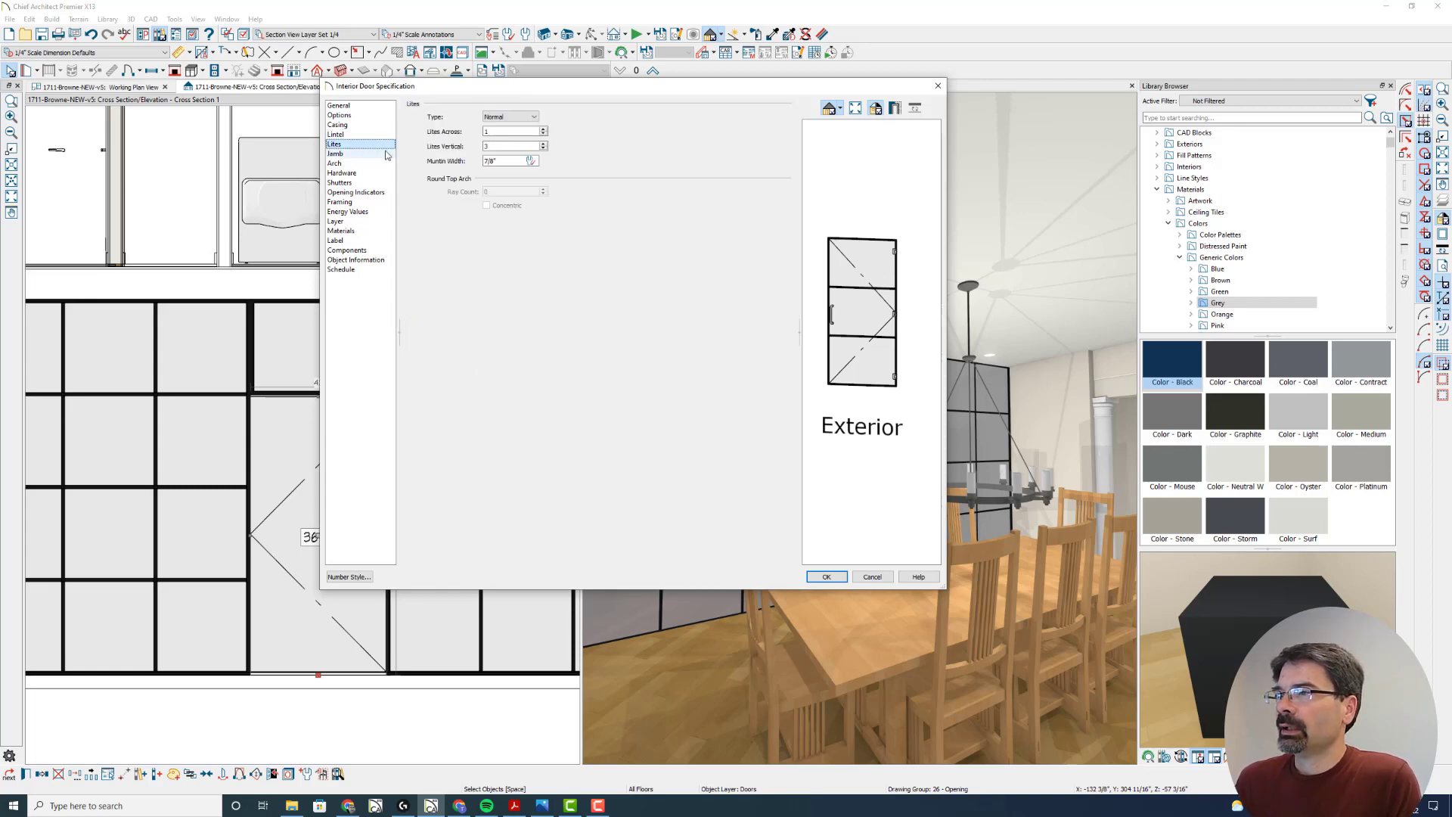
click(338, 104)
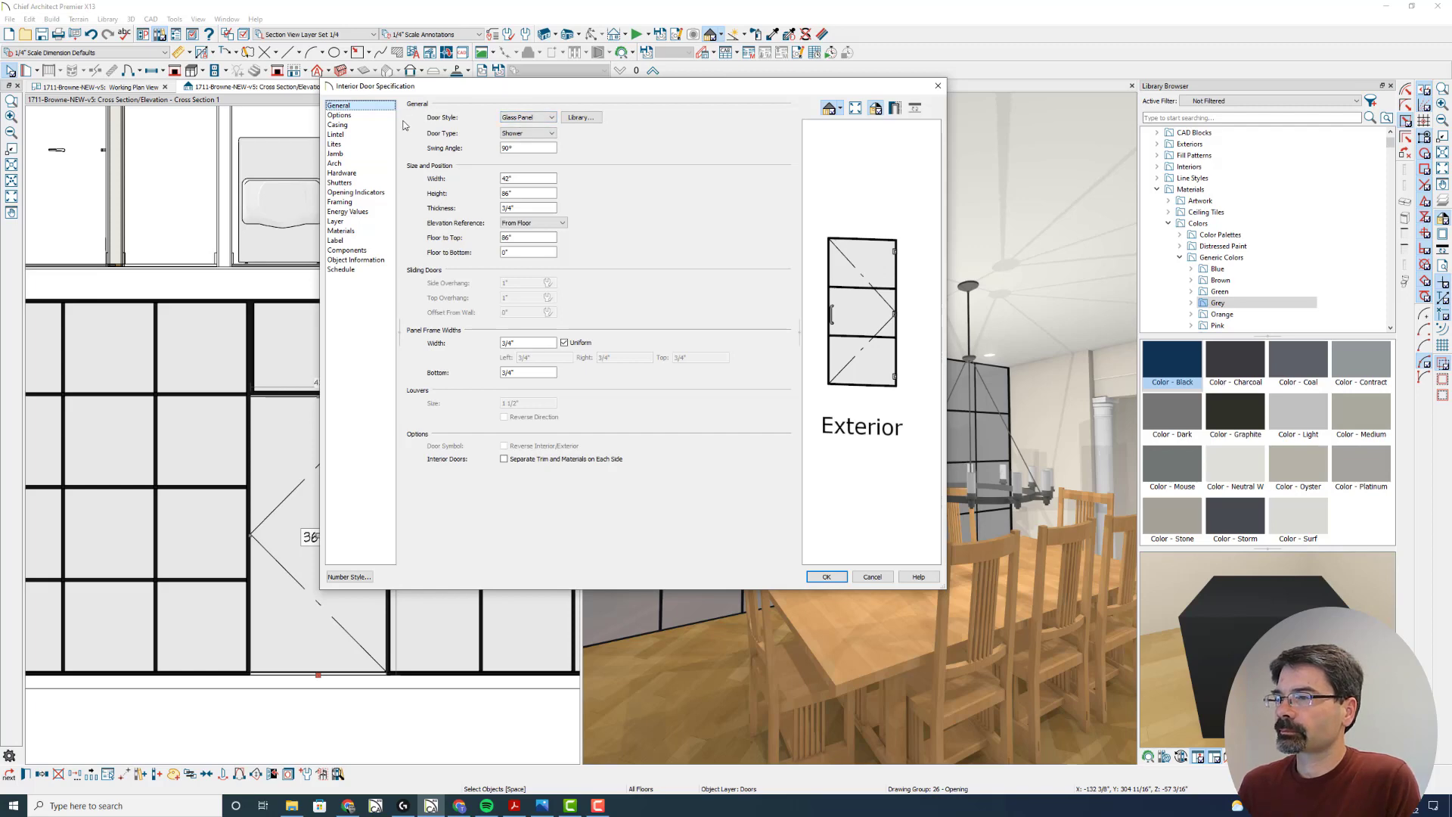
click(528, 343)
text(1)
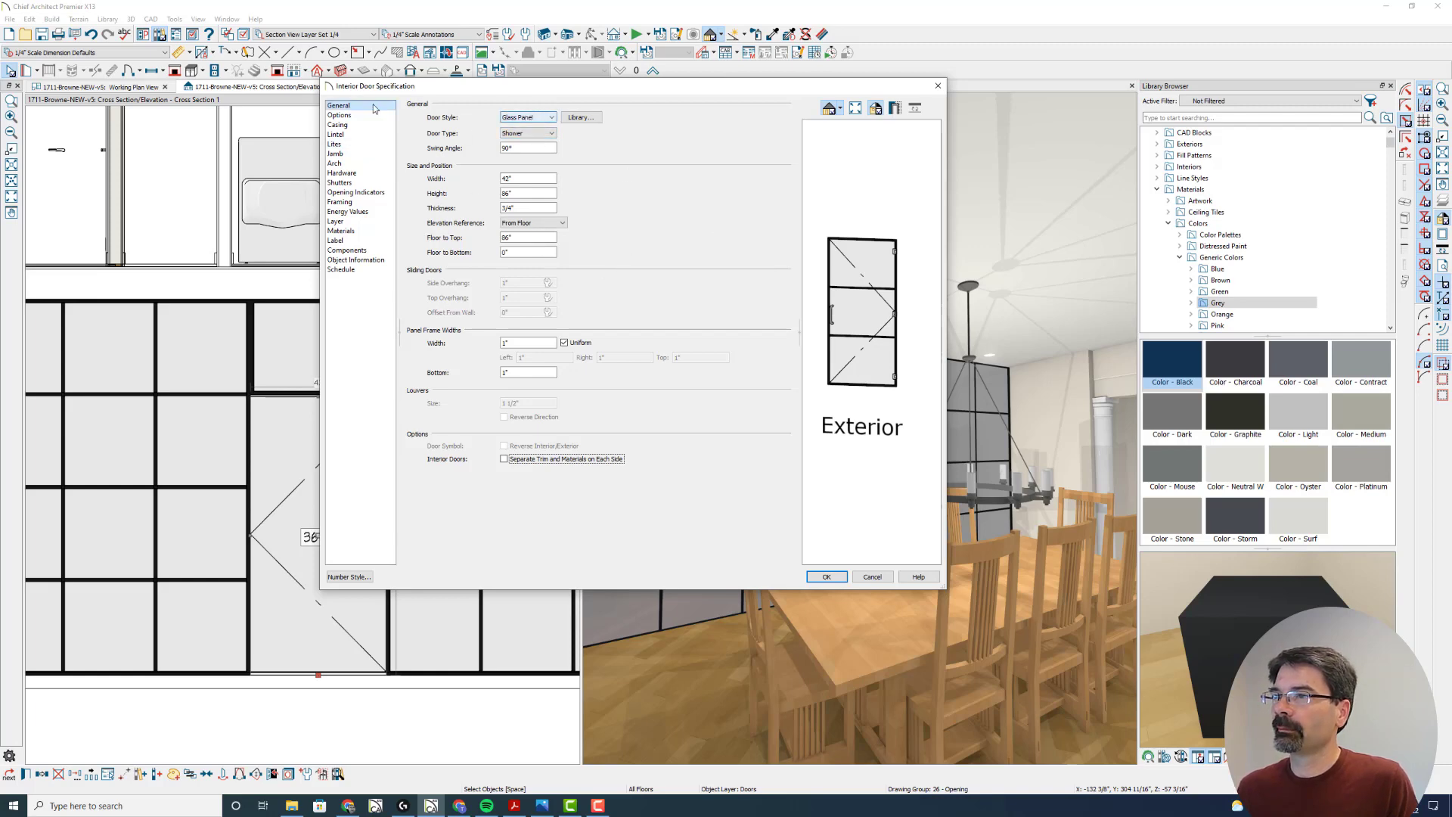
click(333, 144)
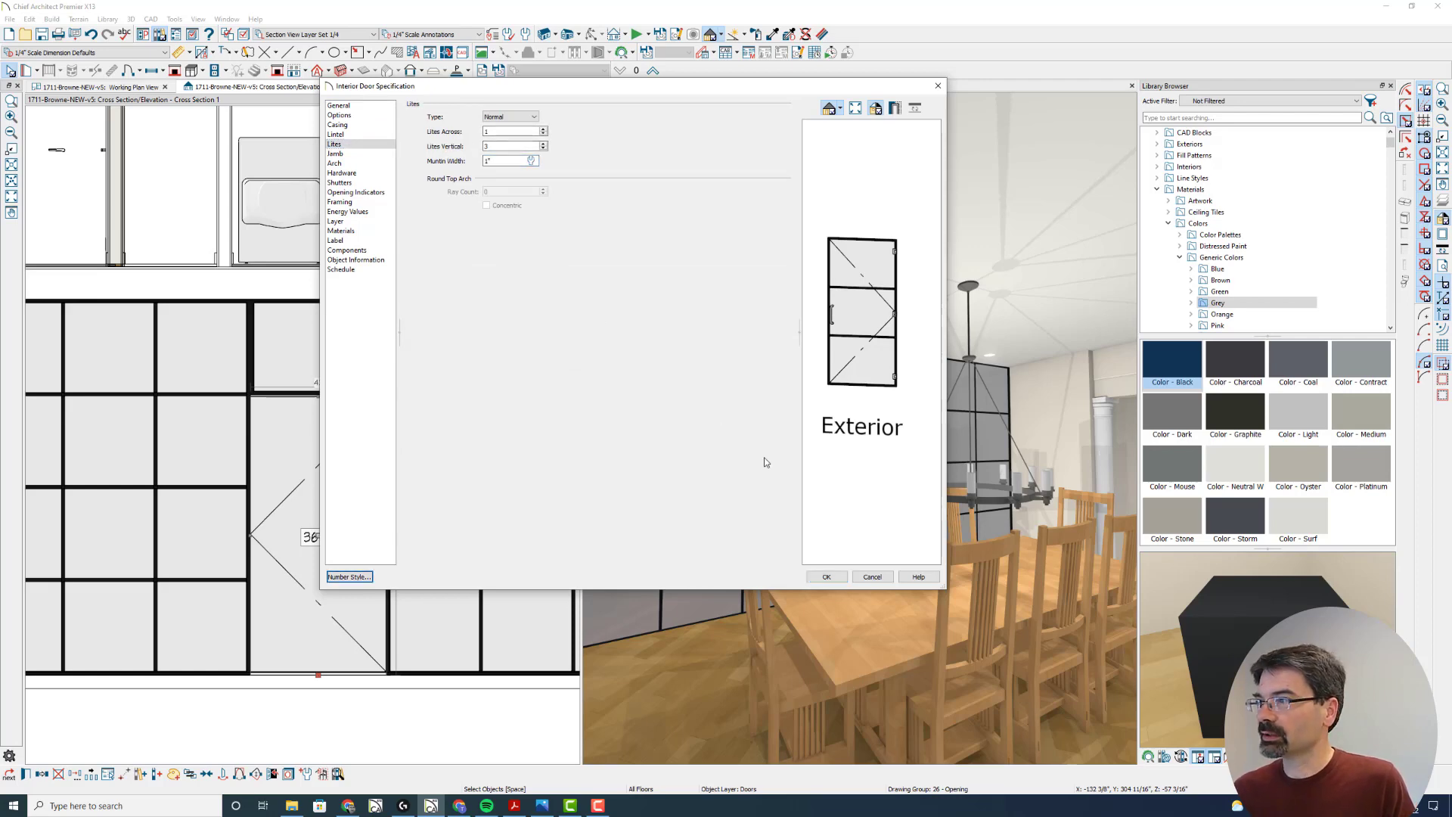
click(824, 577)
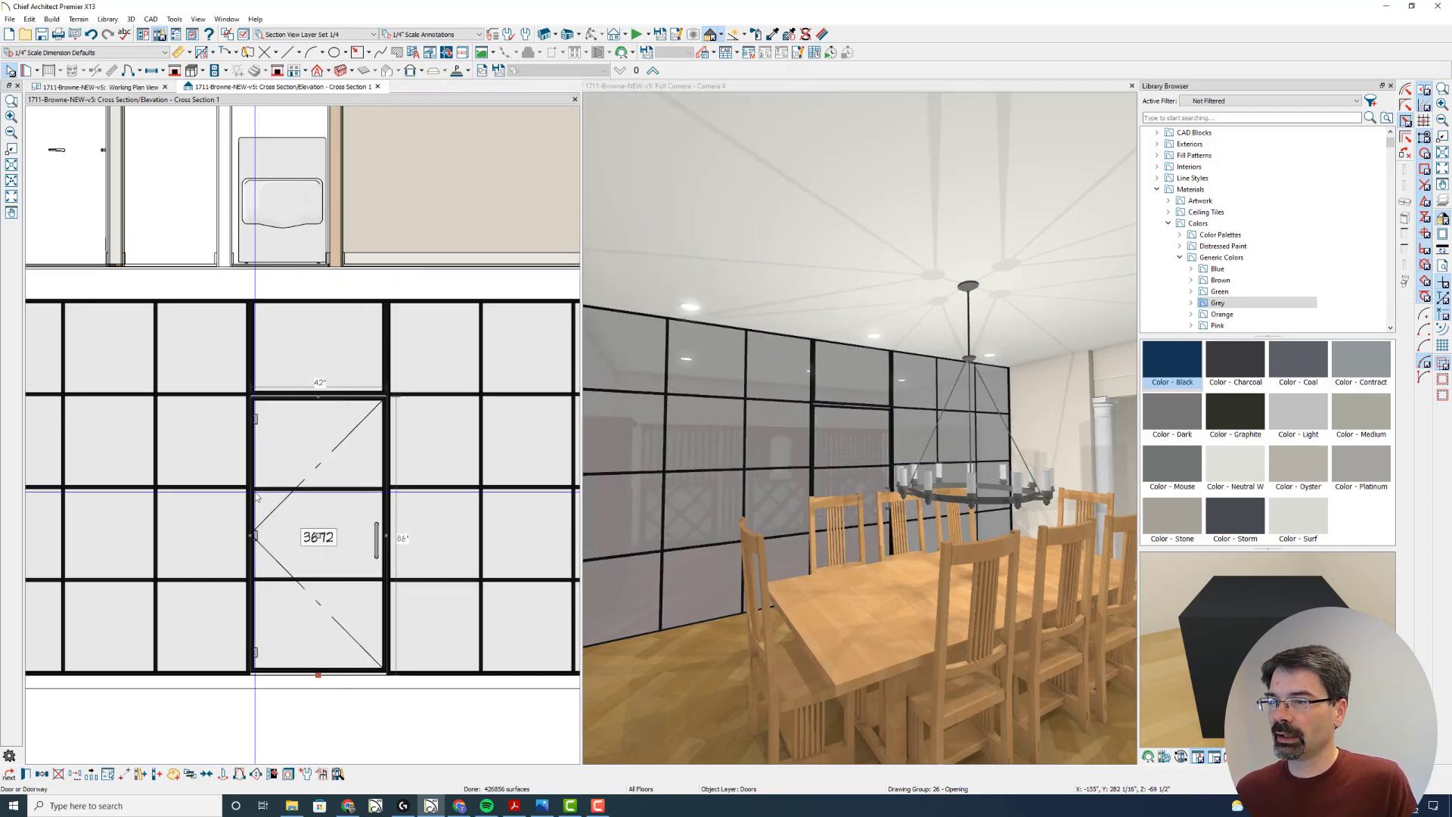
mouse_move(314, 616)
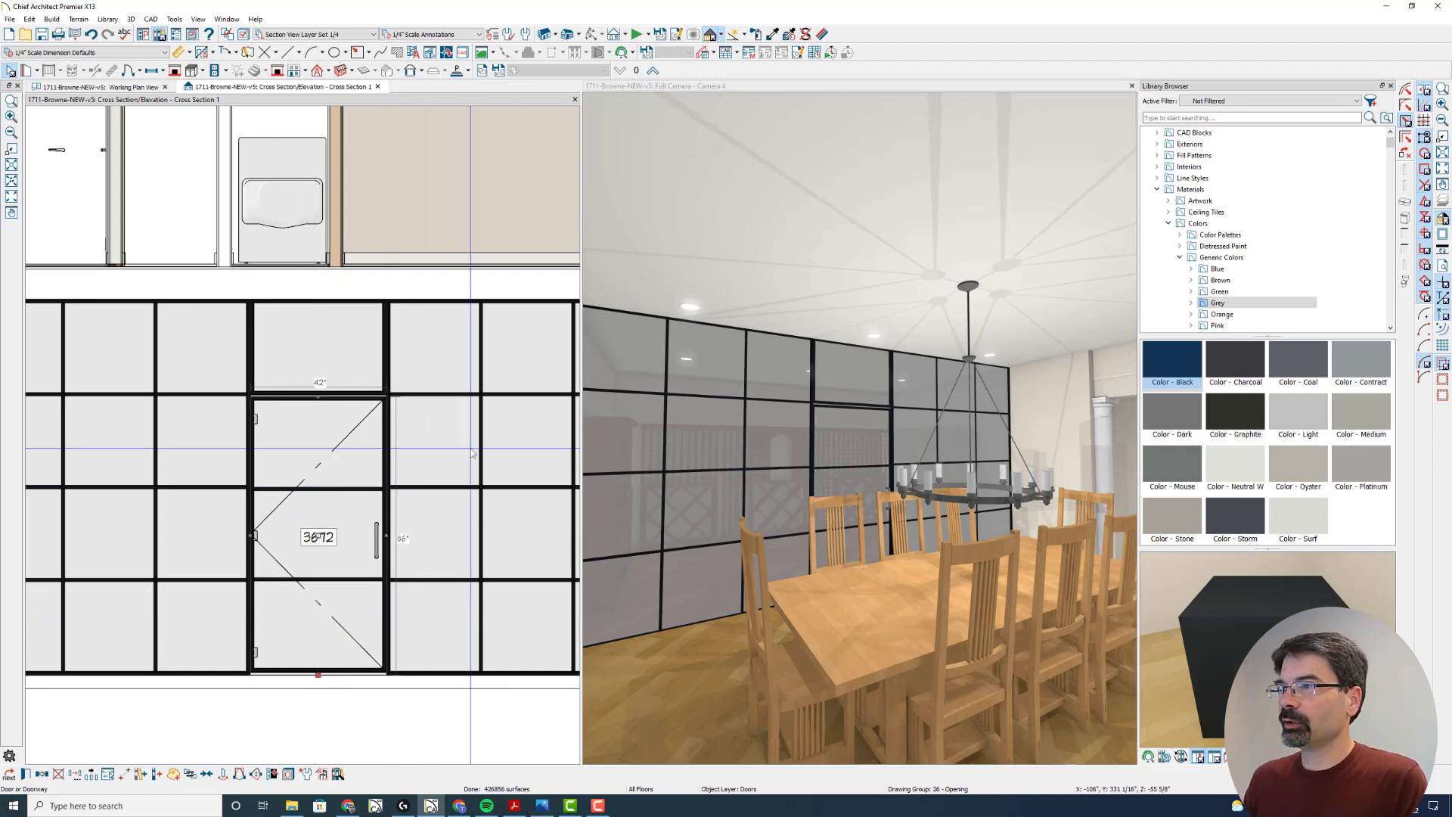
mouse_move(380, 408)
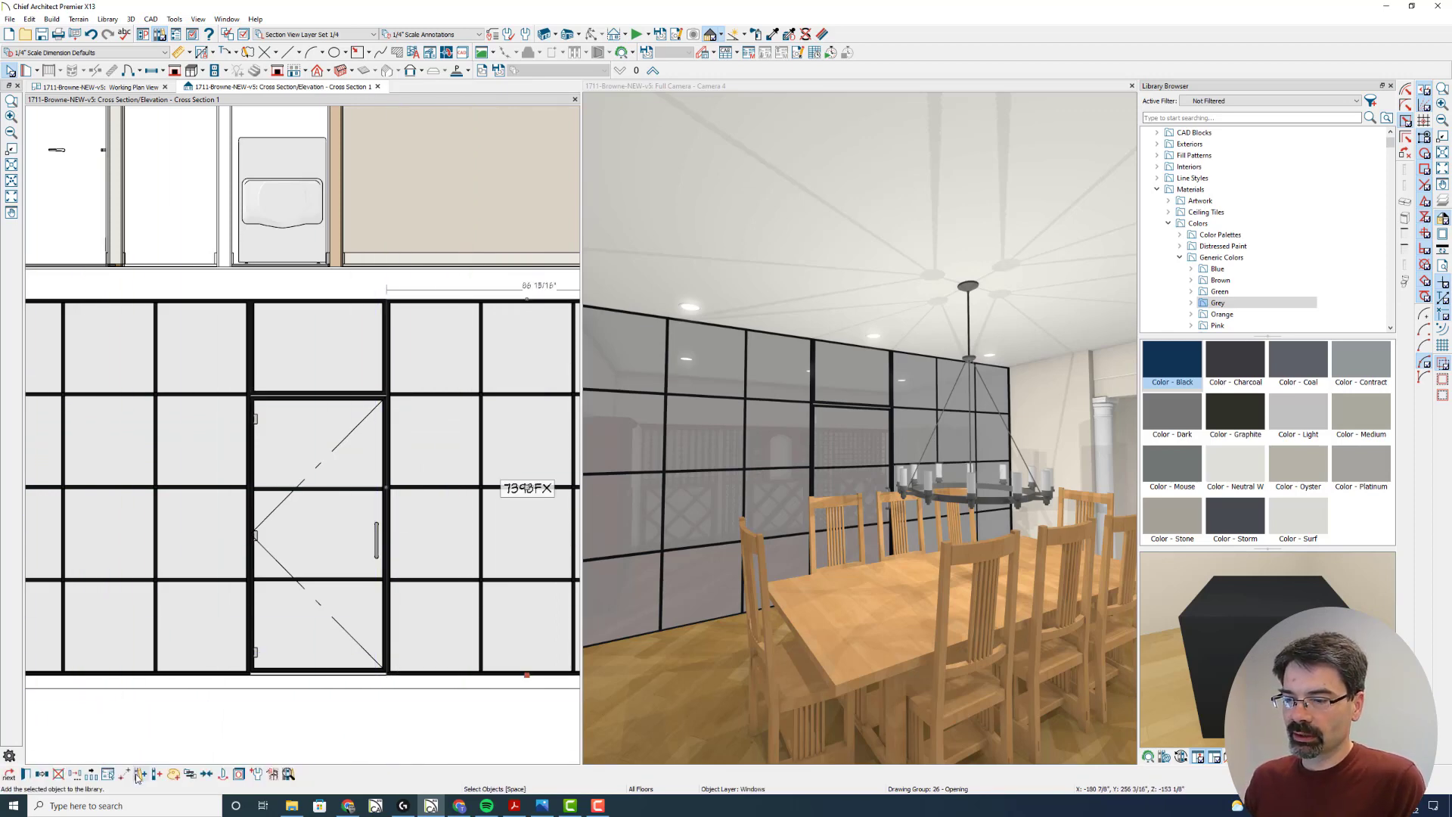
mouse_move(137, 775)
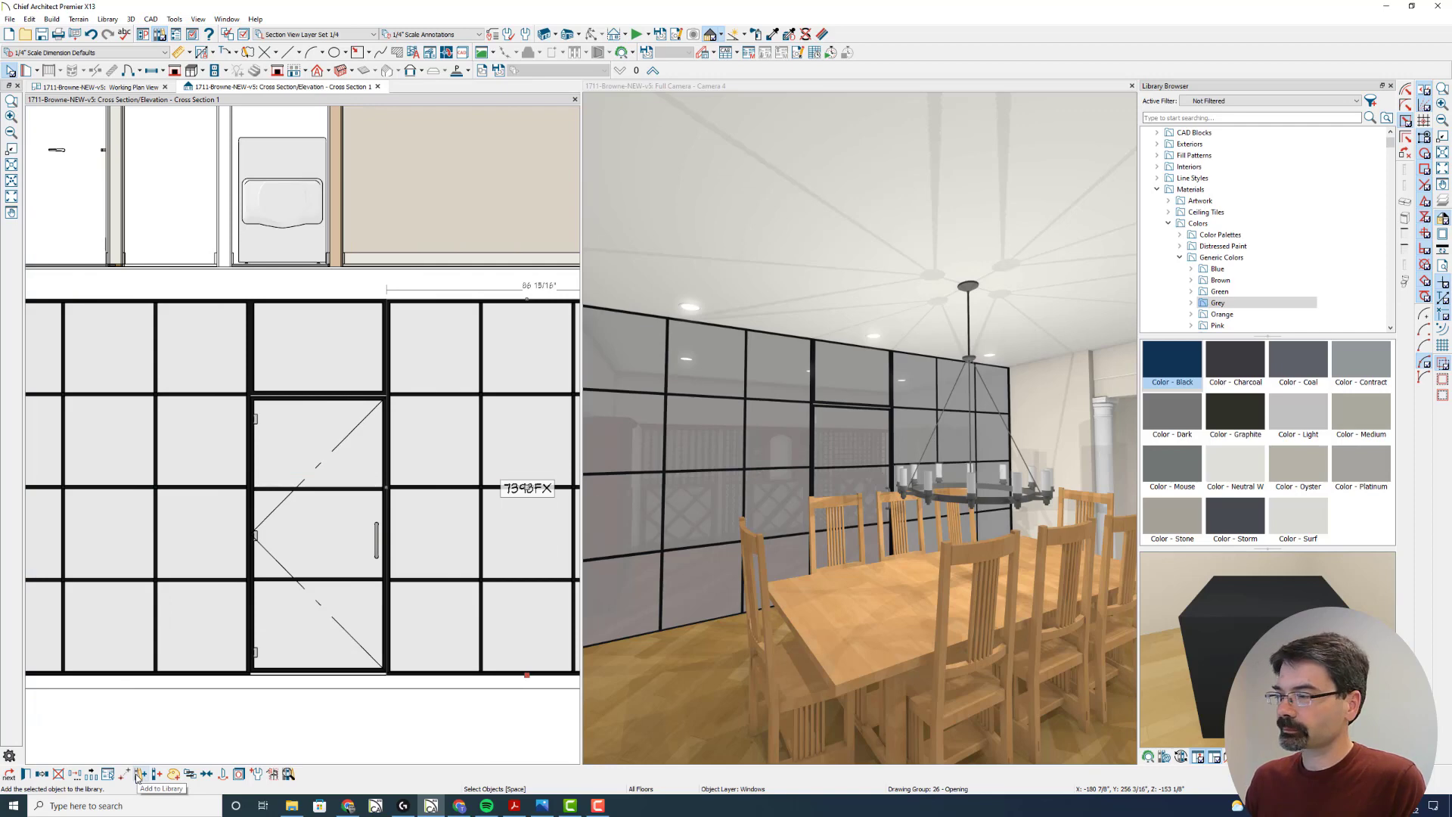